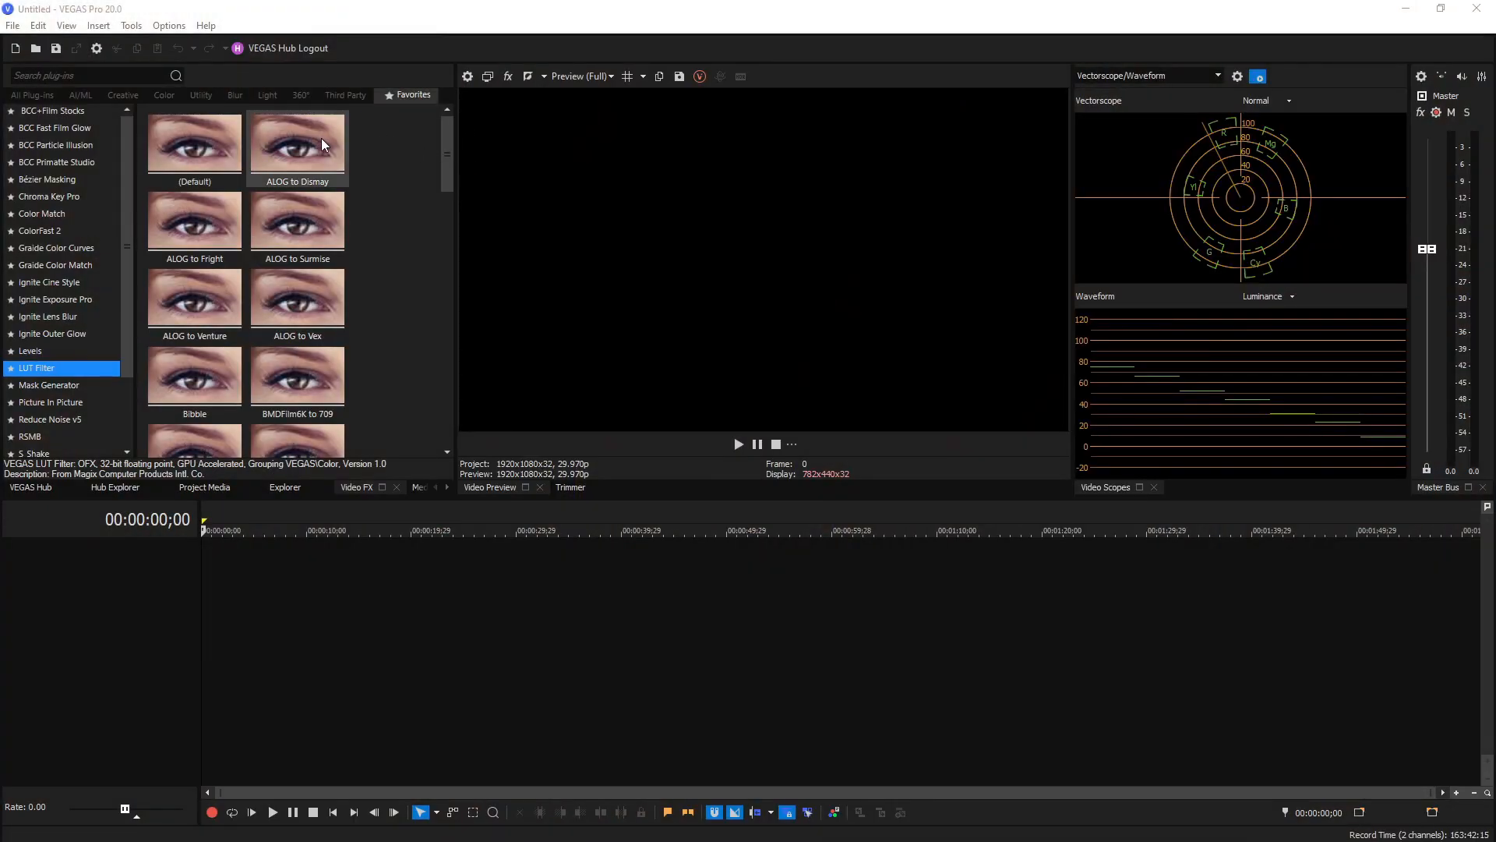
- Bring up the Options menu from the menu bar
left_click(168, 25)
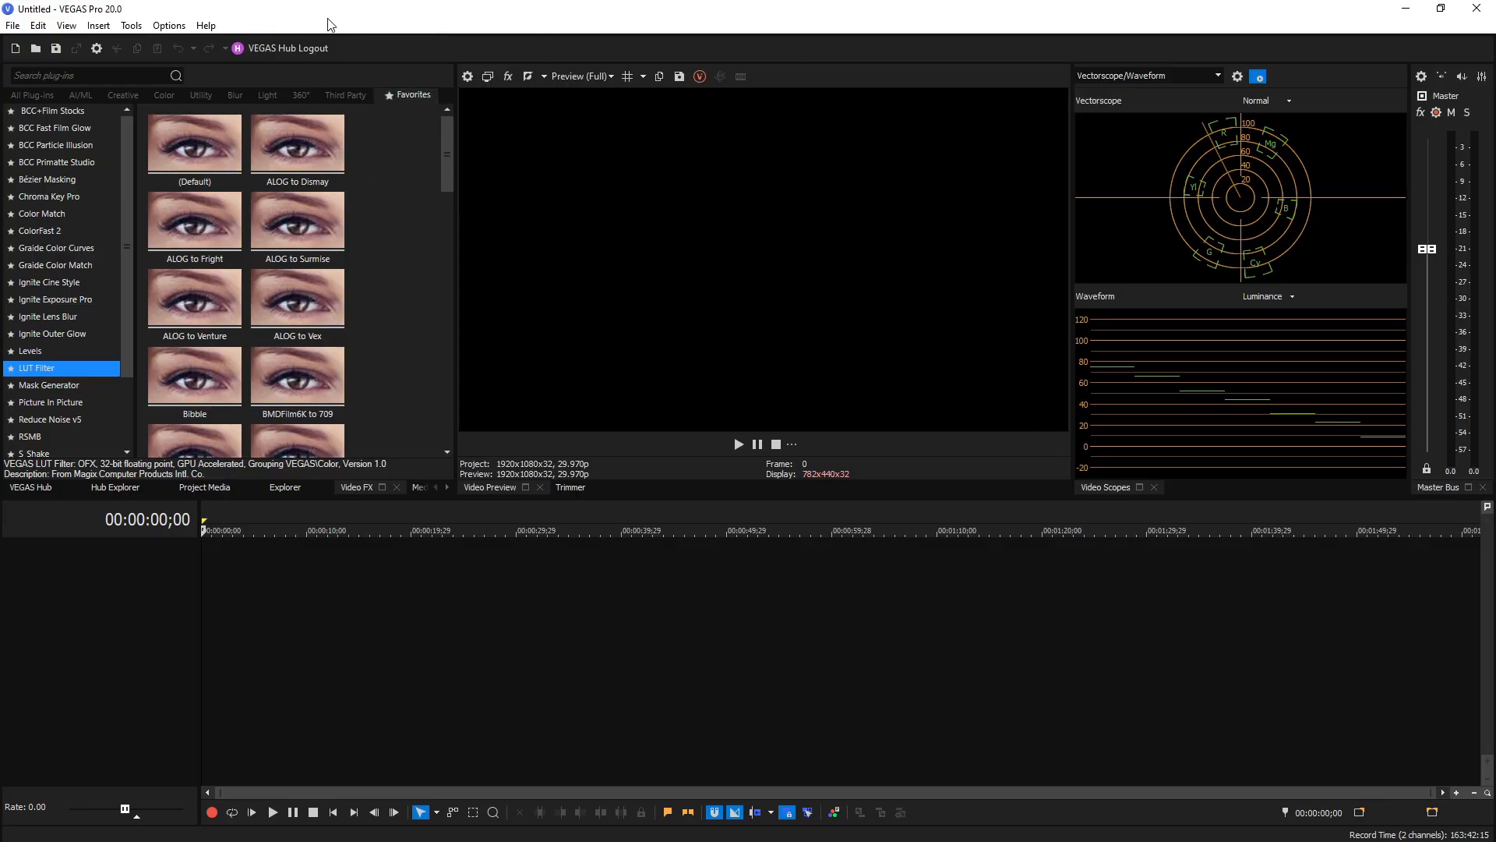
left_click(169, 25)
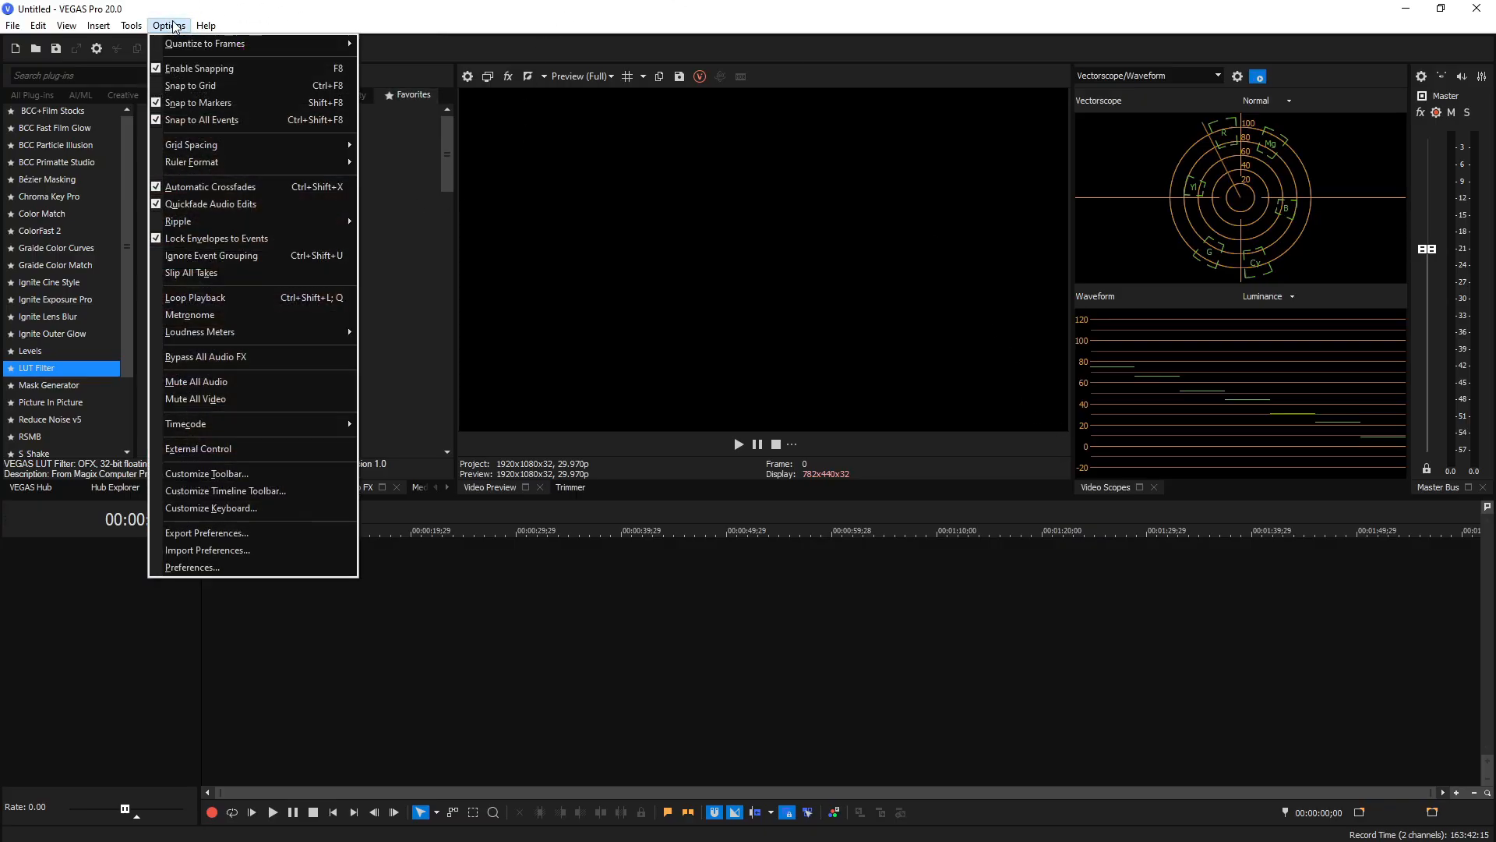
- In the Video preferences, raise the Dynamic RAM Preview max slider to 75% (49089 MB)
left_click(192, 568)
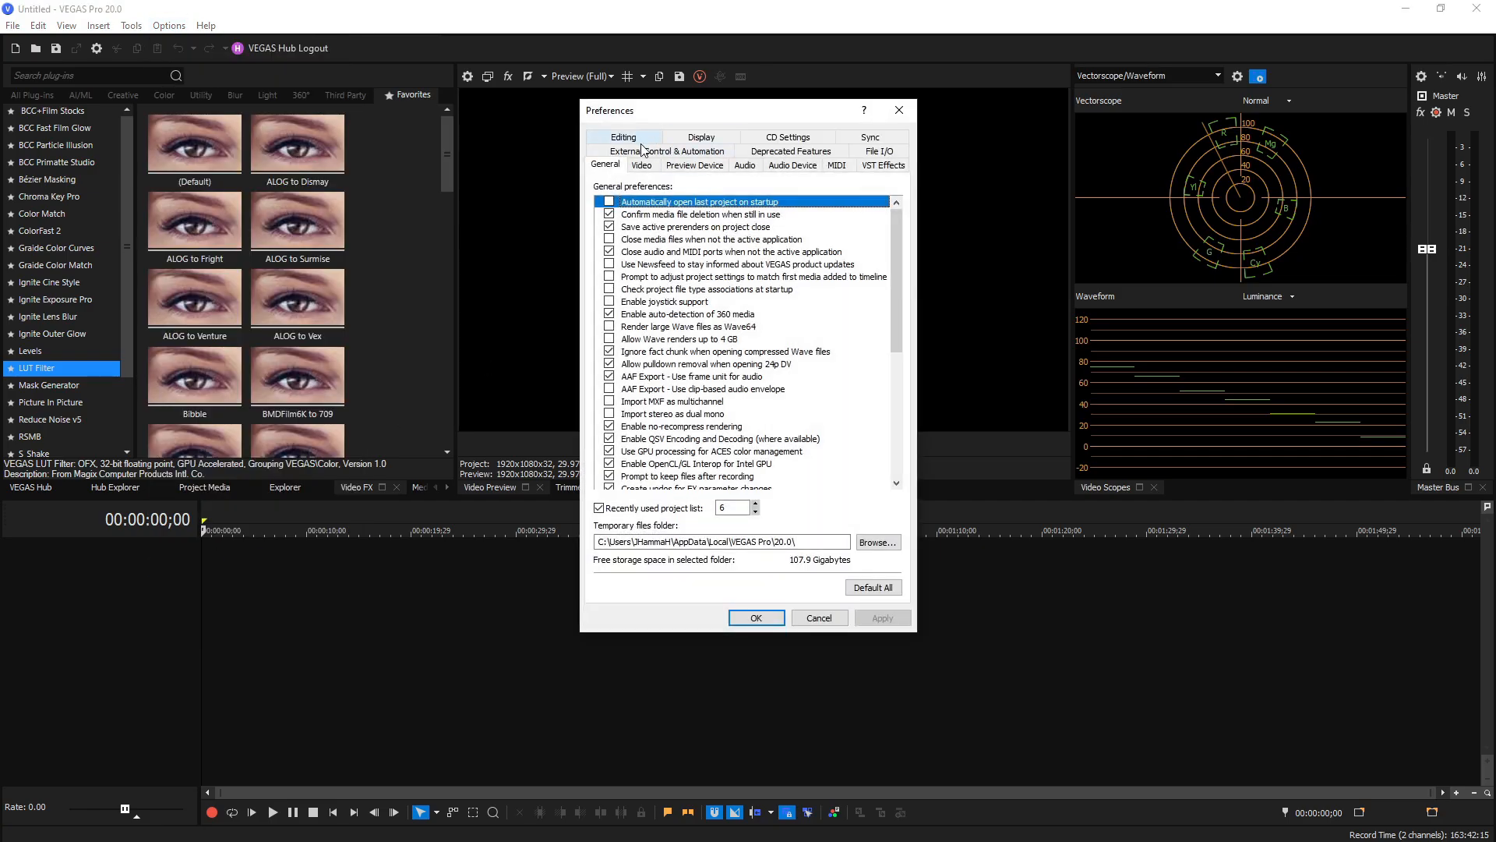
left_click(641, 164)
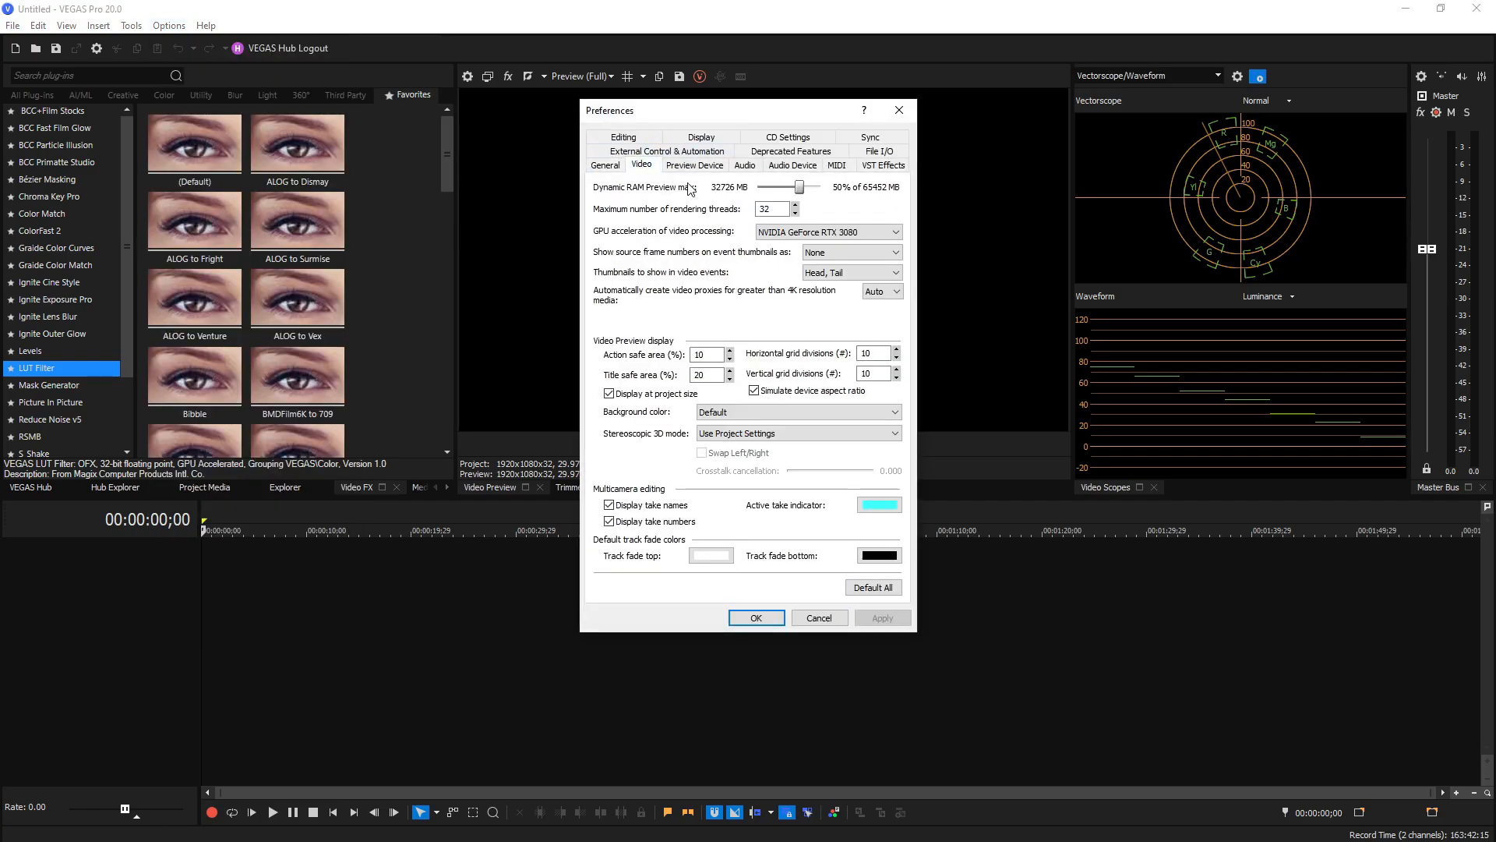
left_click_drag(794, 186, 757, 186)
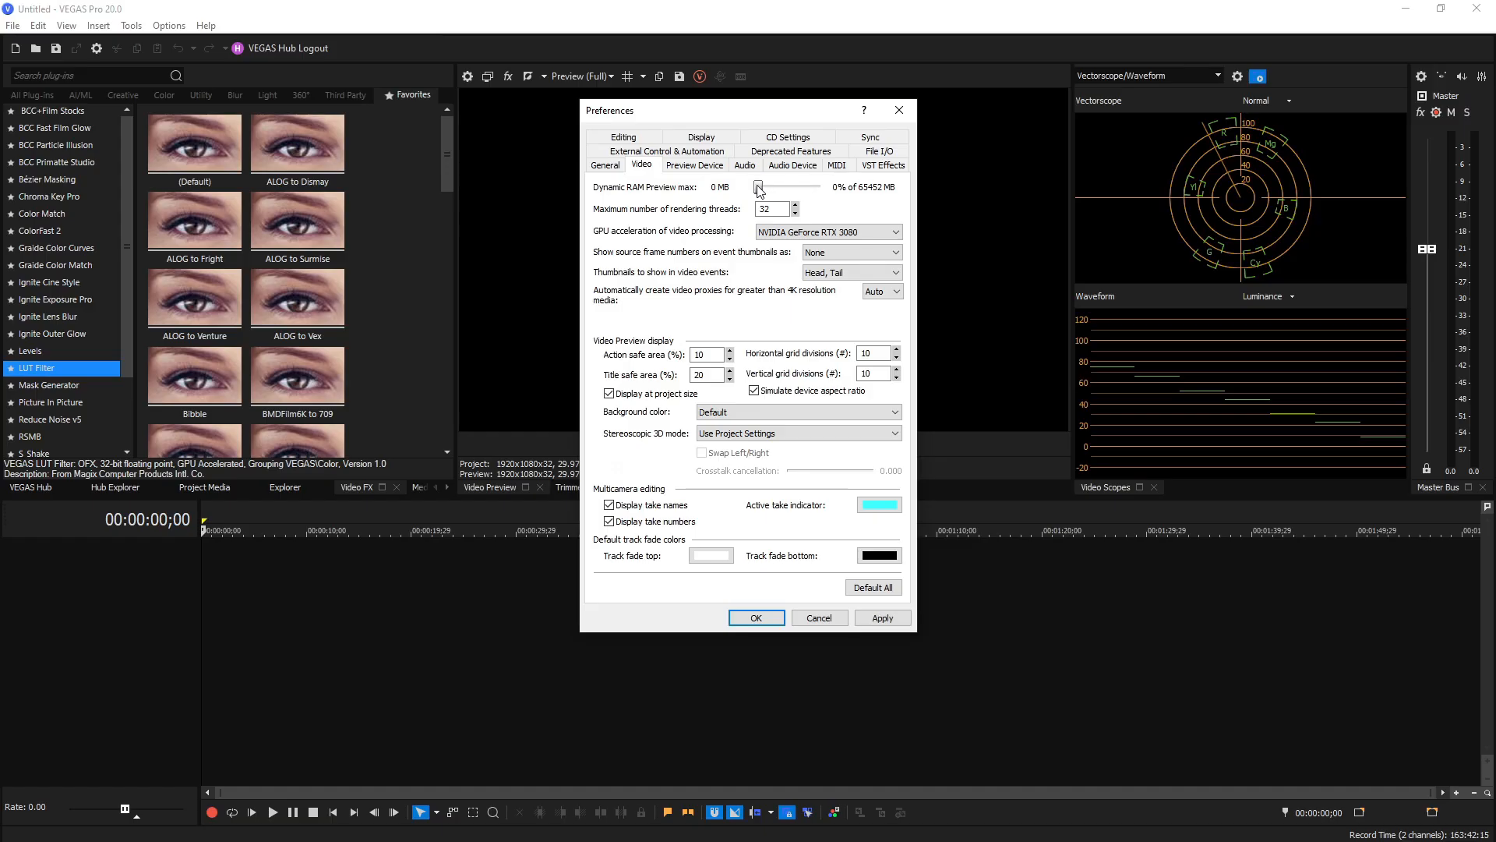
mouse_move(758, 192)
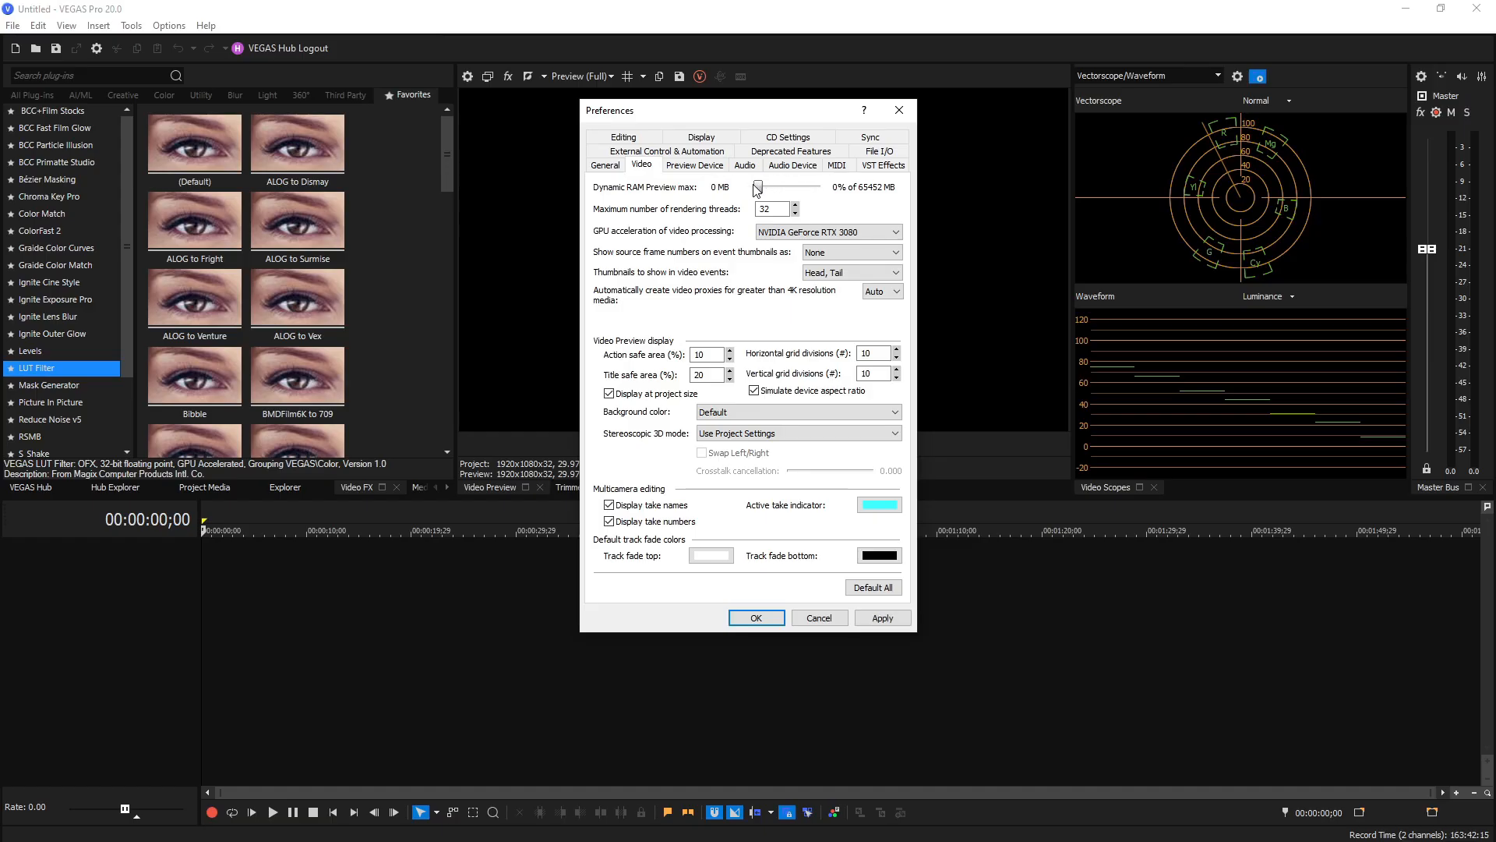
left_click_drag(760, 187, 768, 187)
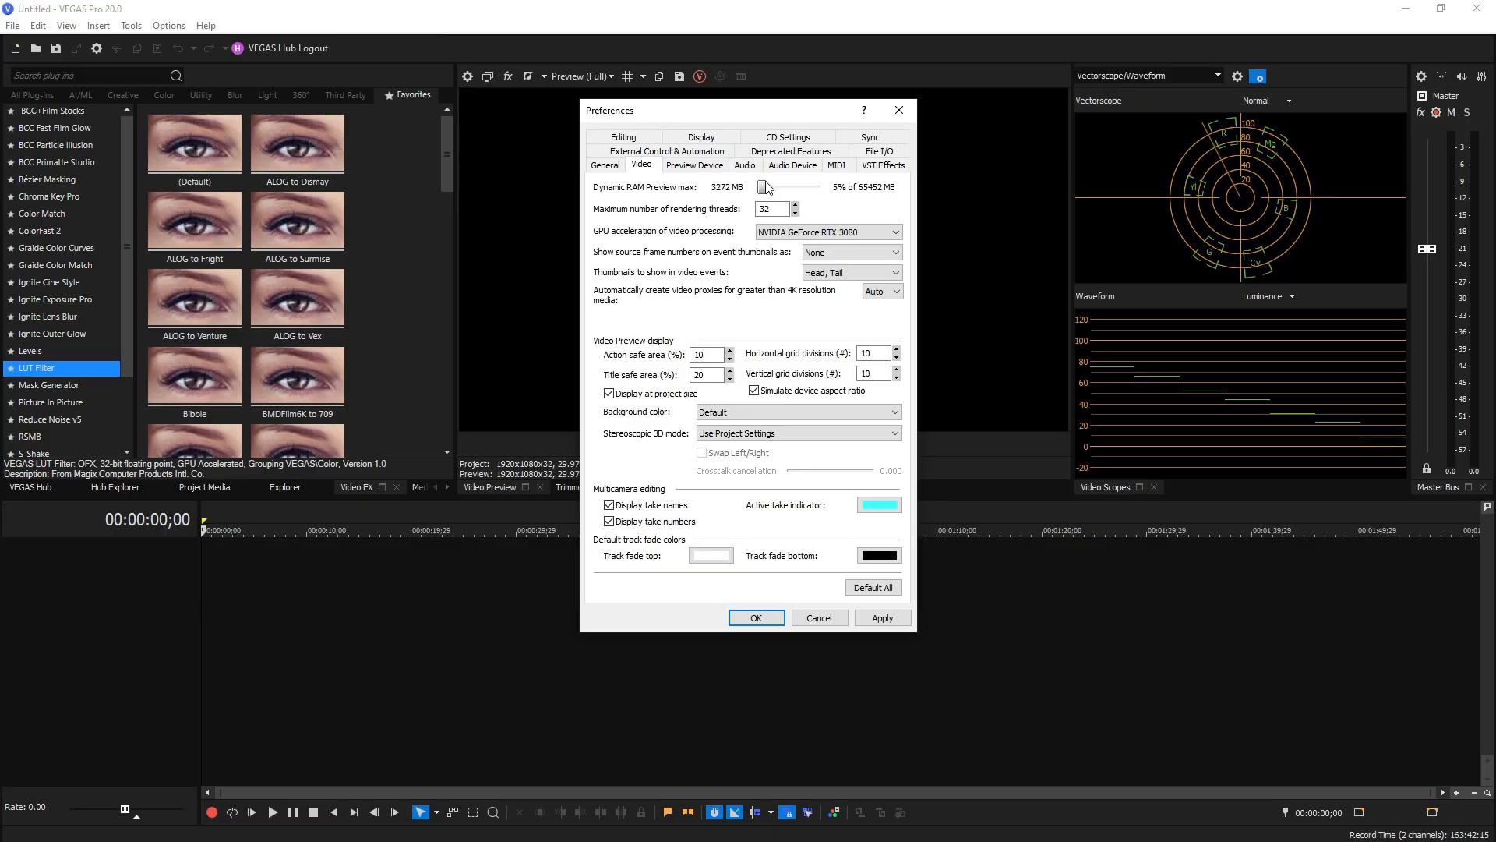
left_click_drag(762, 187, 785, 187)
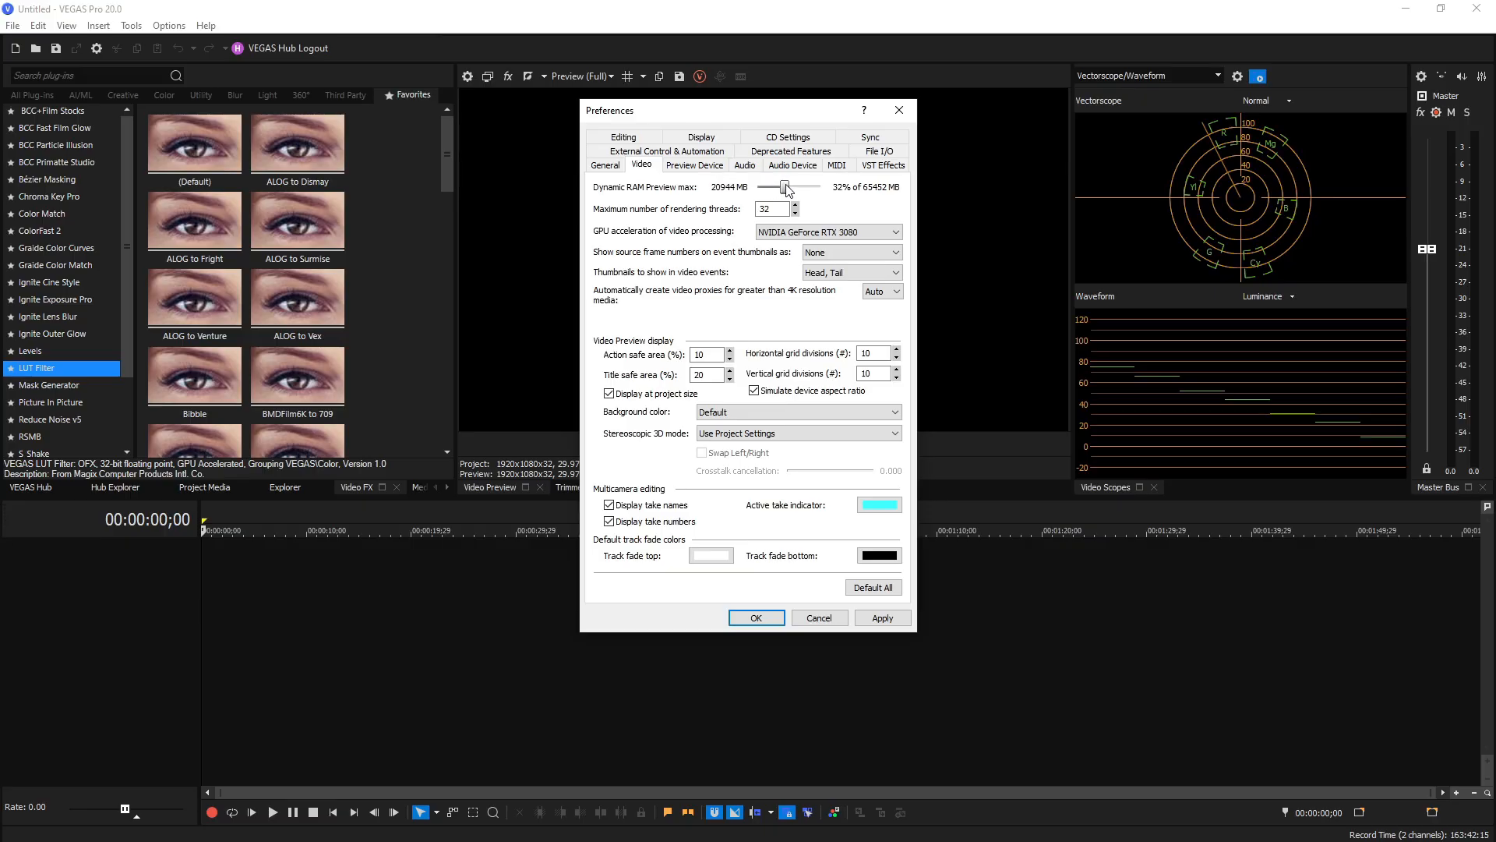
left_click_drag(784, 187, 800, 187)
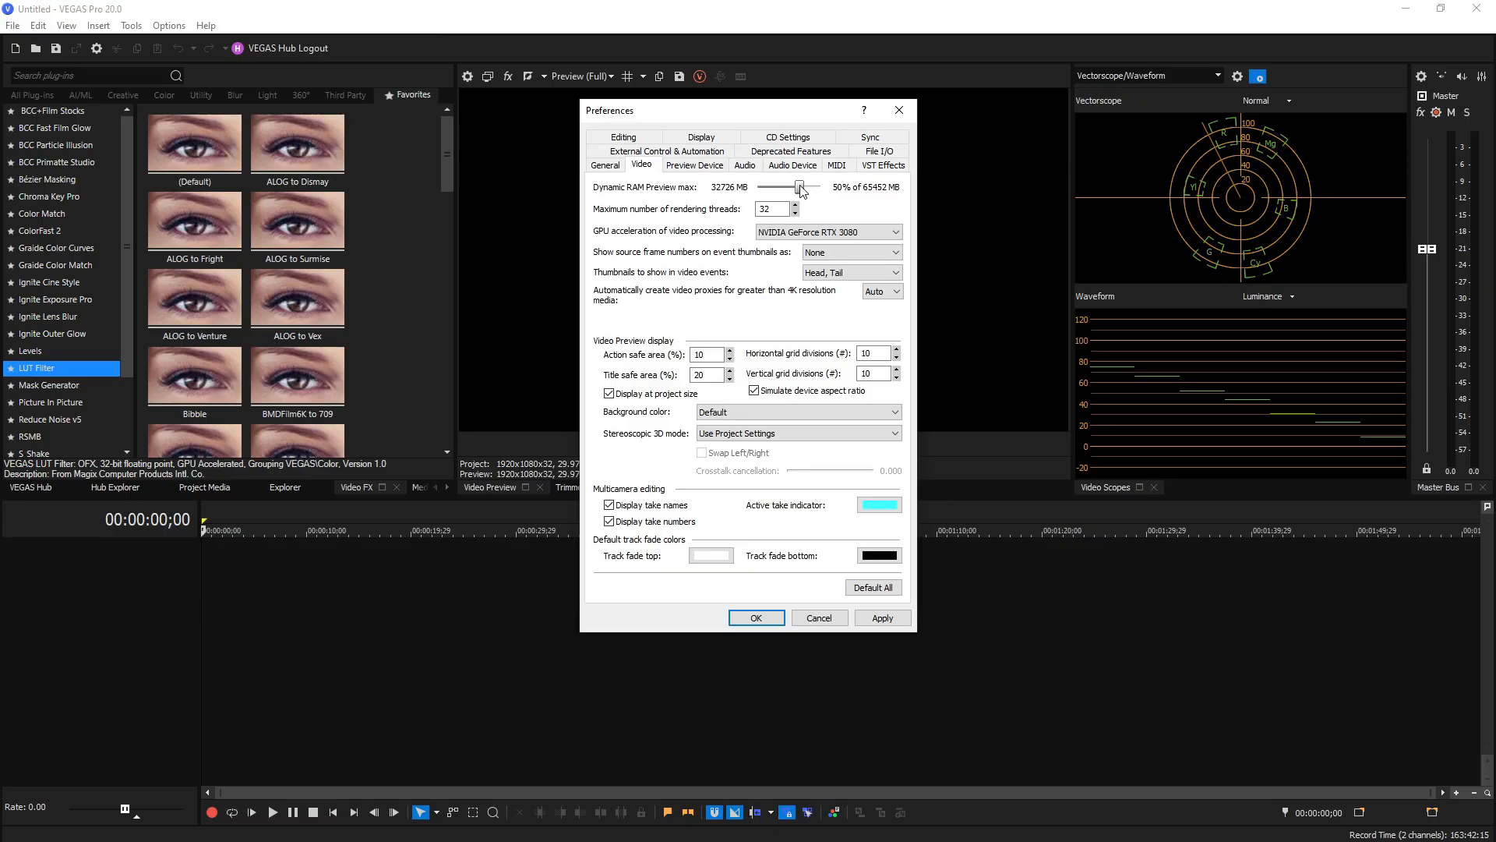
left_click_drag(800, 185, 815, 186)
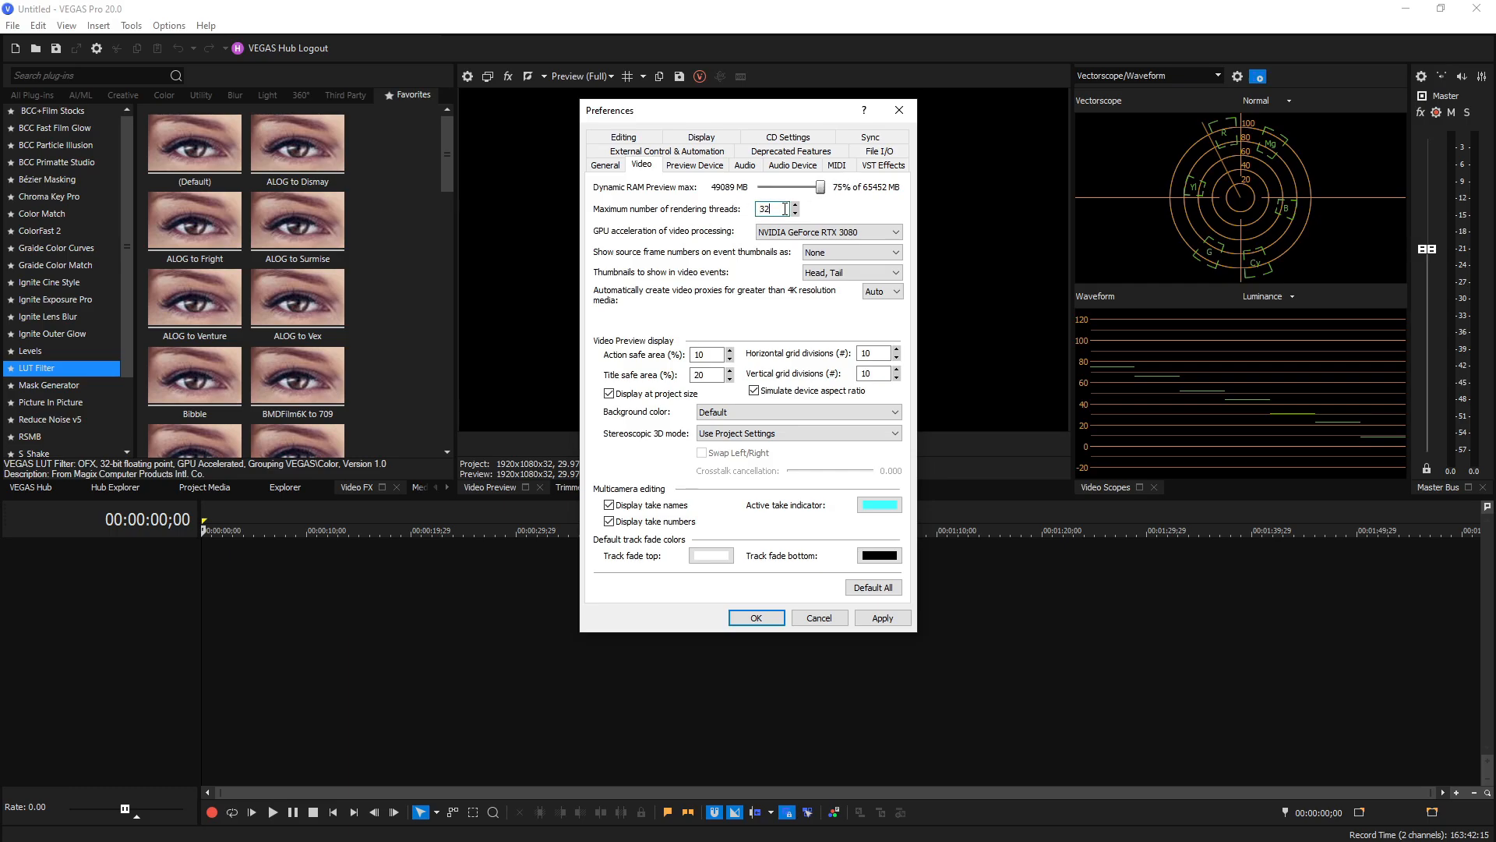
- Acknowledge the RAM preview warning and set the maximum rendering threads to 32
triple_click(769, 209)
type("48")
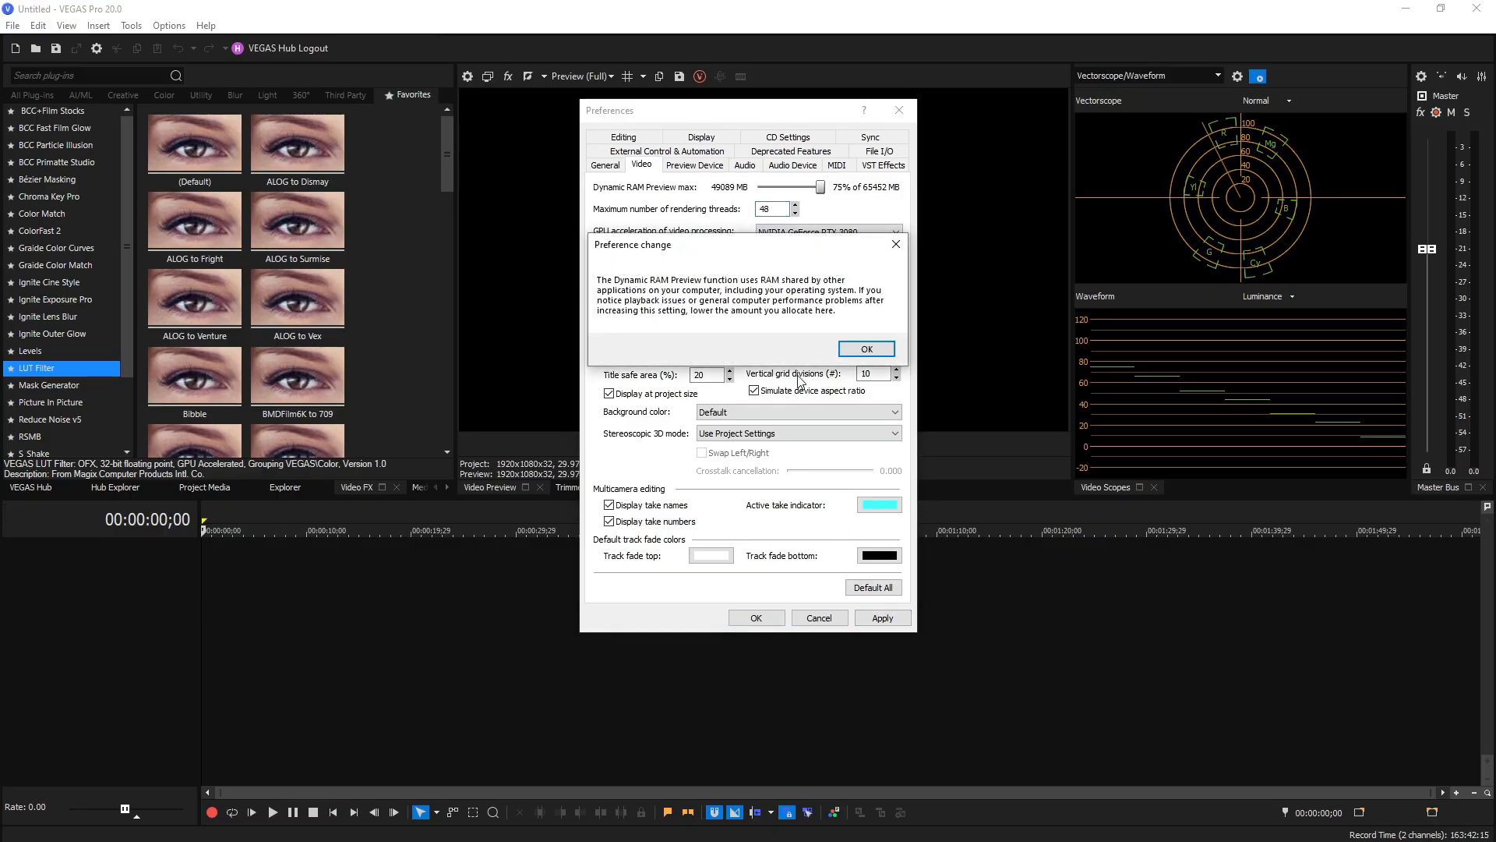
left_click(865, 348)
type("1")
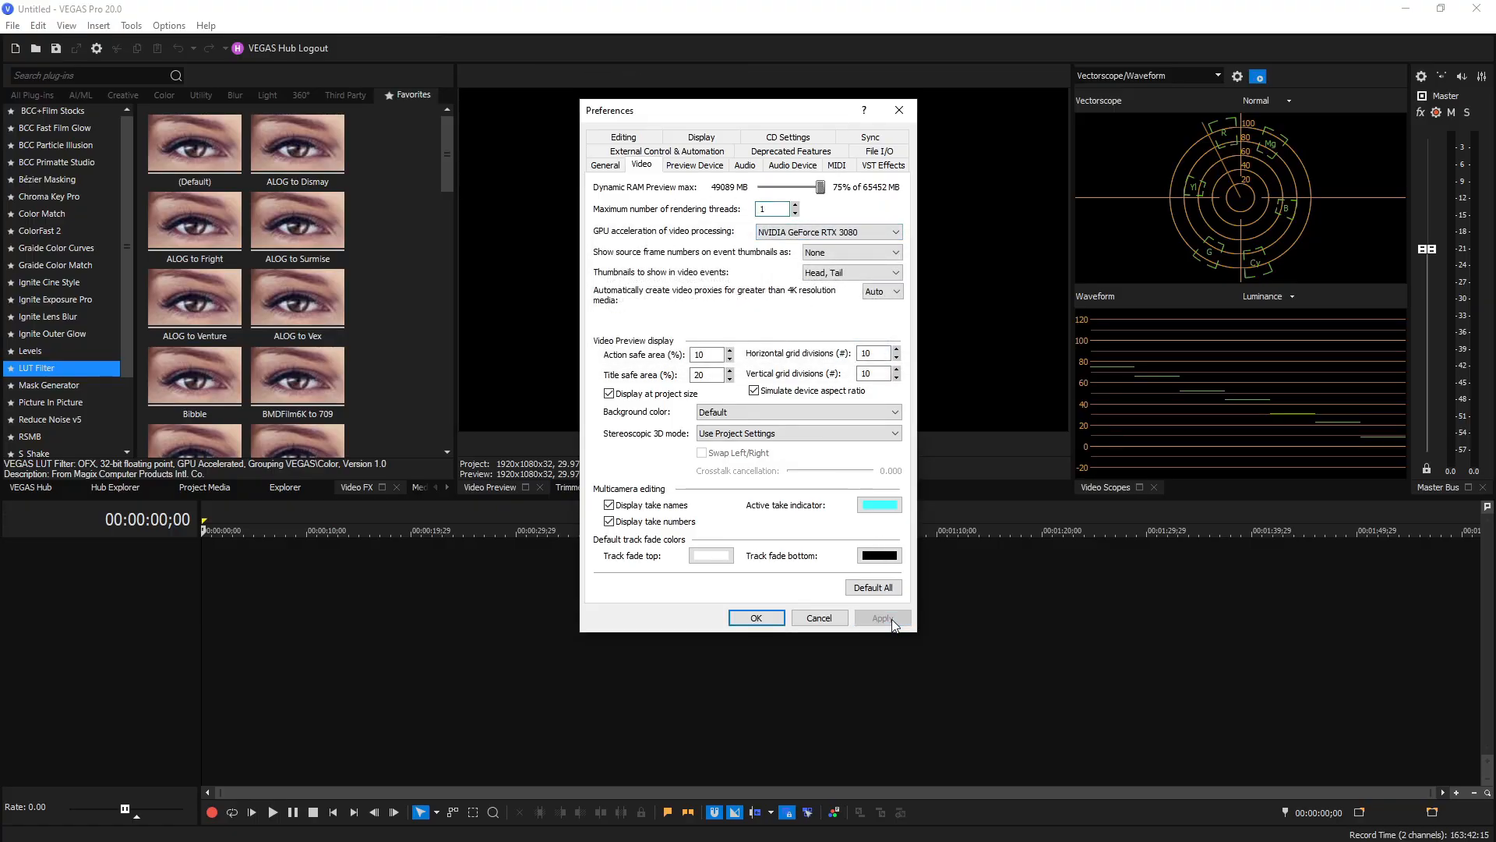
type("32")
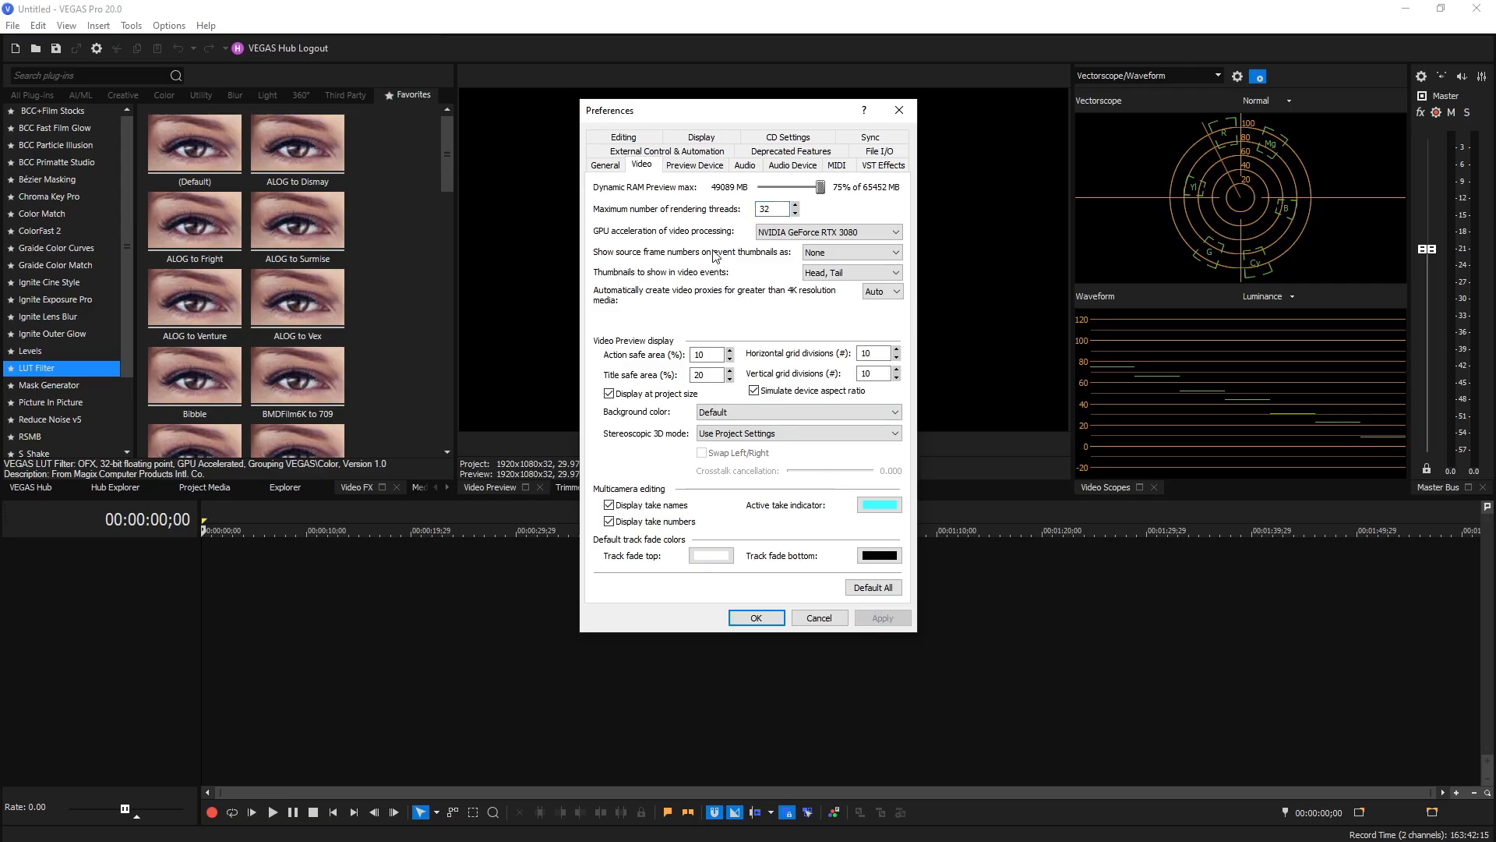
left_click(825, 230)
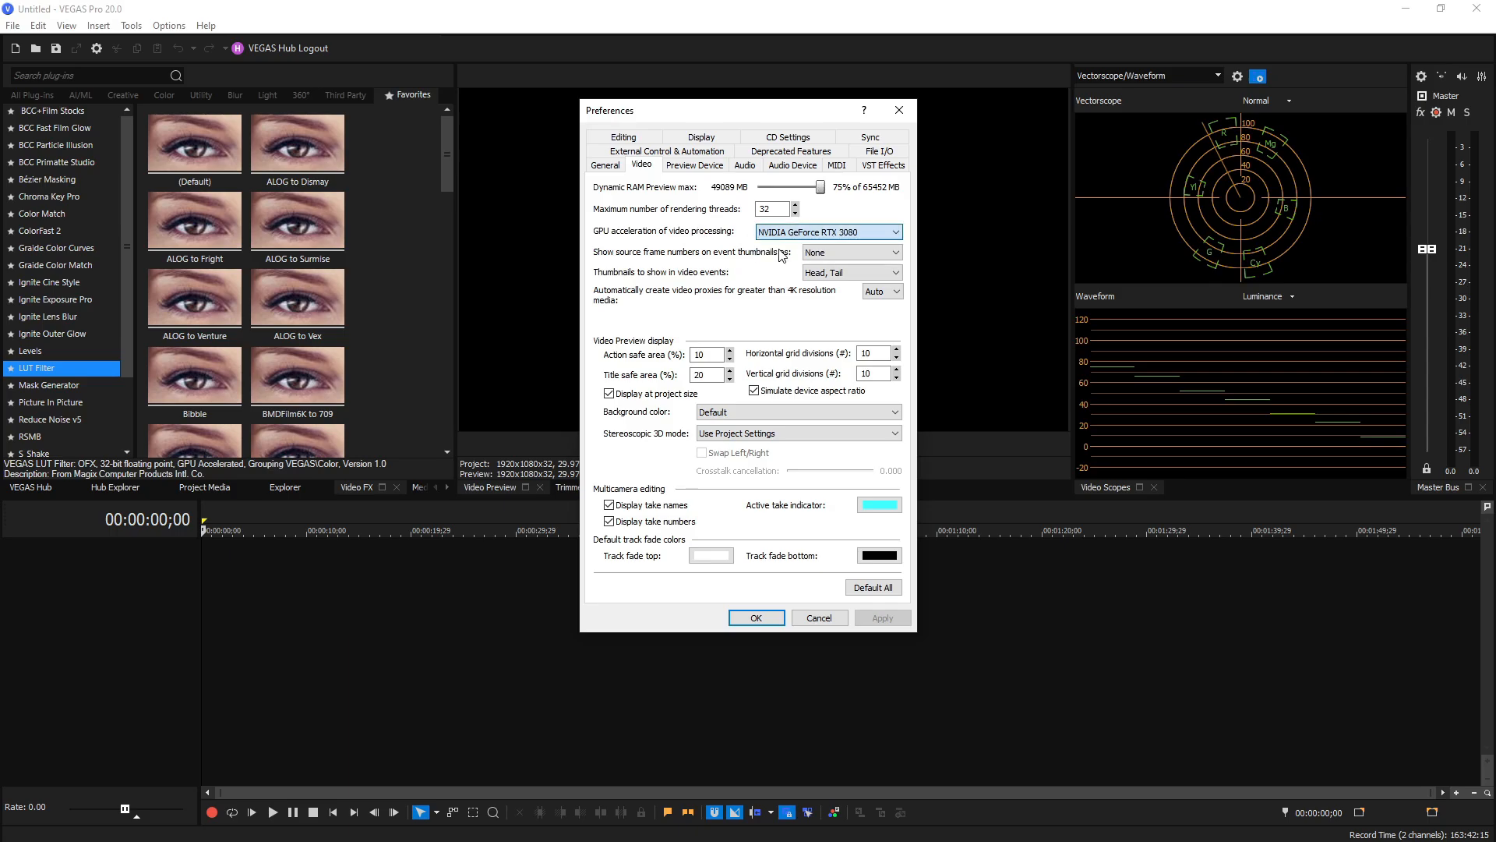
left_click(826, 230)
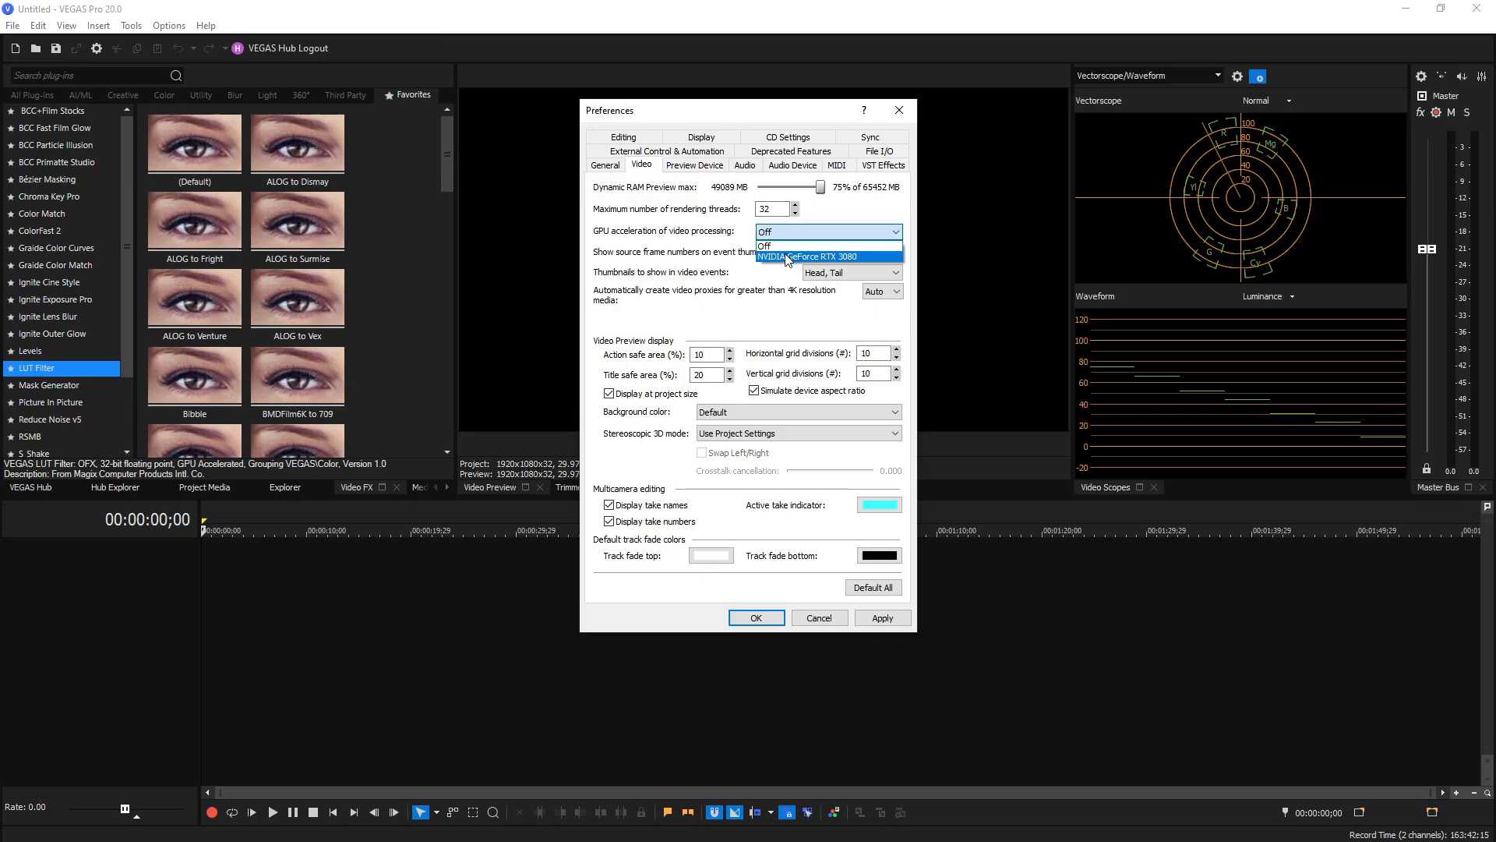
left_click(823, 255)
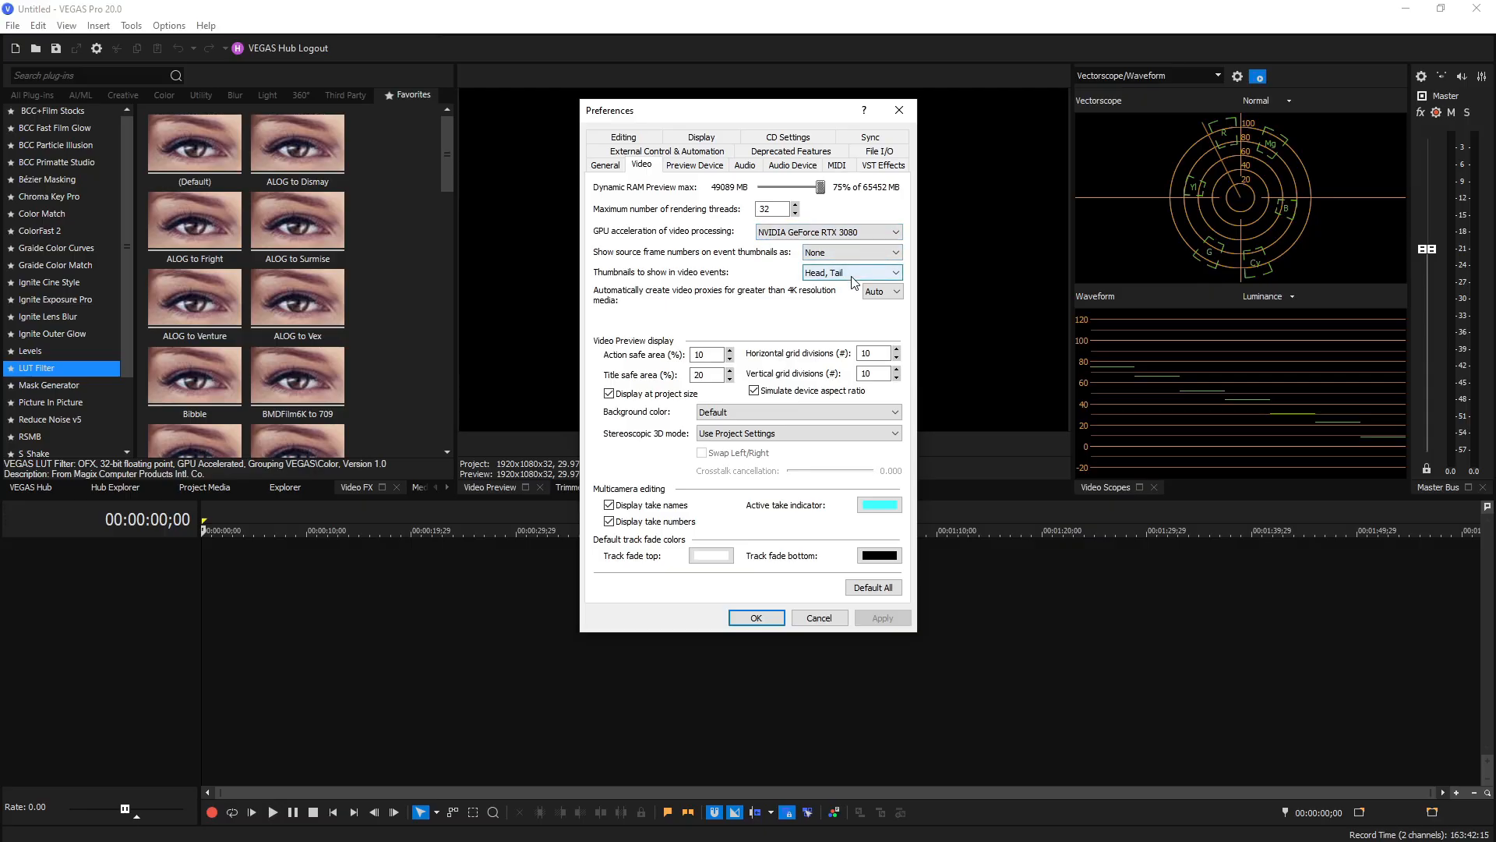
left_click(894, 272)
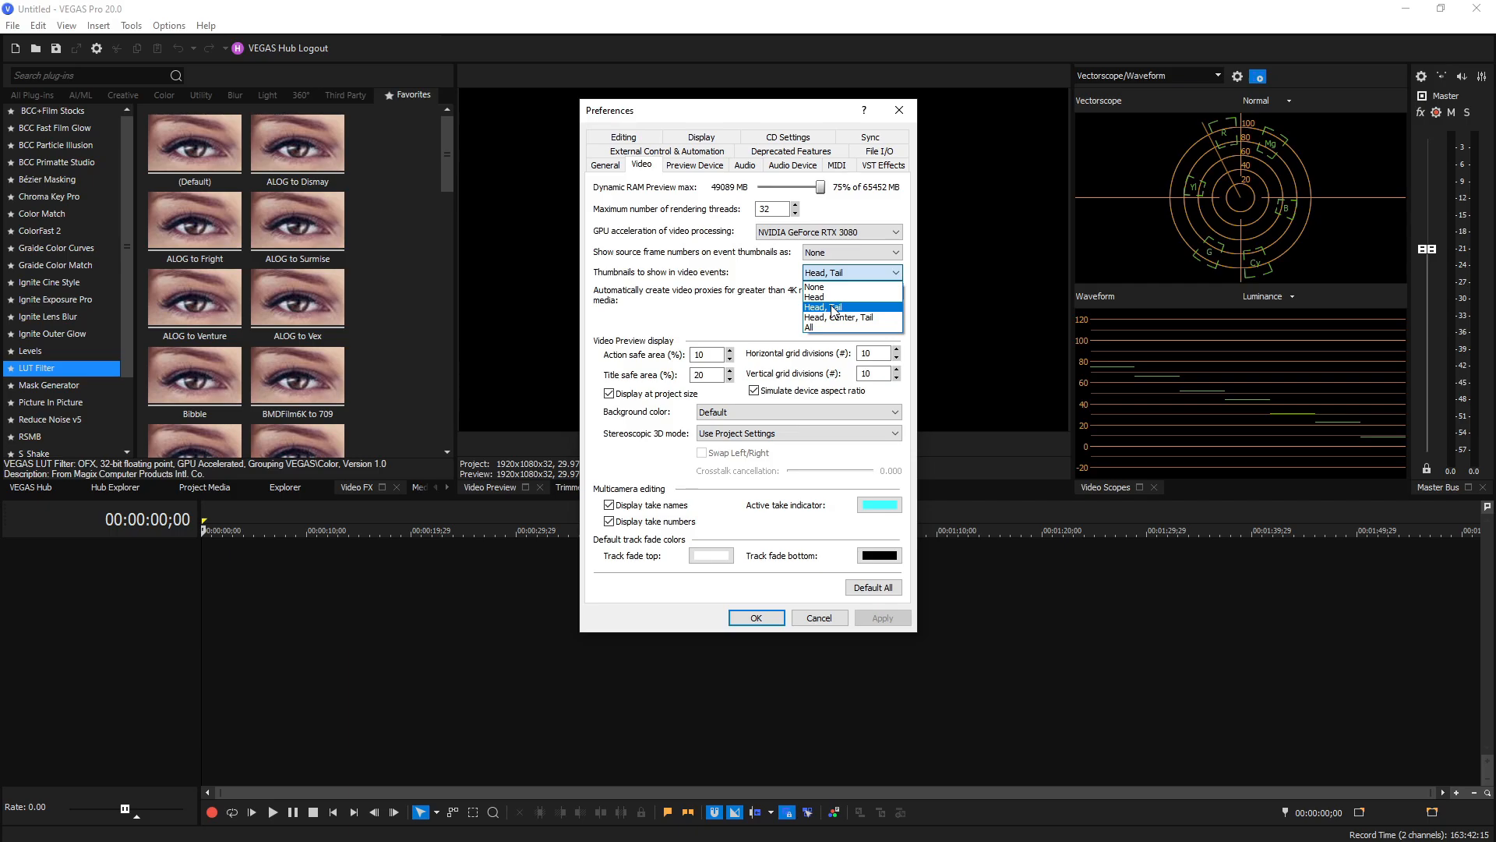
left_click(849, 304)
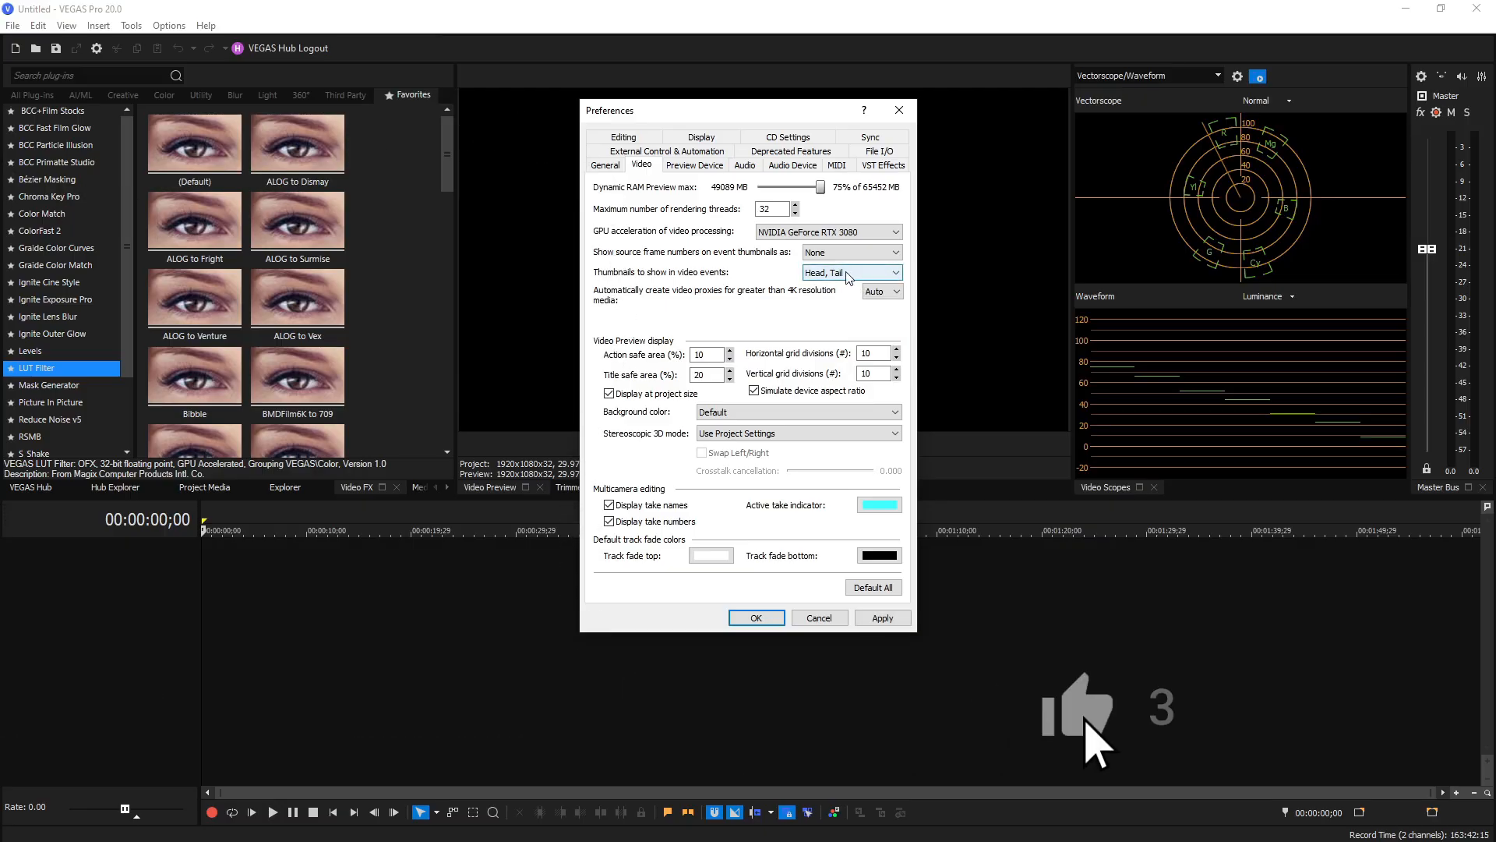
left_click(1077, 711)
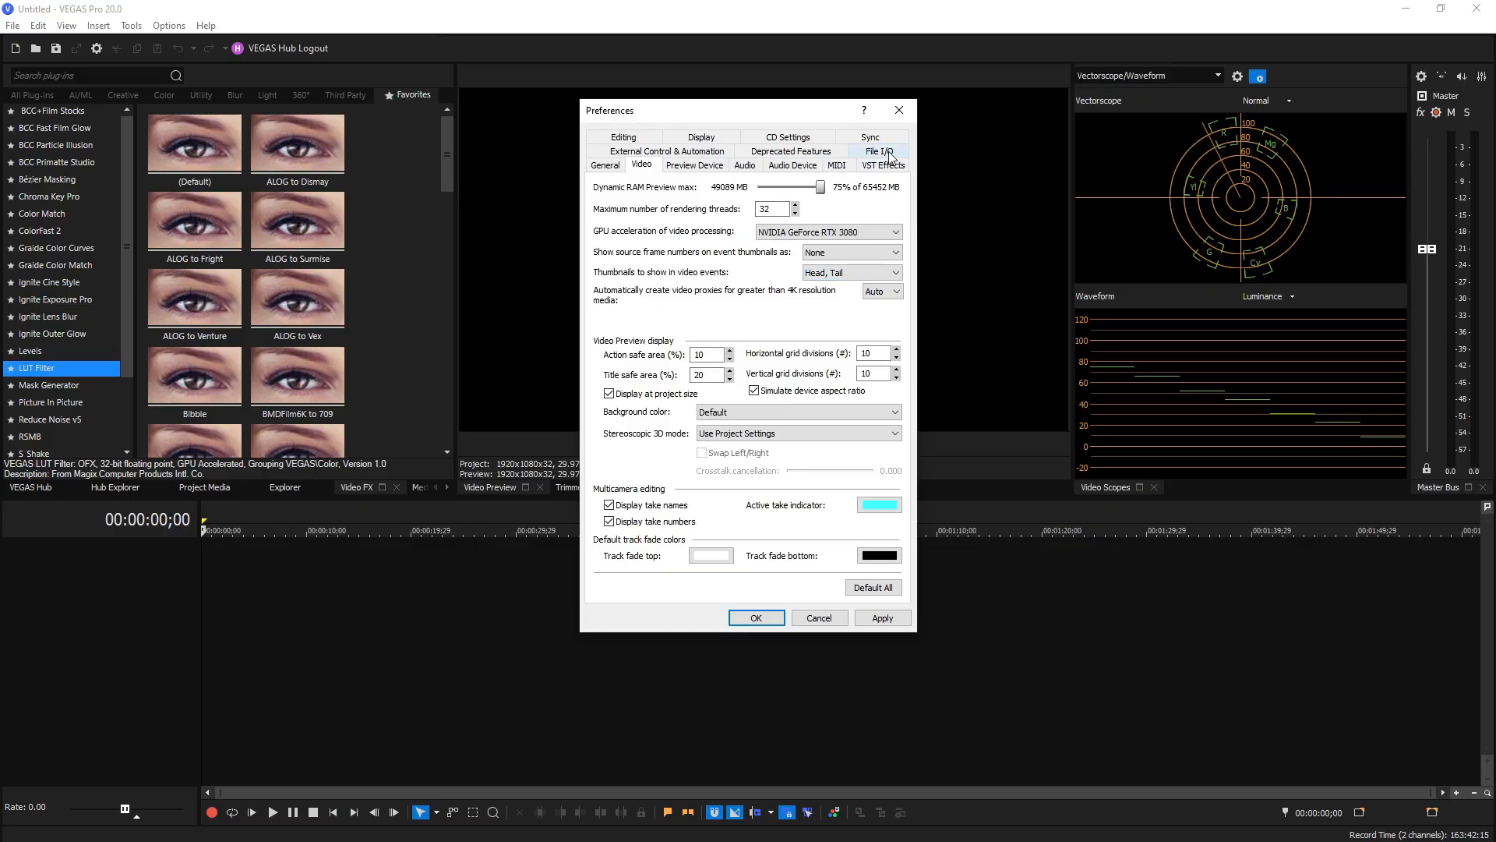
- In the File I/O preferences, switch legacy HEVC decoding off with hardware decoding at Off
left_click(878, 151)
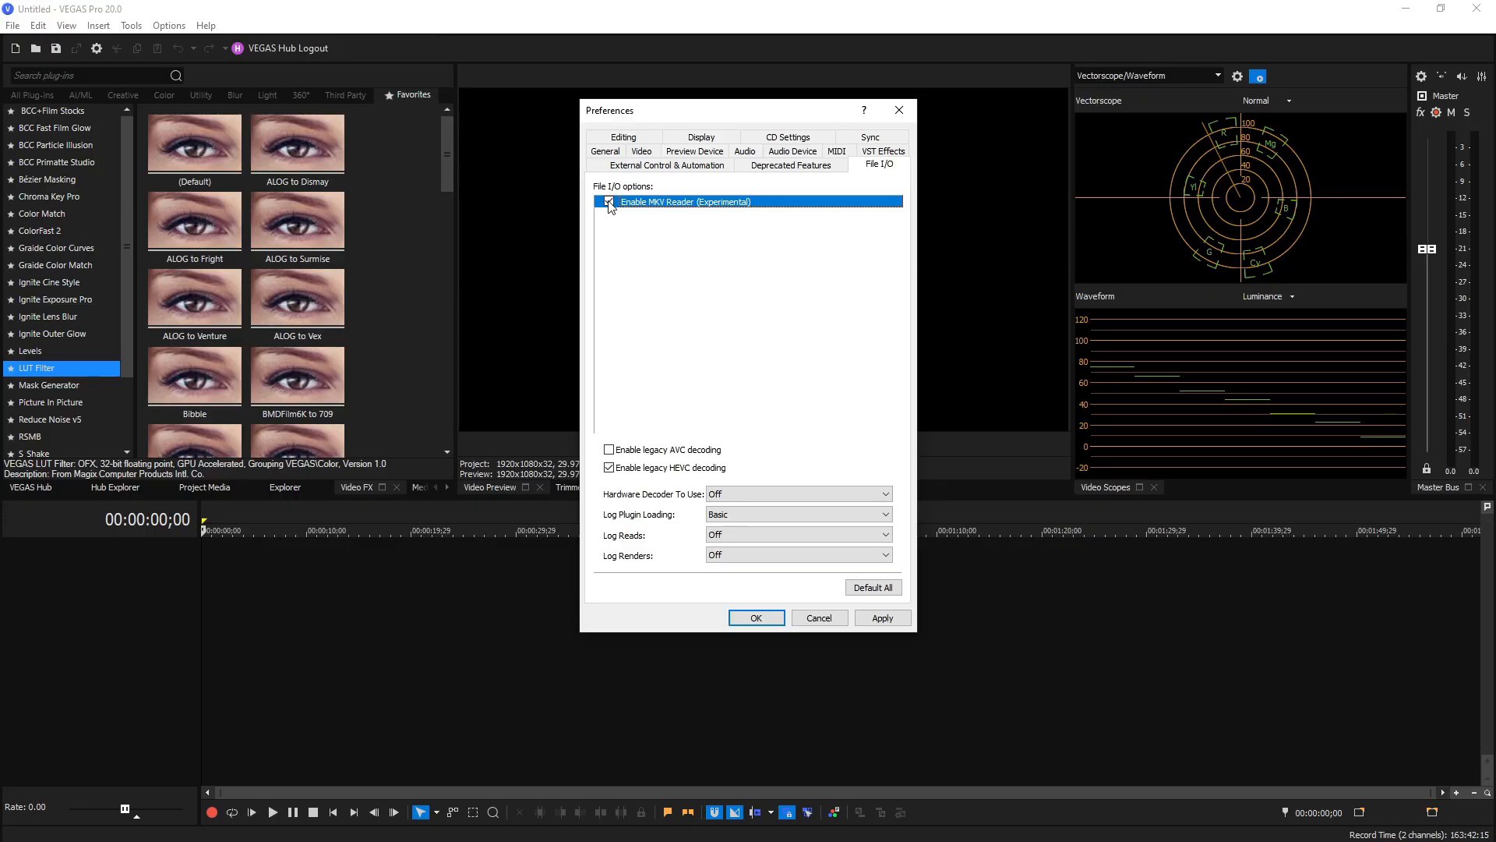
left_click(609, 201)
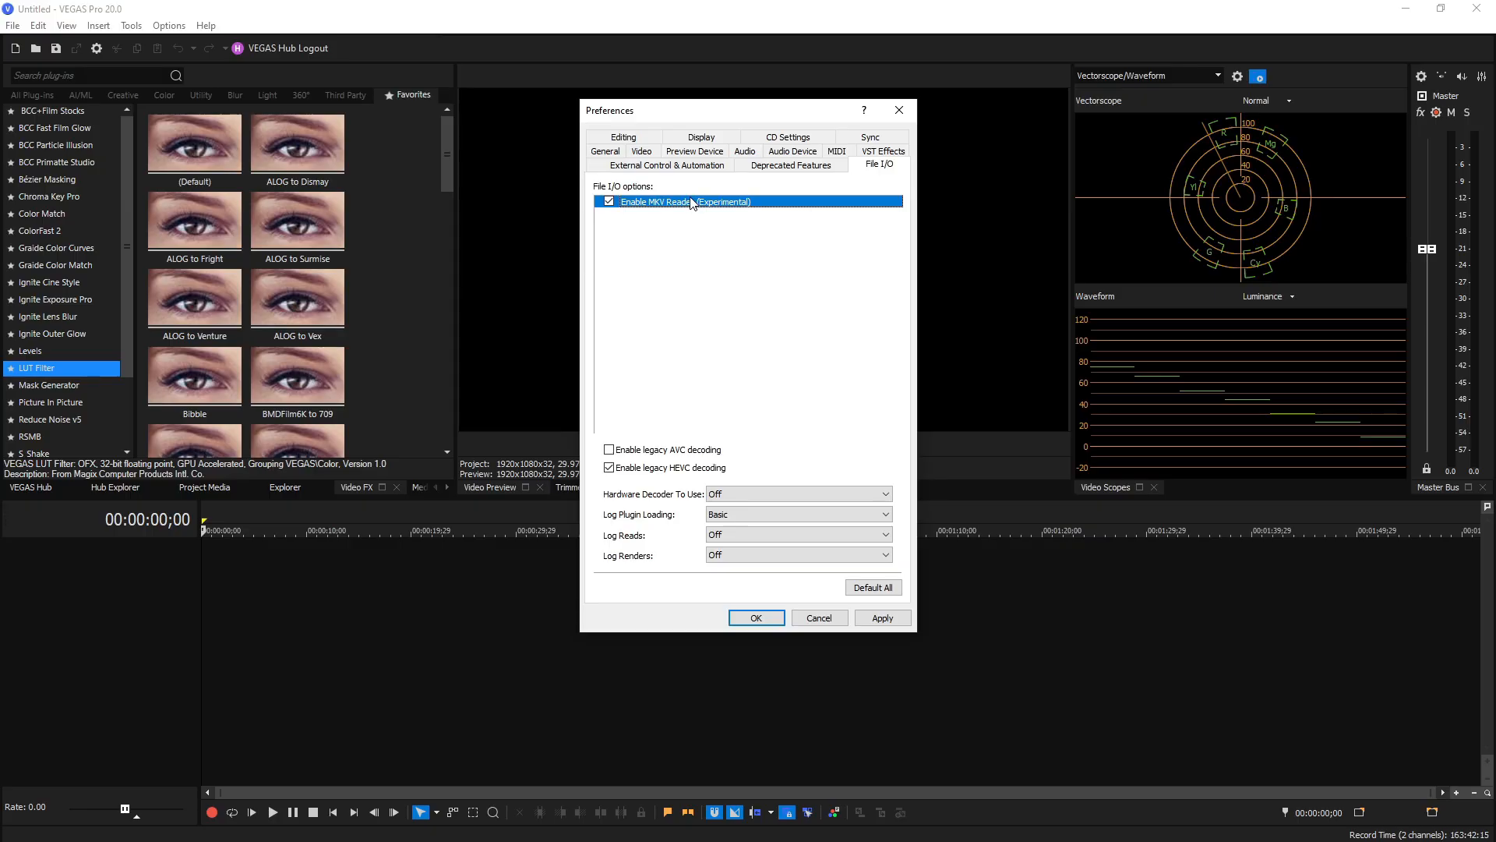
mouse_move(674, 217)
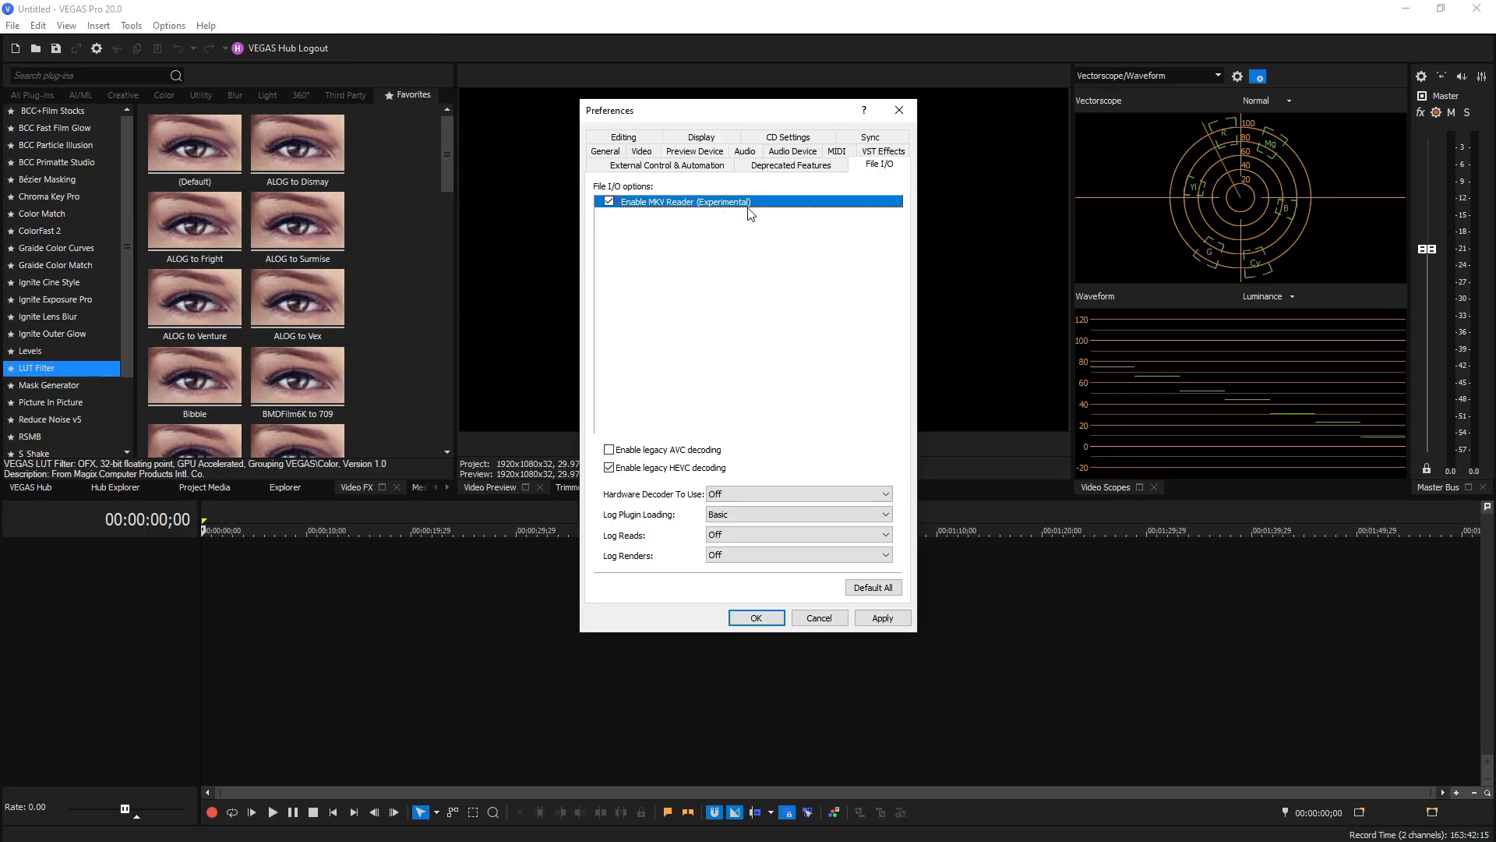
mouse_move(745, 211)
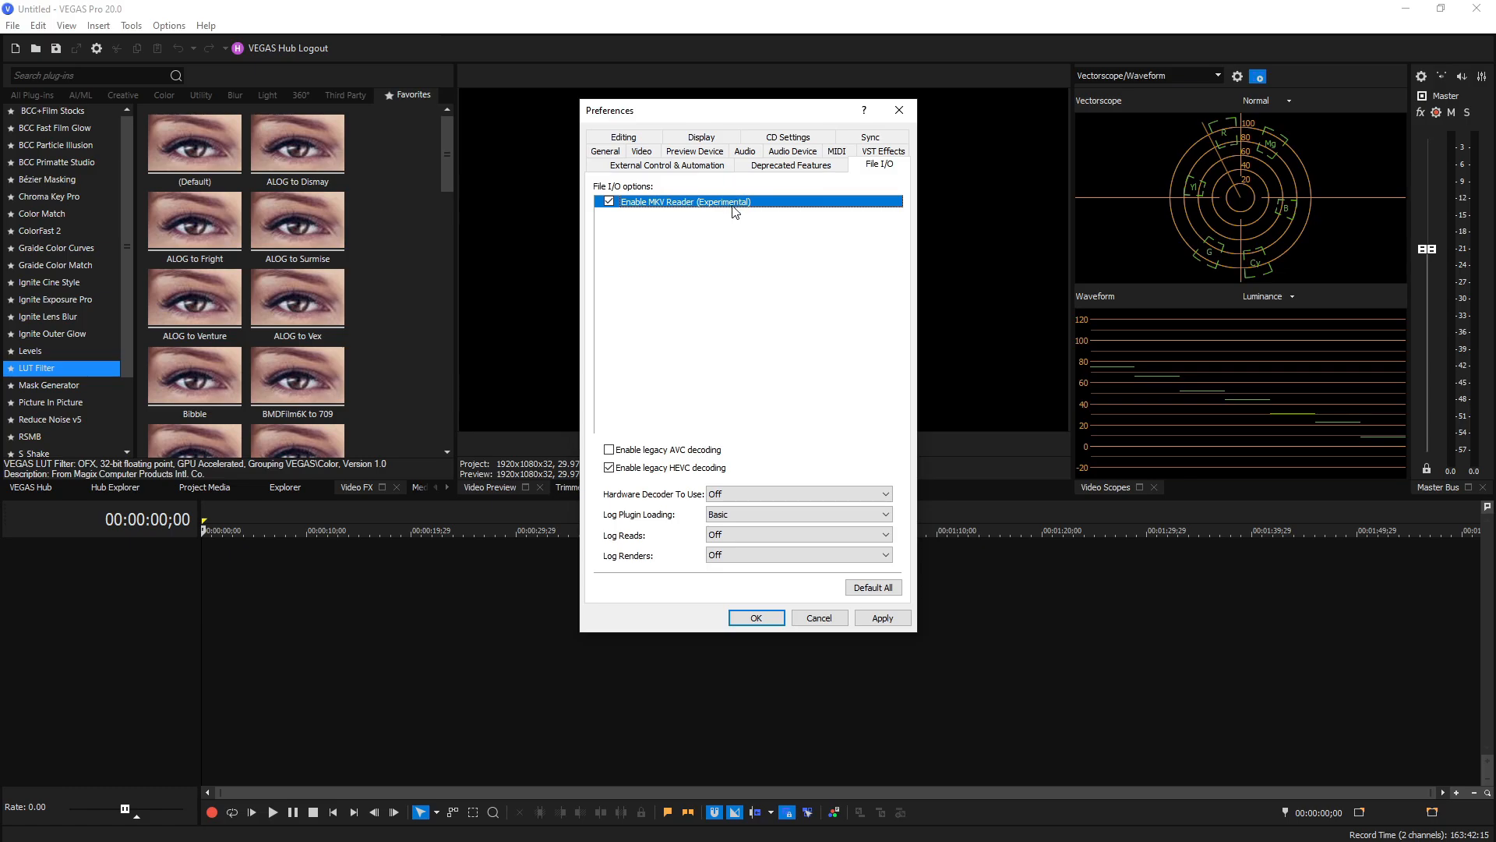
left_click(609, 468)
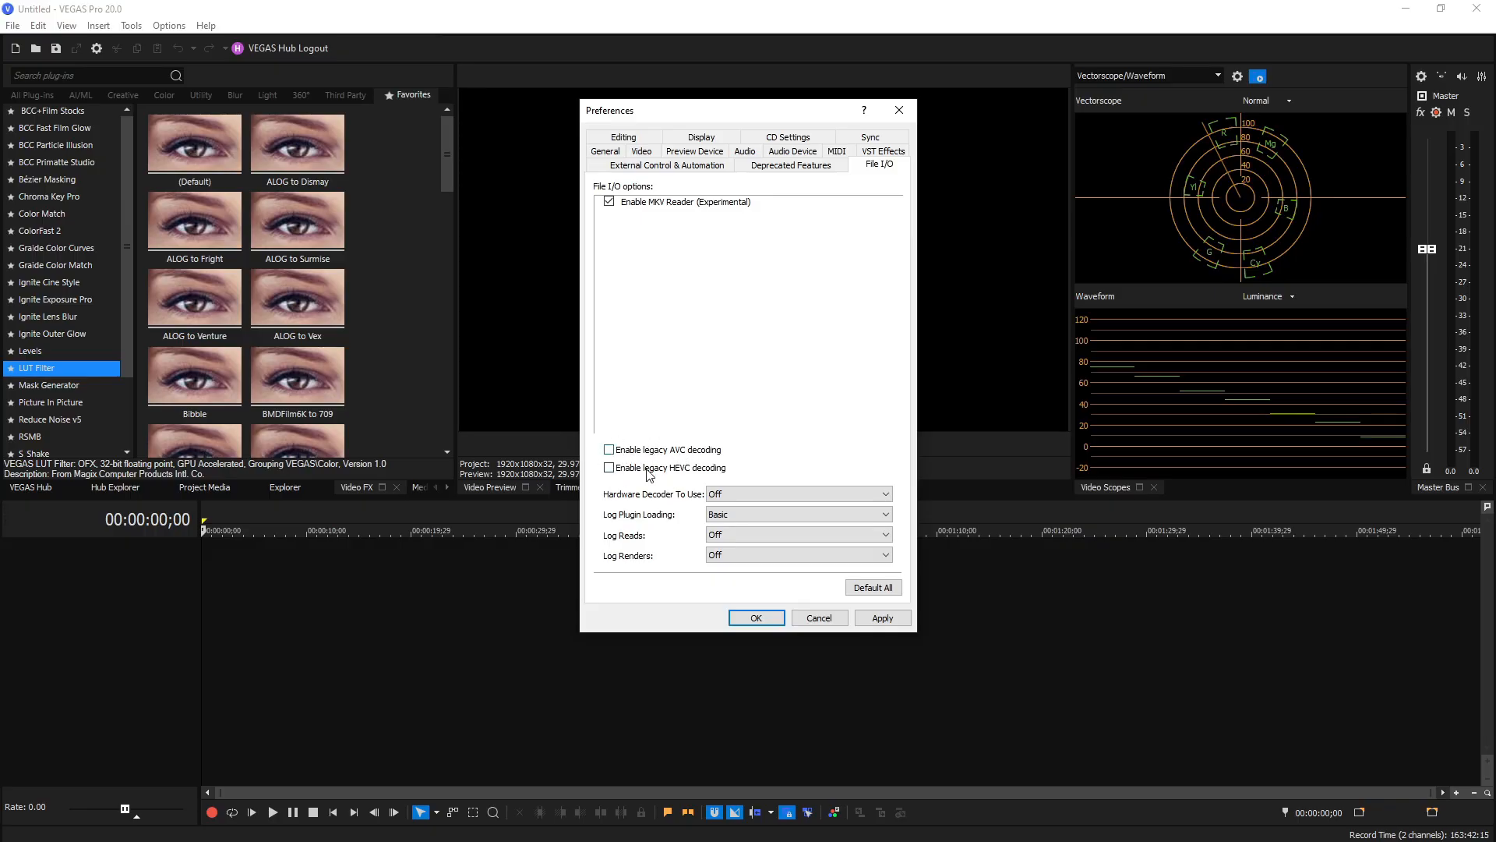
mouse_move(658, 462)
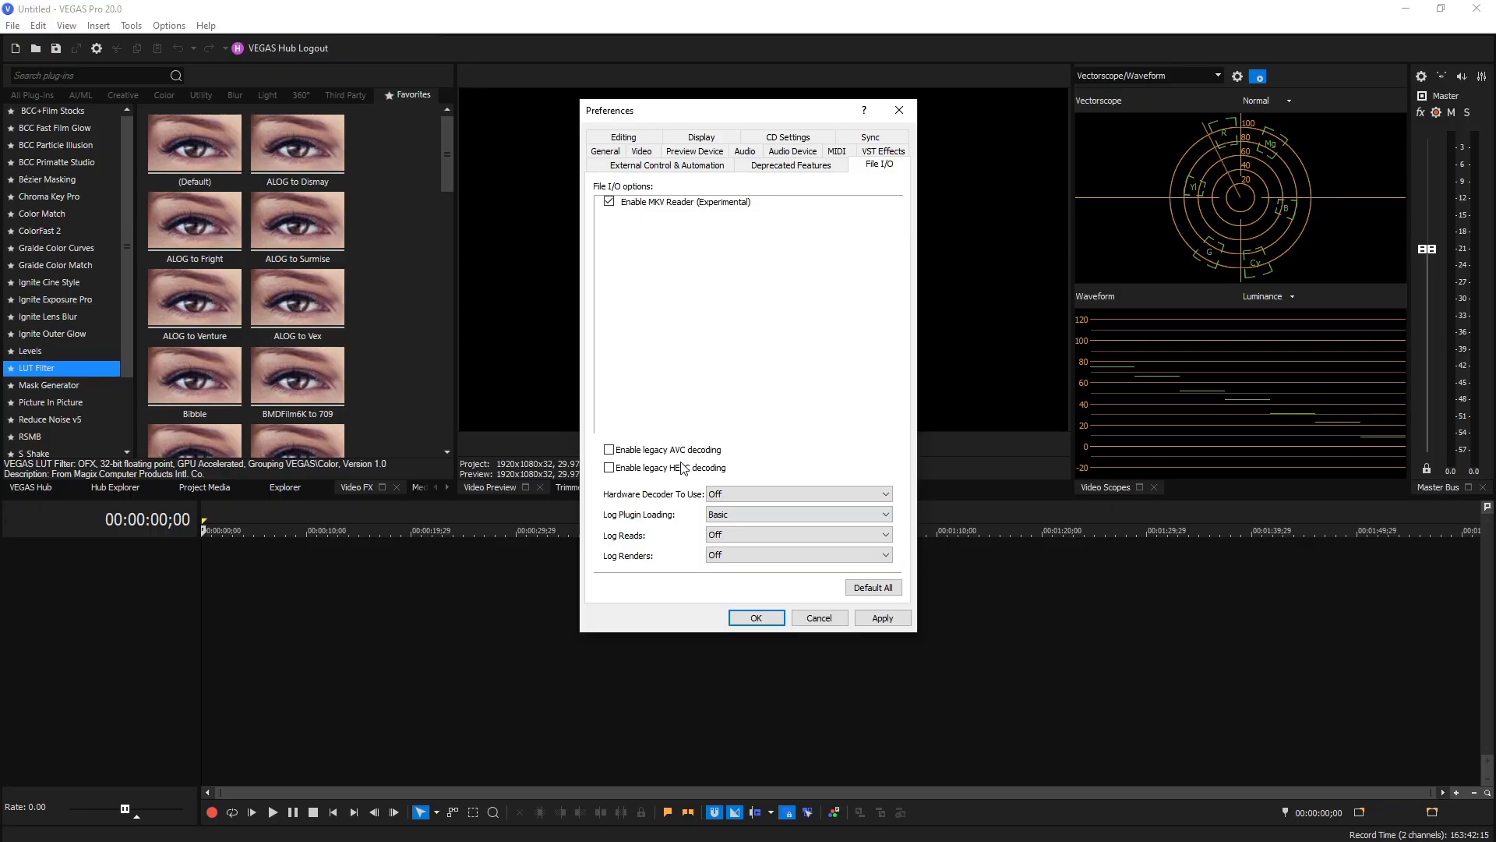
left_click(610, 449)
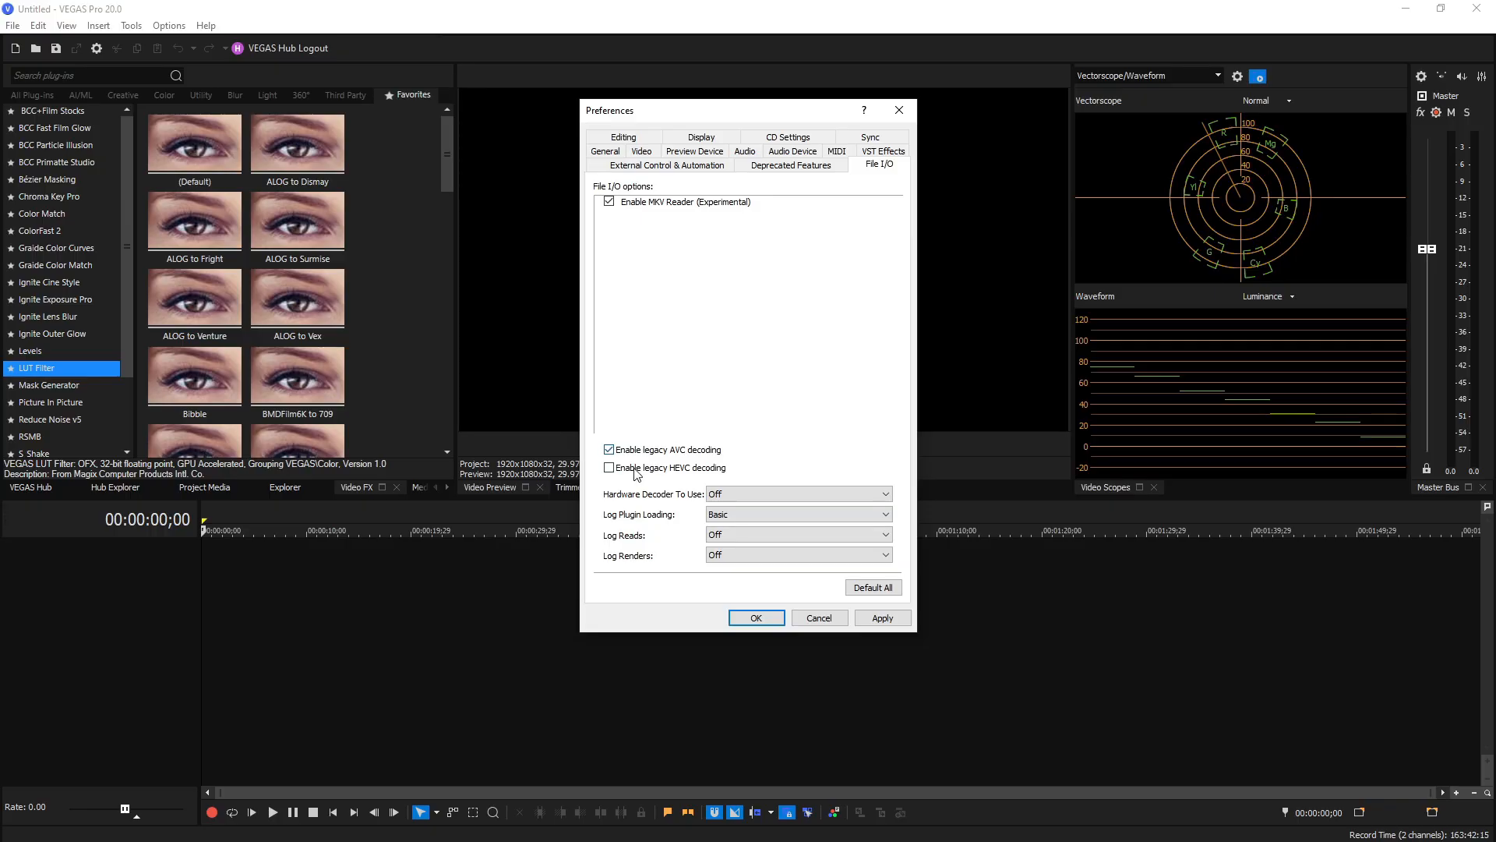
left_click(609, 468)
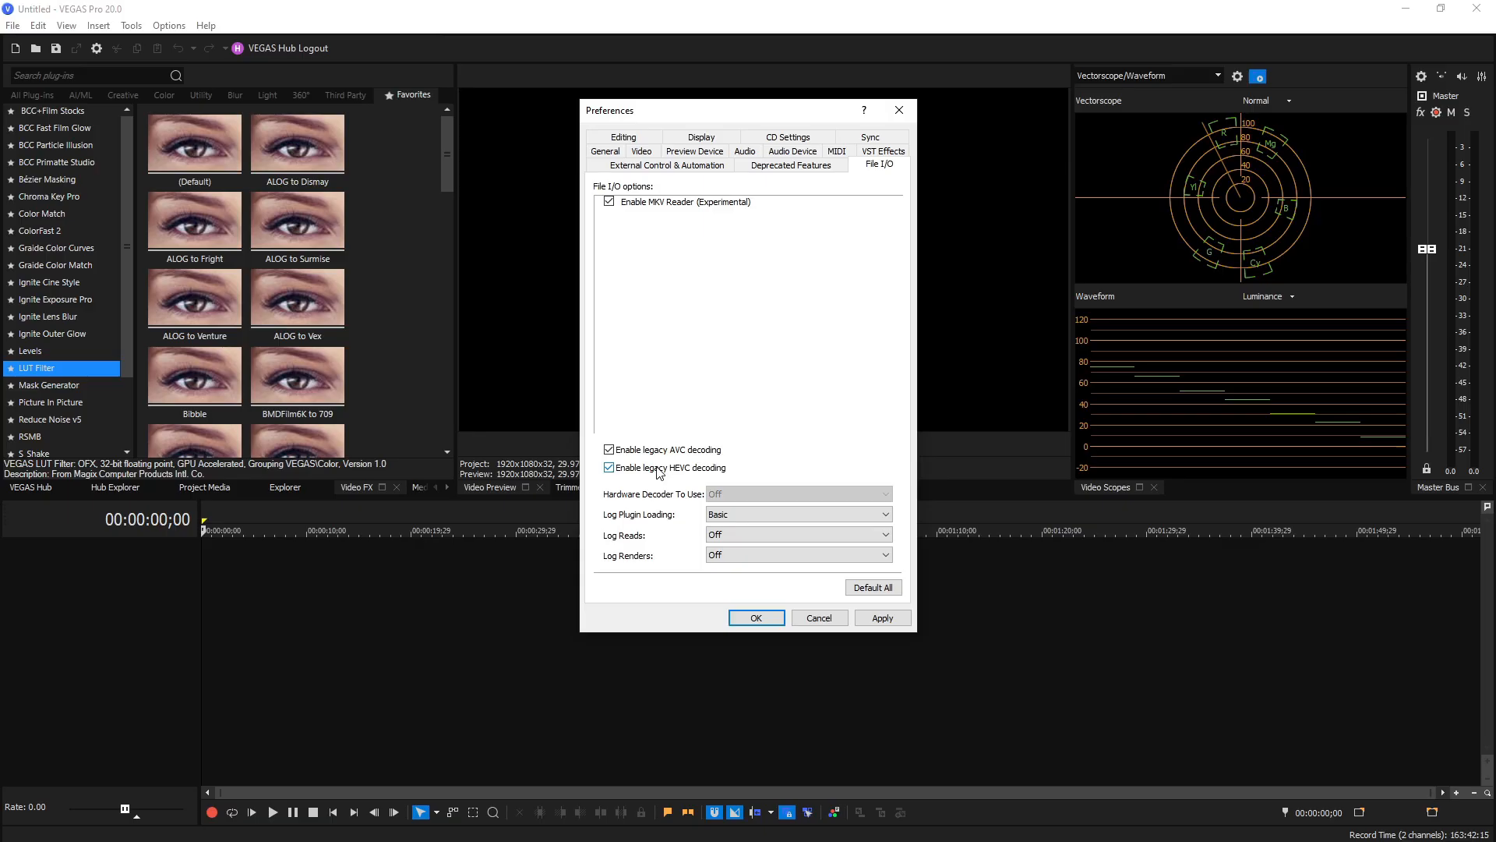
left_click(609, 468)
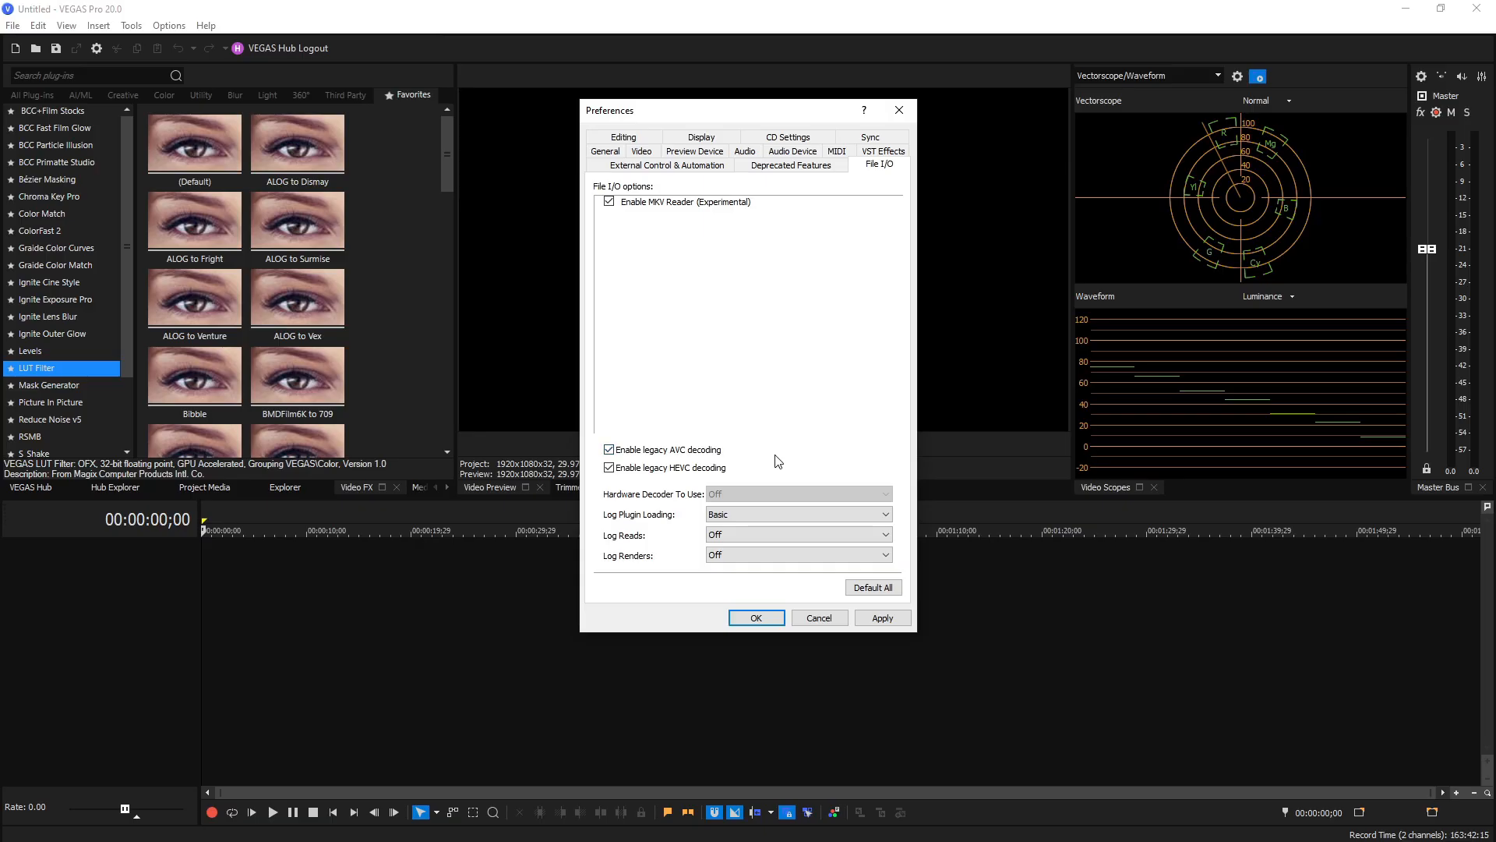
mouse_move(681, 471)
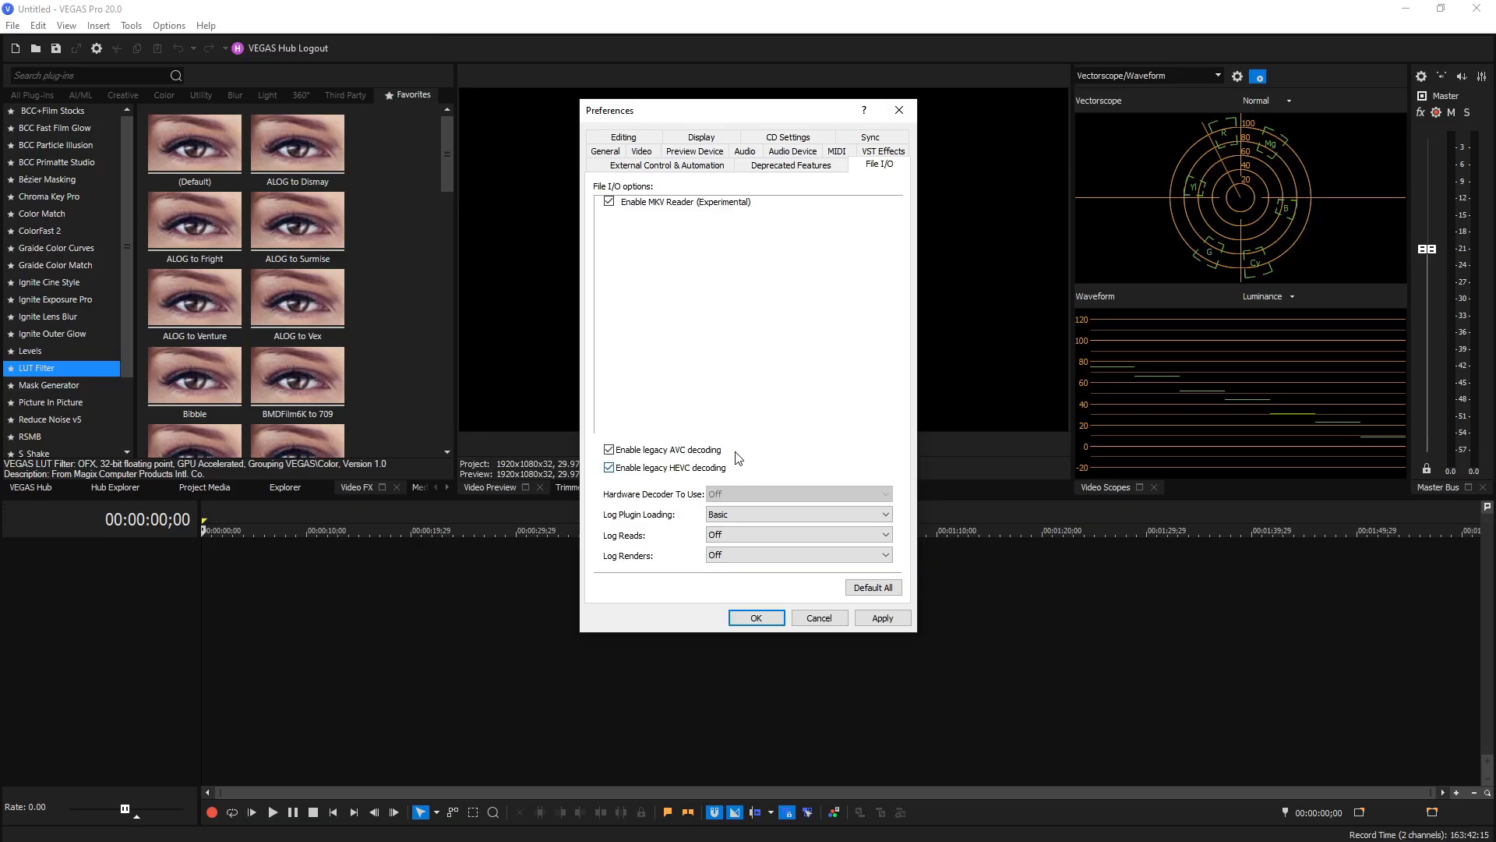
mouse_move(771, 477)
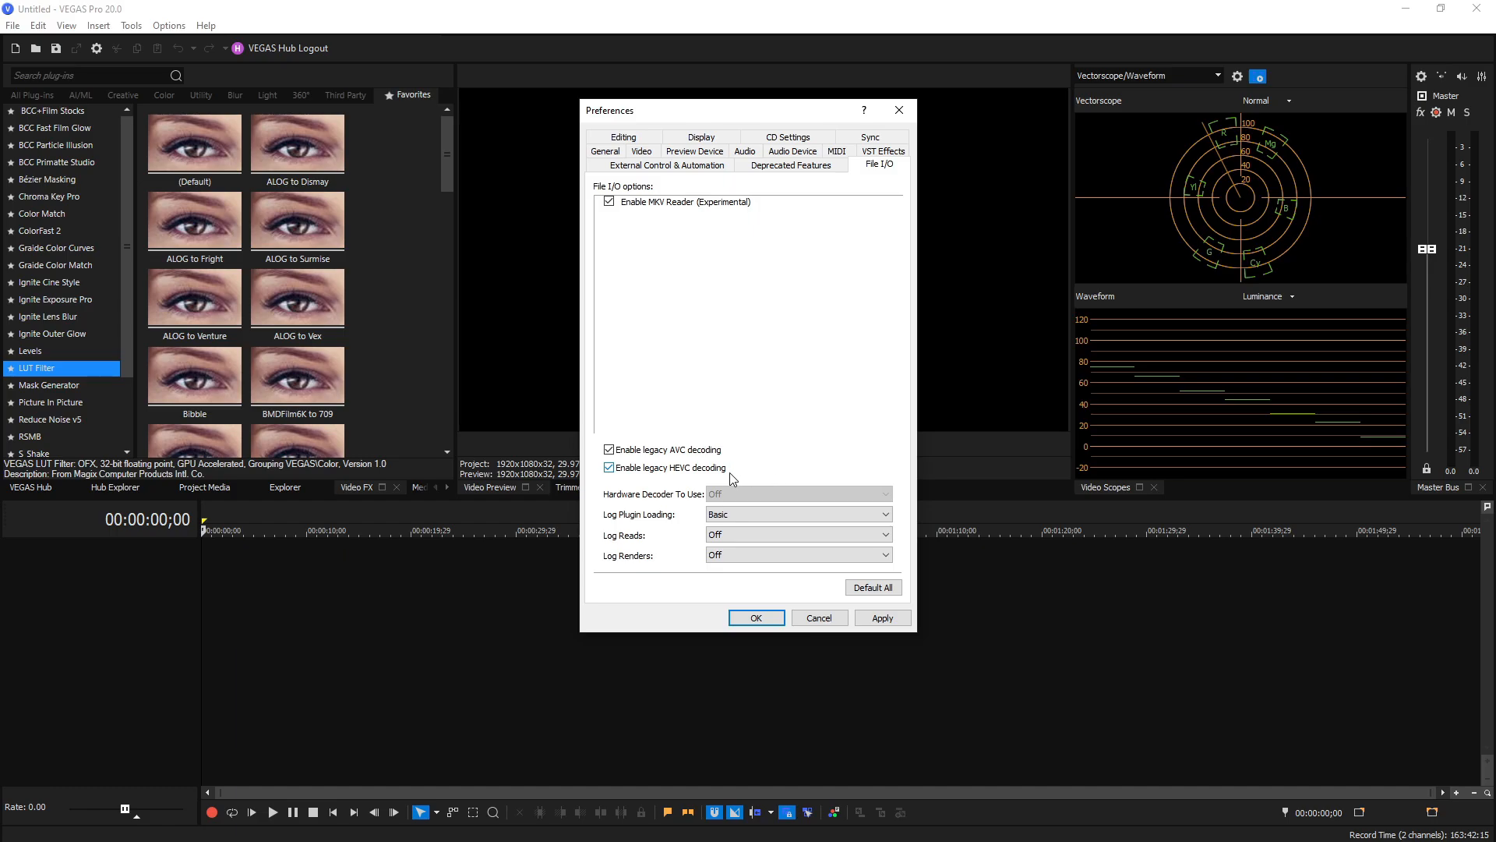
mouse_move(656, 494)
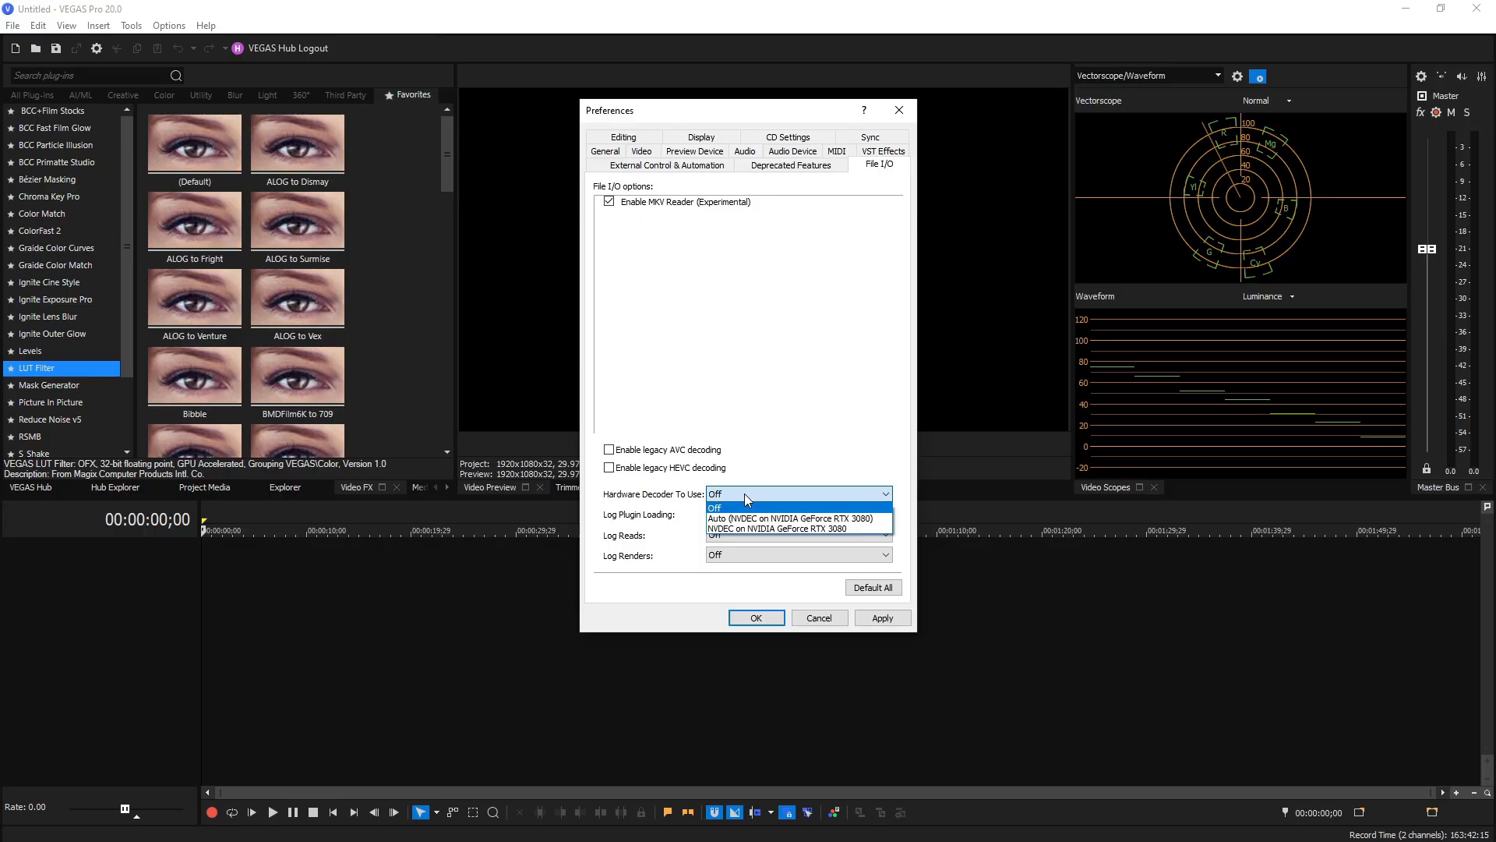
mouse_move(797, 518)
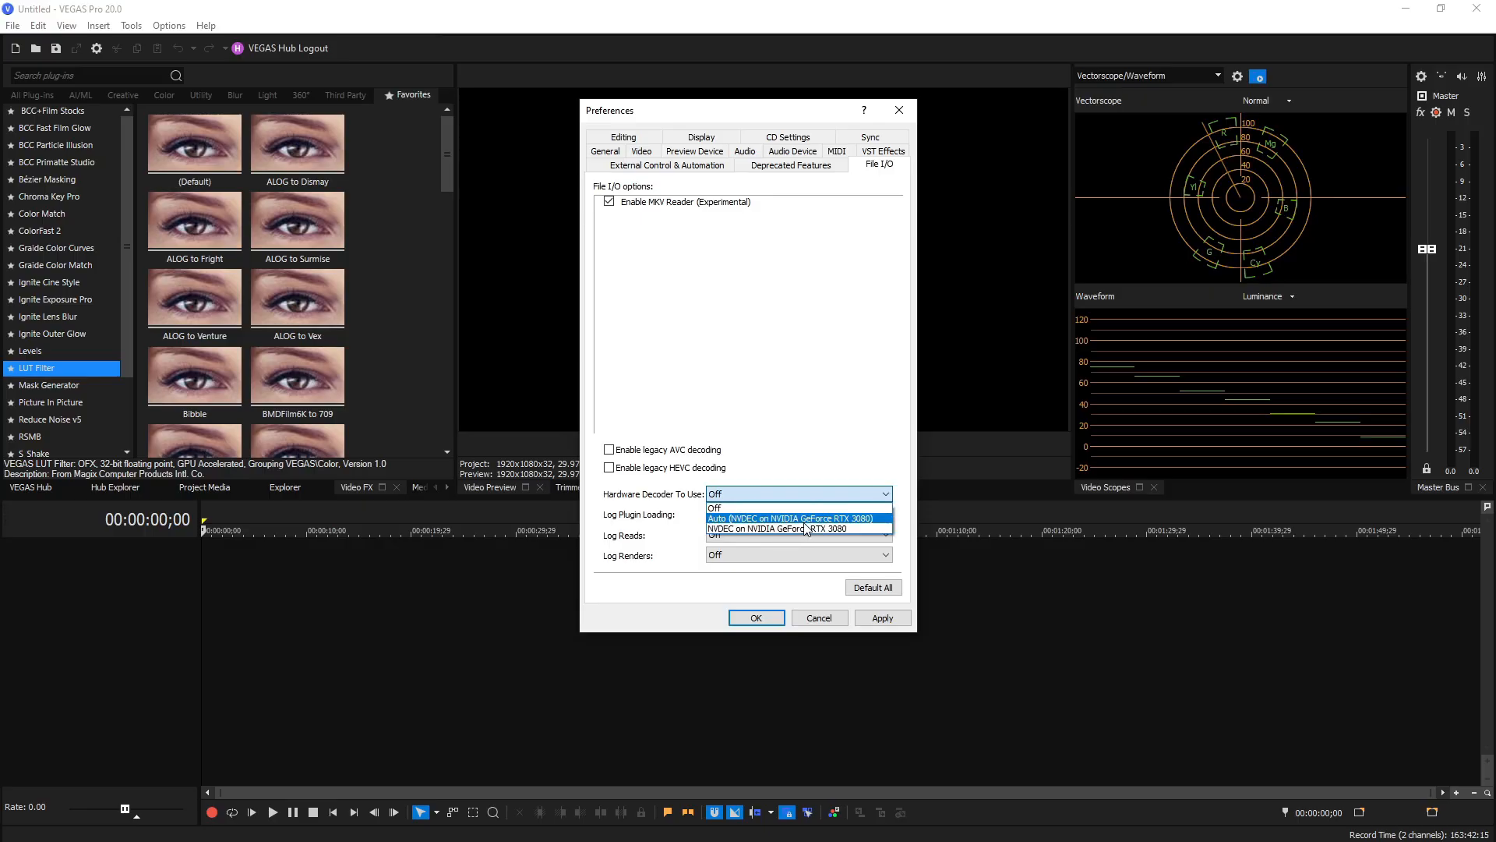
- Choose NVDEC on the NVIDIA GeForce RTX 3080 as the hardware decoder and apply it
left_click(757, 529)
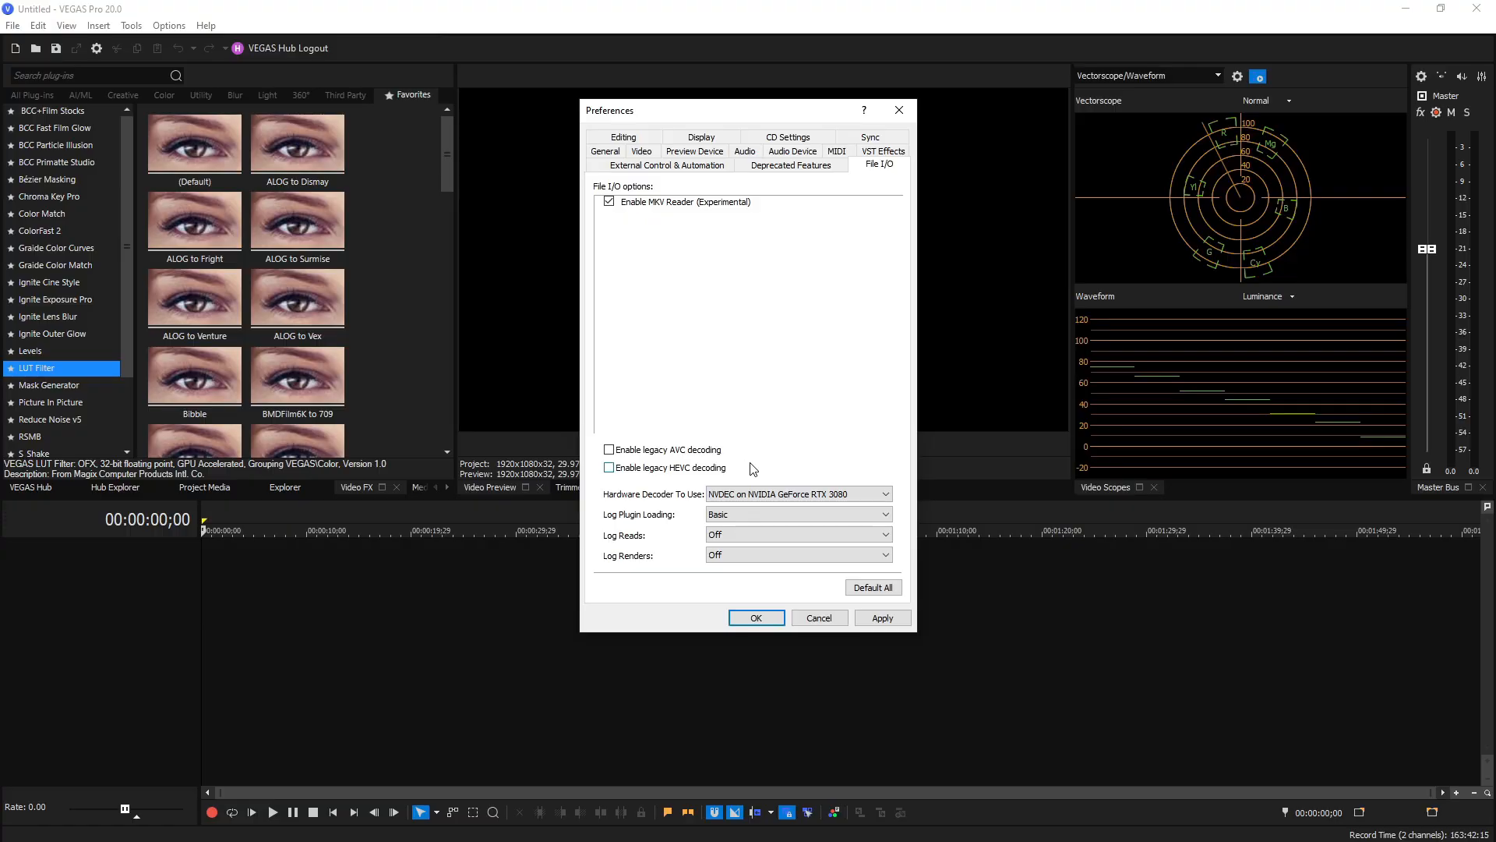
left_click(792, 494)
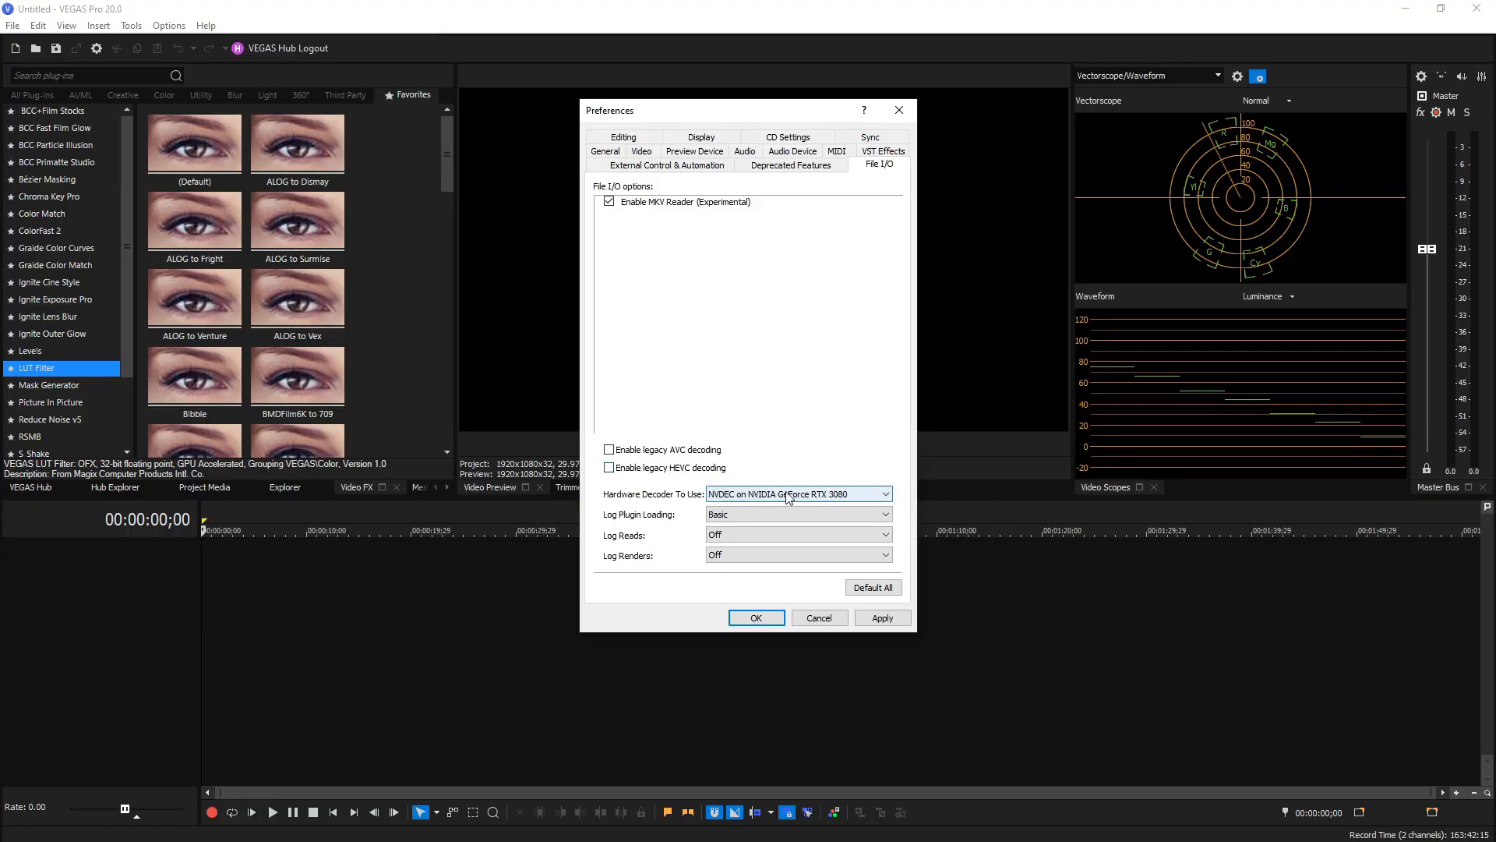
left_click(687, 201)
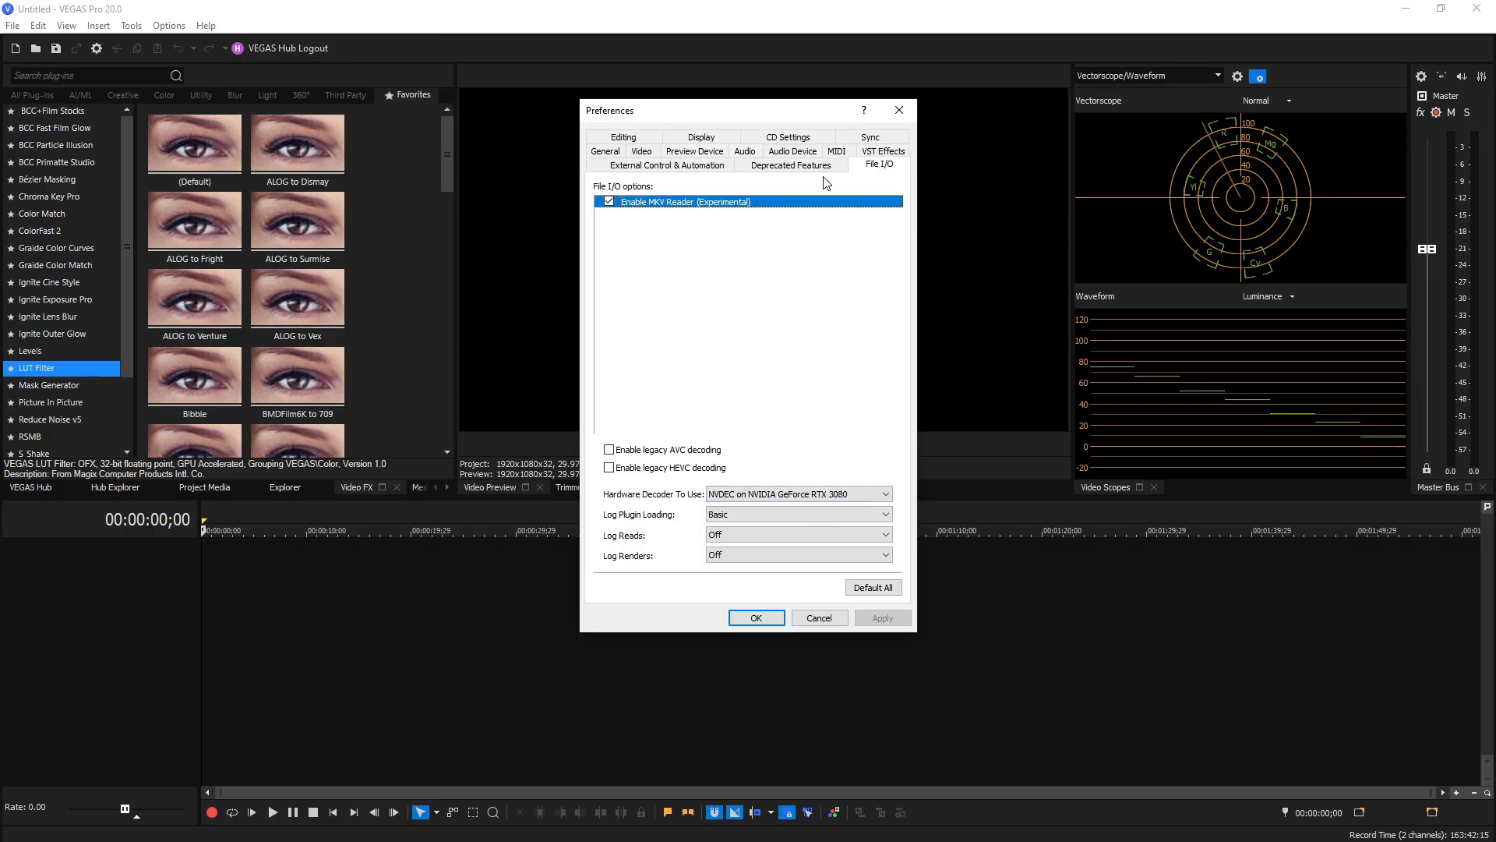
- Review the Deprecated Features, leaving only QuickTime plugin and Legacy Text enabled, then move to General
left_click(790, 165)
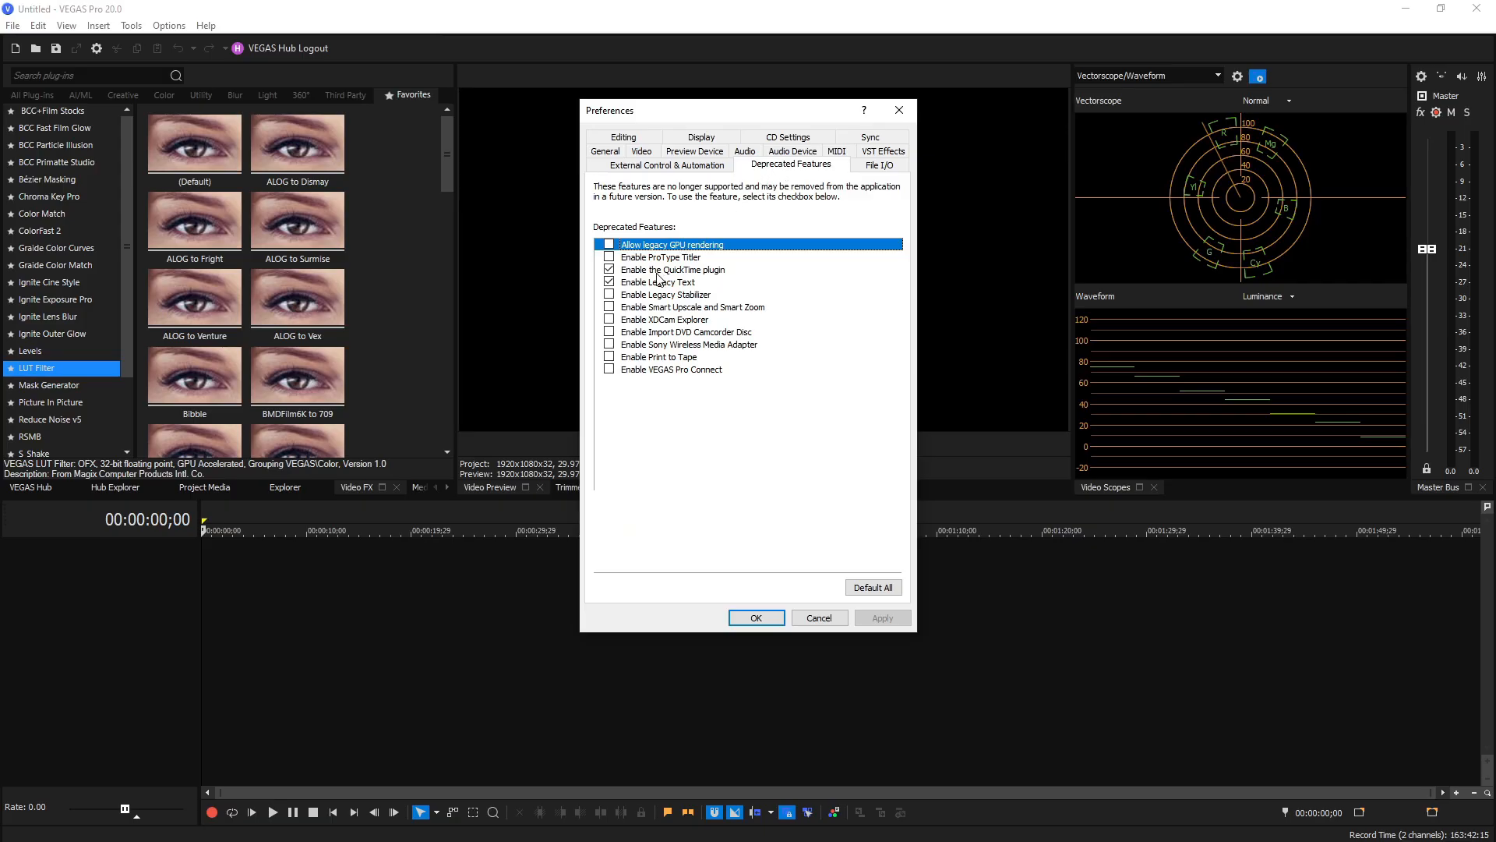
mouse_move(657, 284)
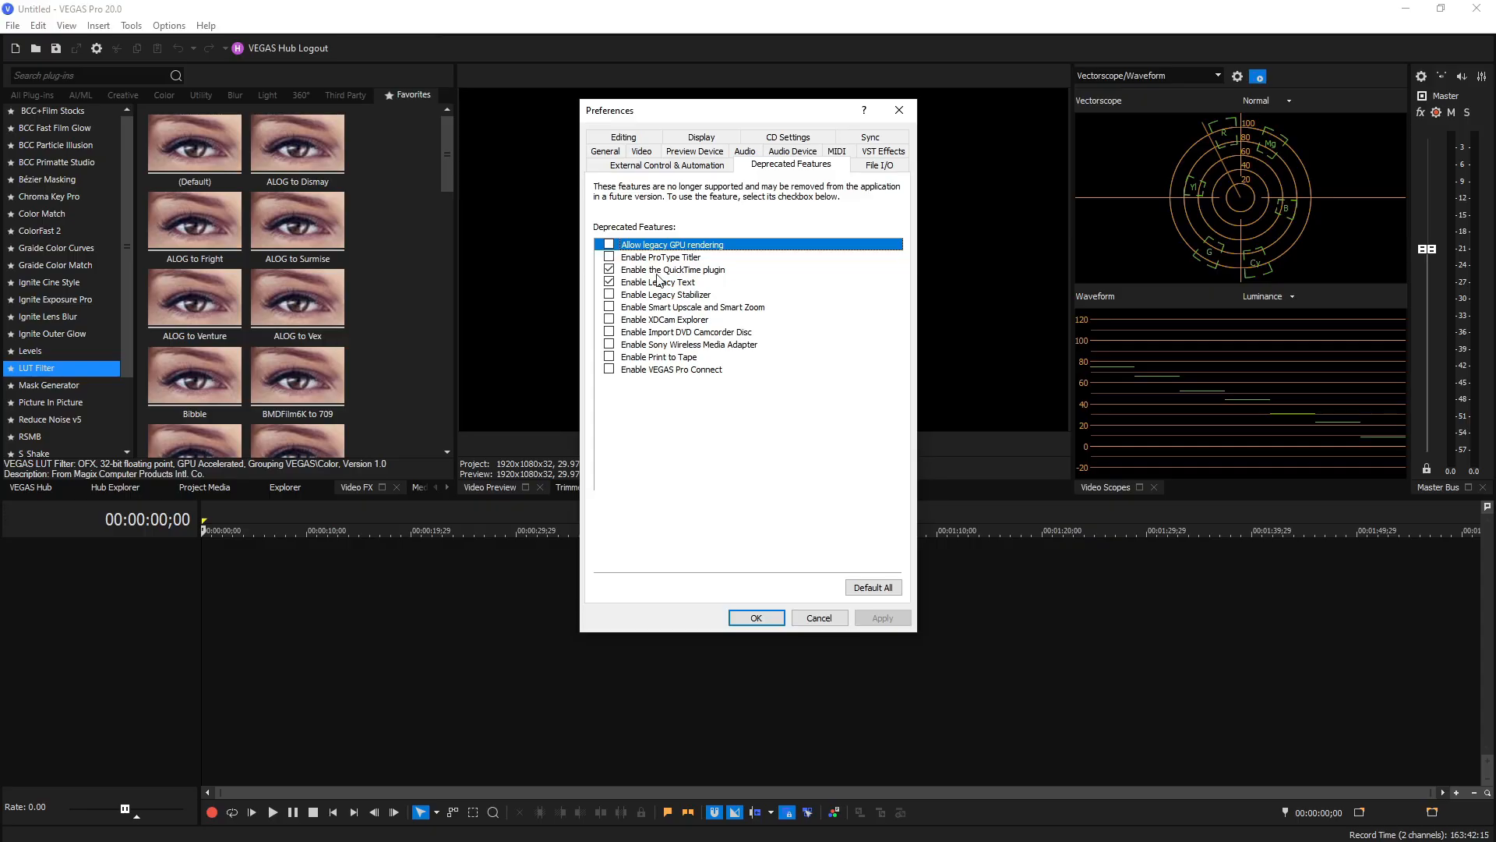
mouse_move(668, 279)
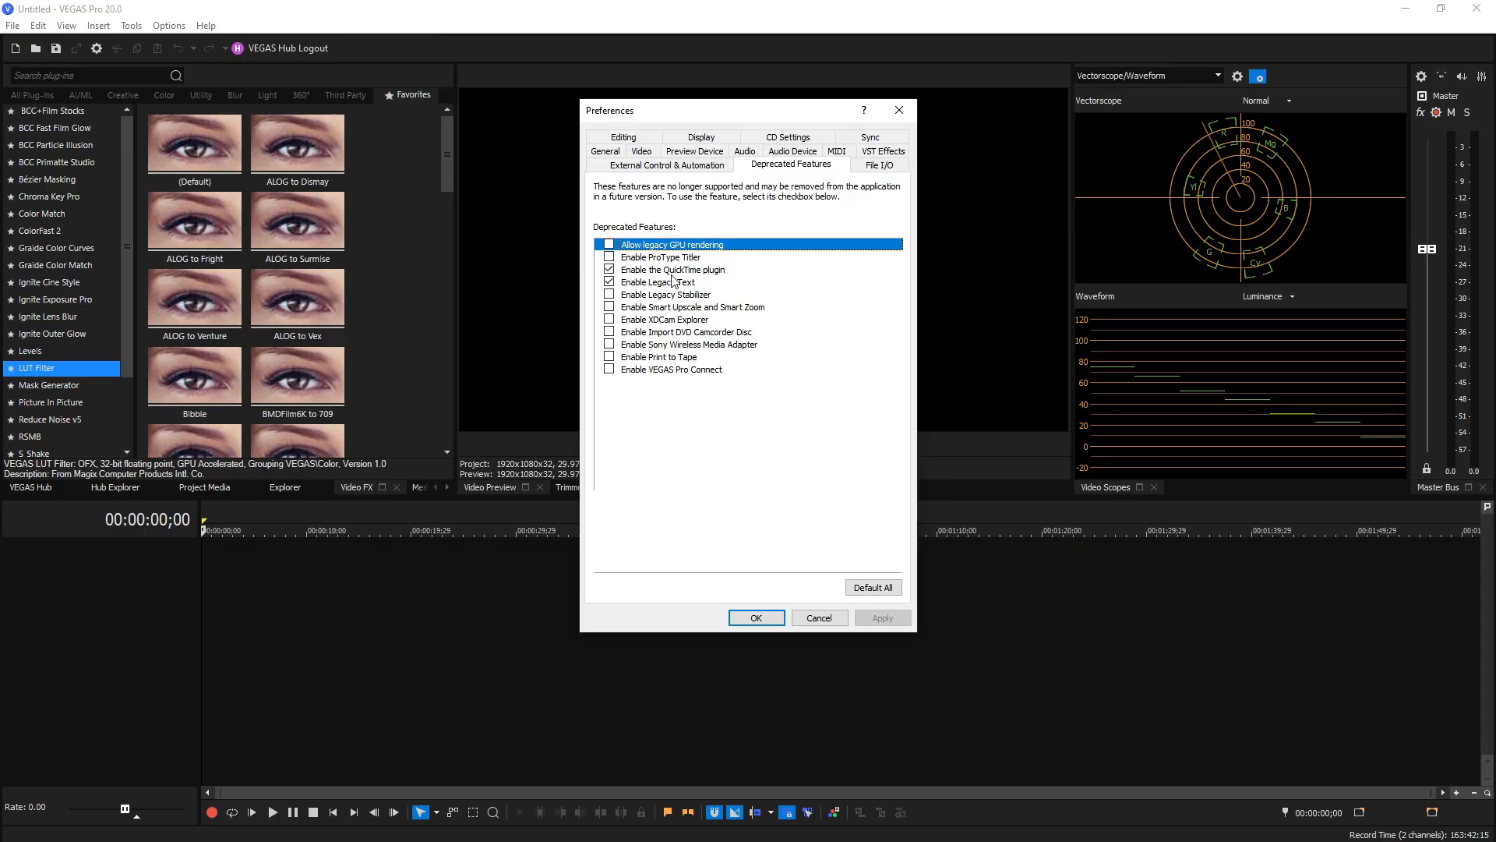
mouse_move(658, 278)
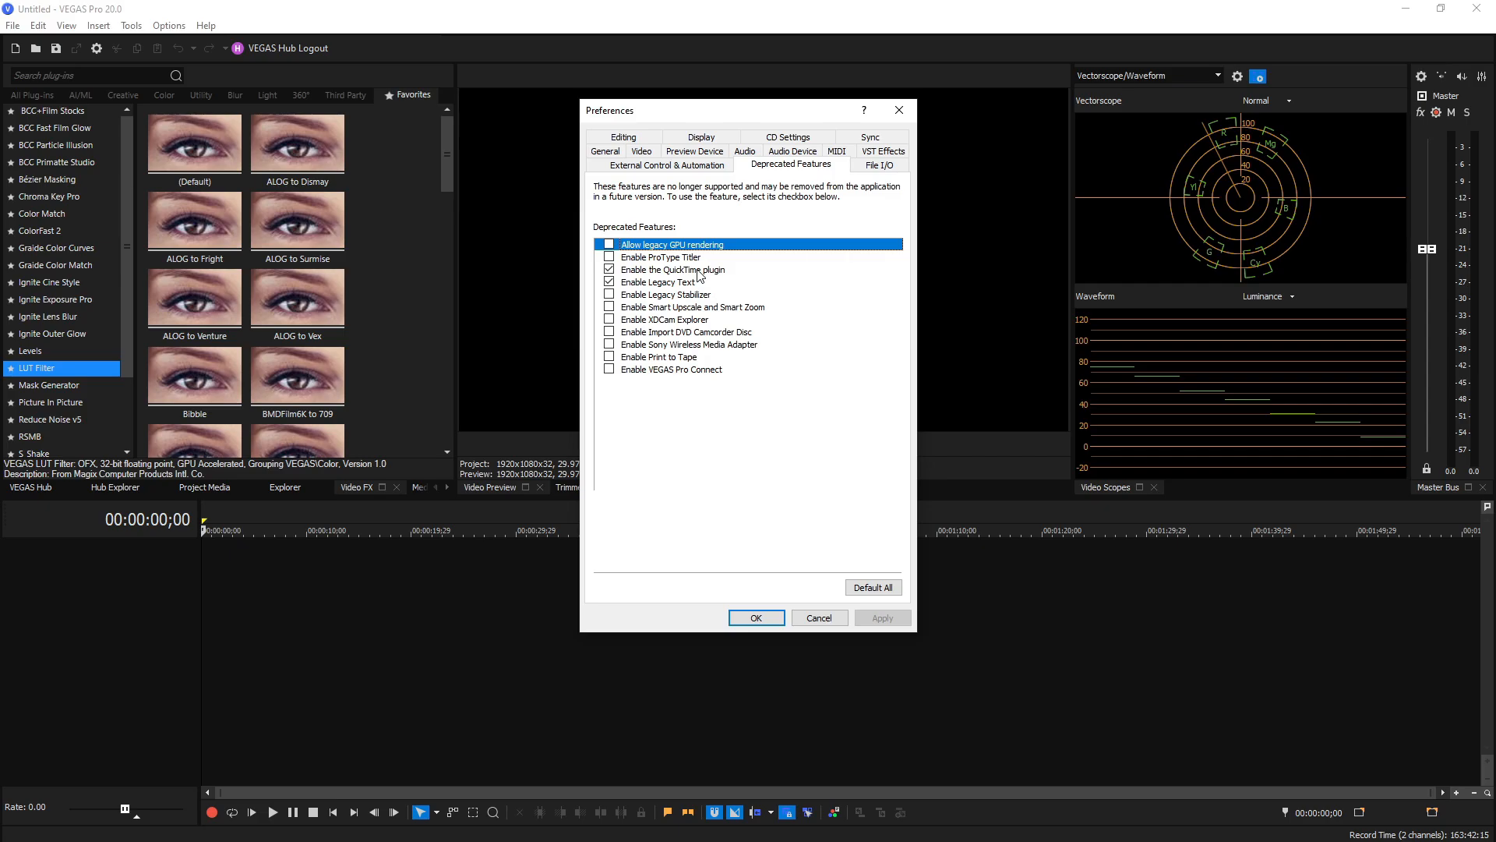
left_click(673, 270)
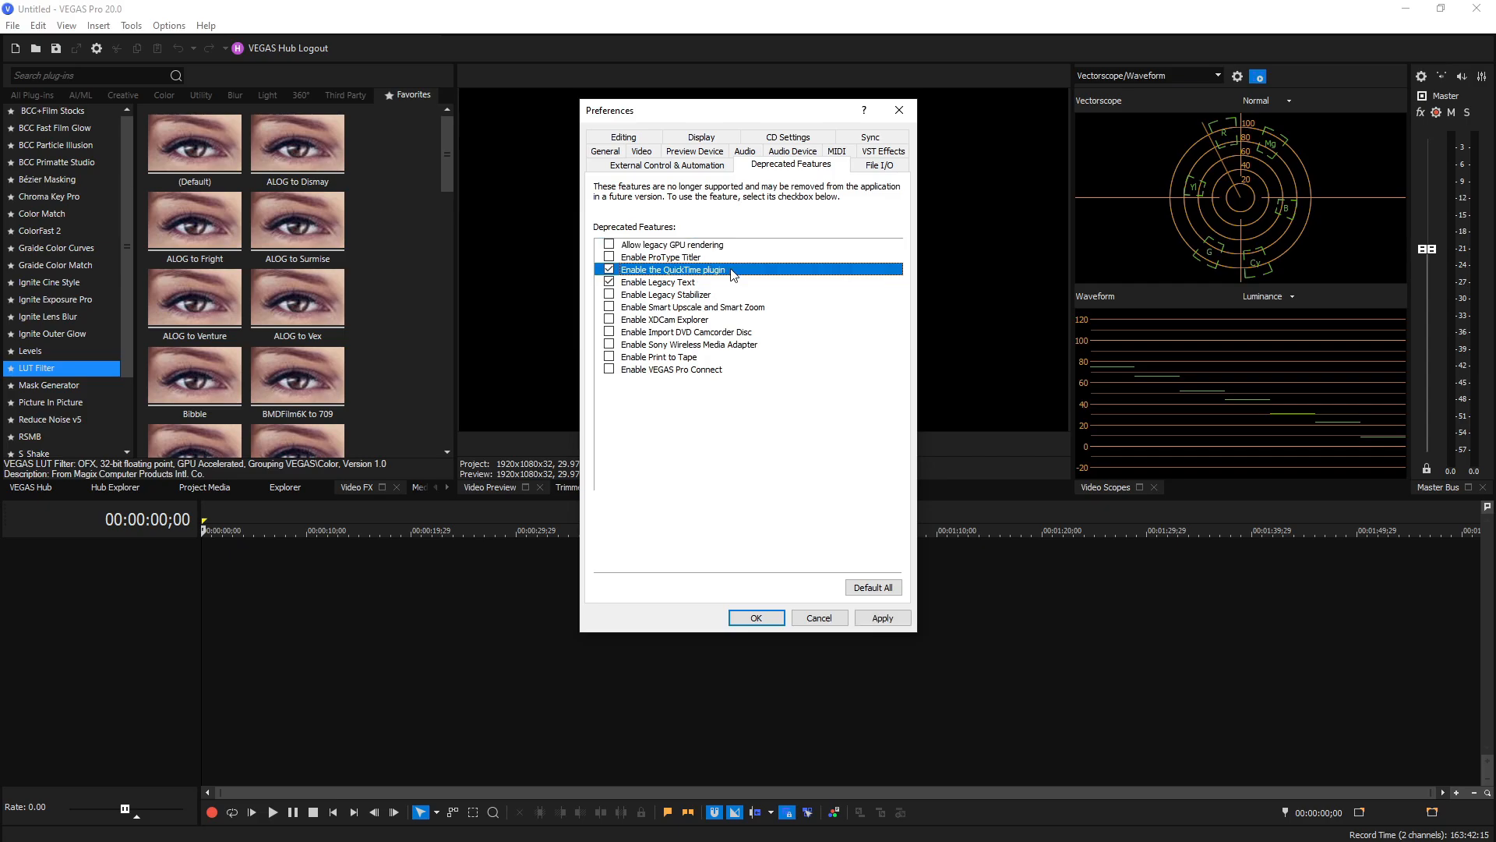
left_click(605, 151)
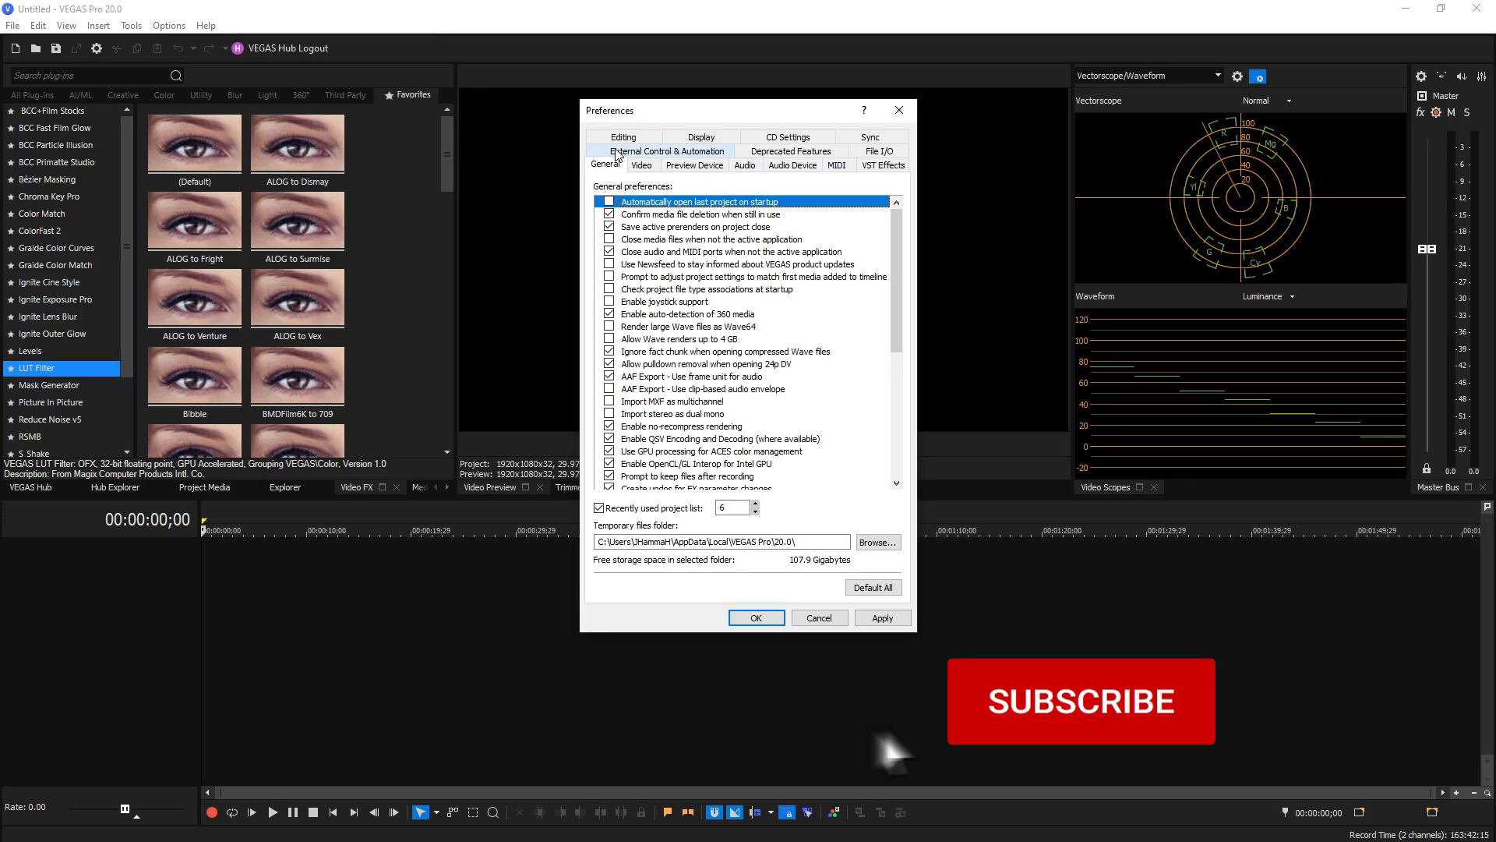
- Confirm Enable Automatic FX Window Resizing is ticked in General and apply the changes
scroll("down", 3)
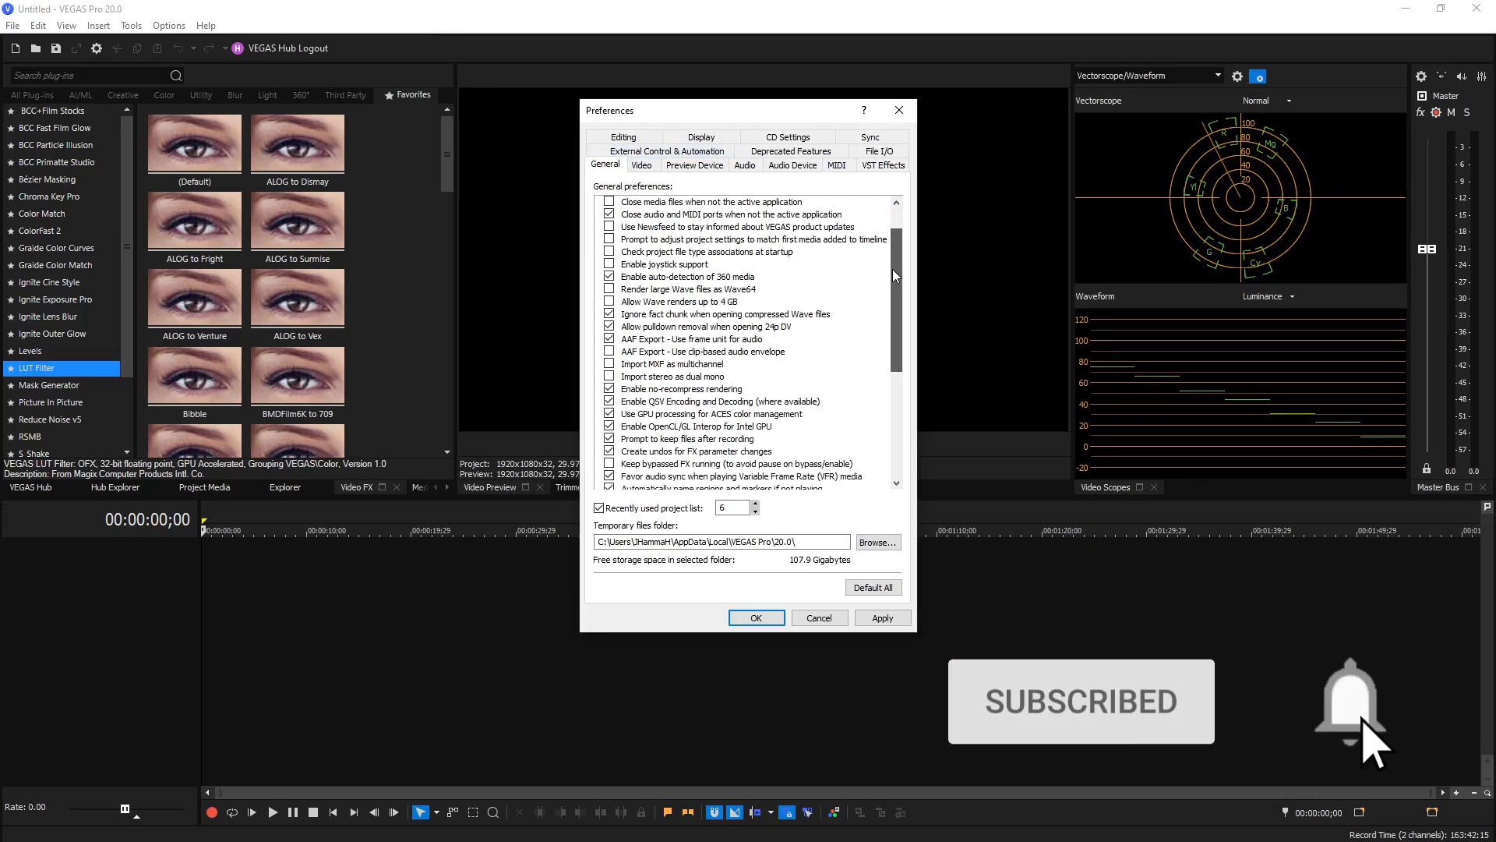
scroll("down", 3)
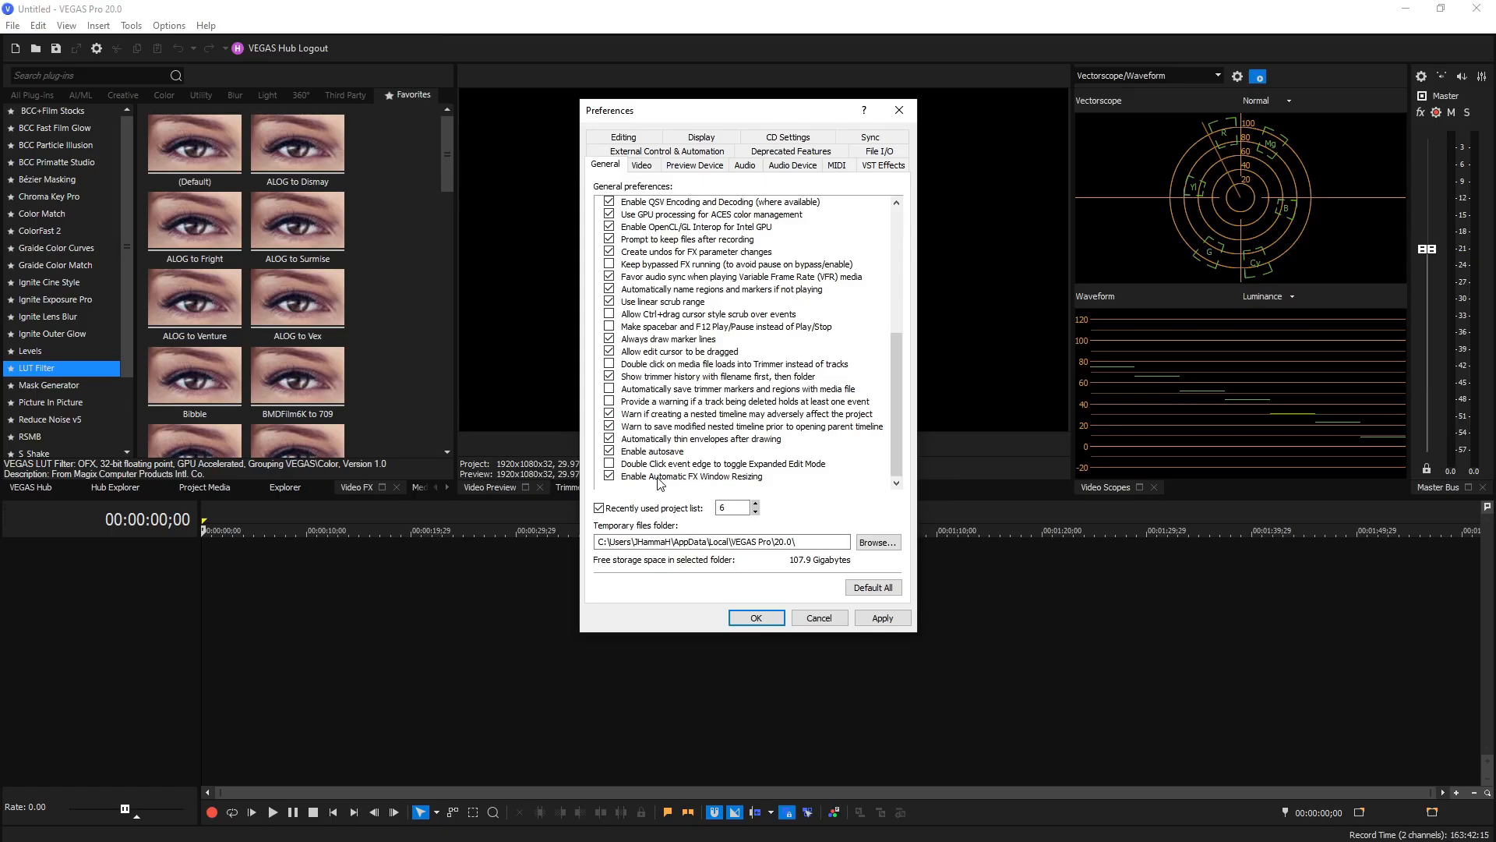
mouse_move(661, 483)
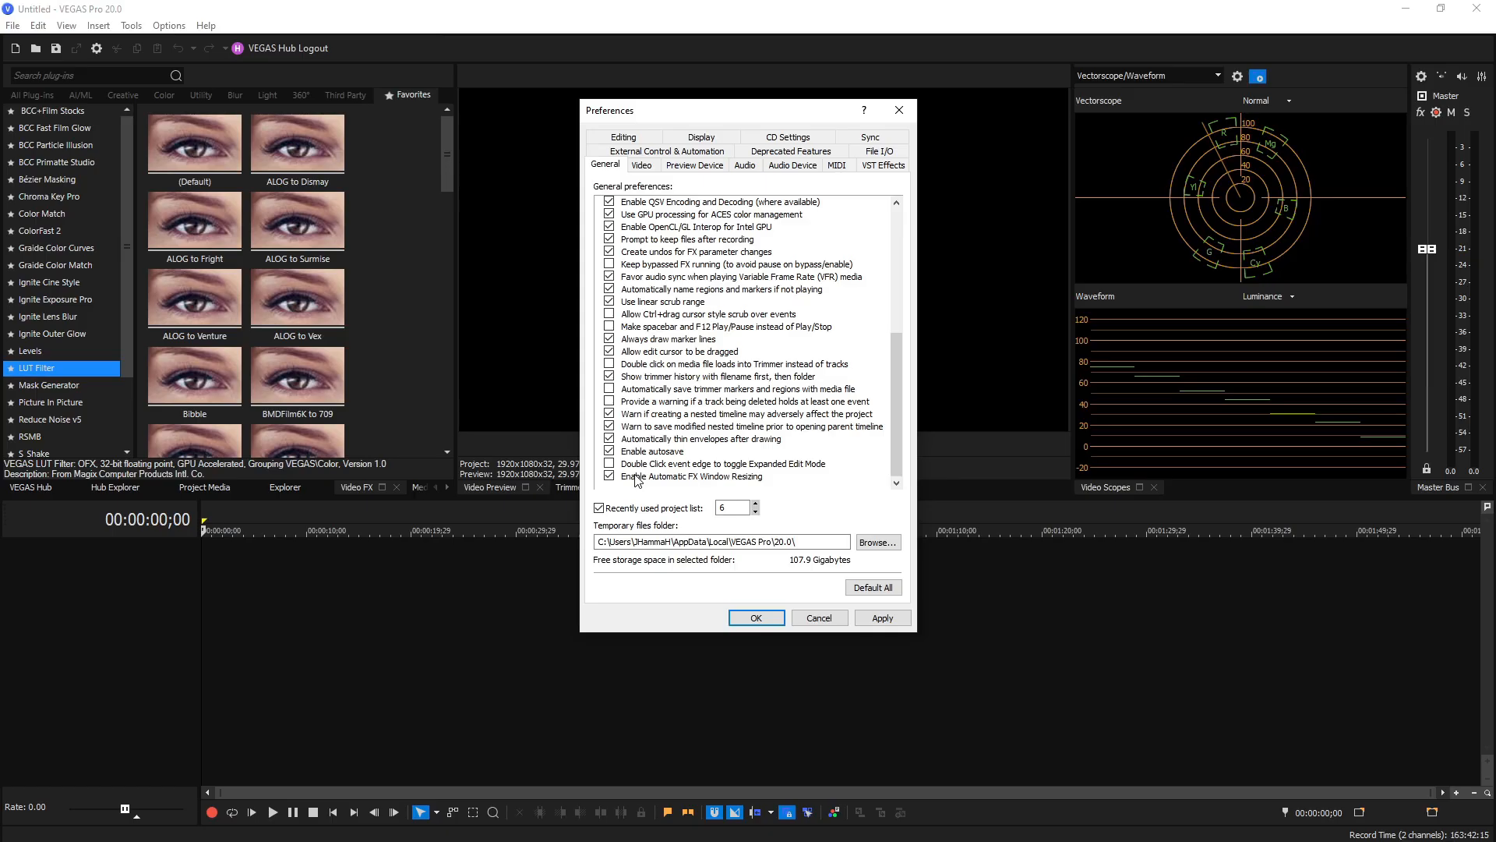
mouse_move(619, 488)
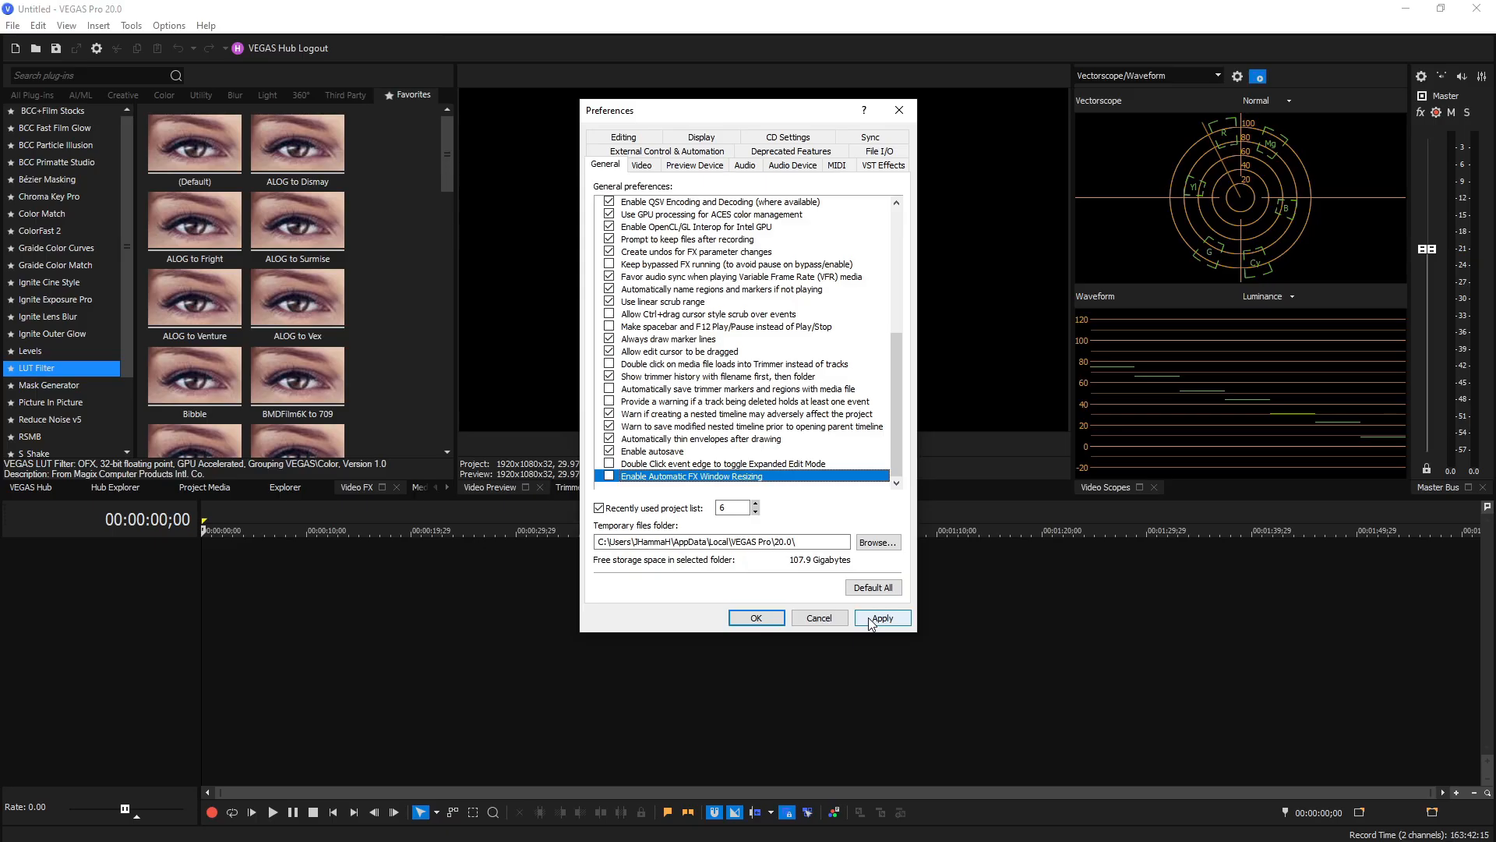
left_click(610, 477)
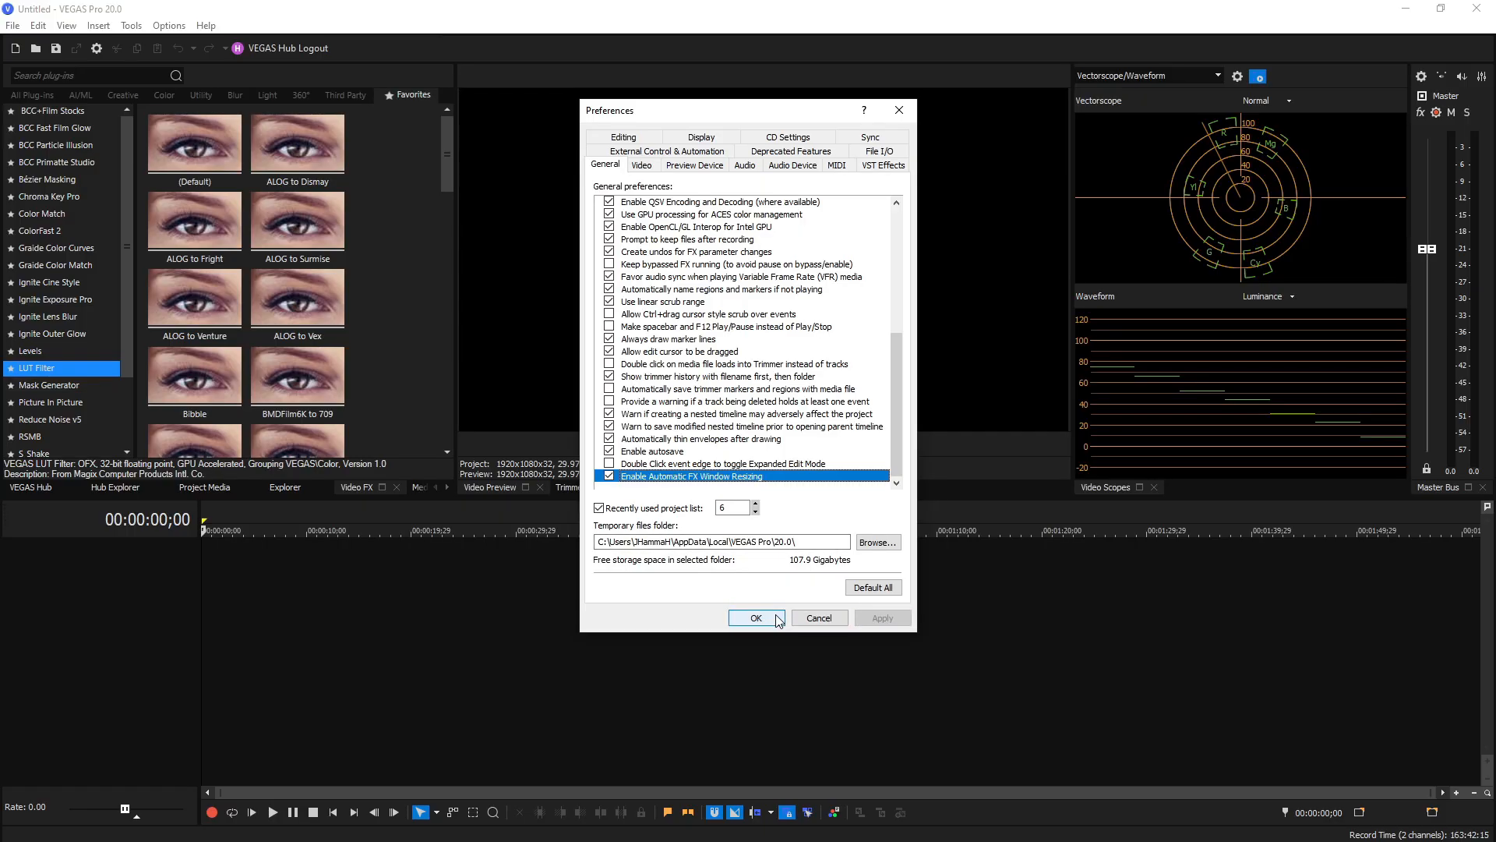
- Close Preferences and filter the Internal preferences by 'opencl/' to show Enable OpenCL/GL Interop at FALSE
left_click(756, 618)
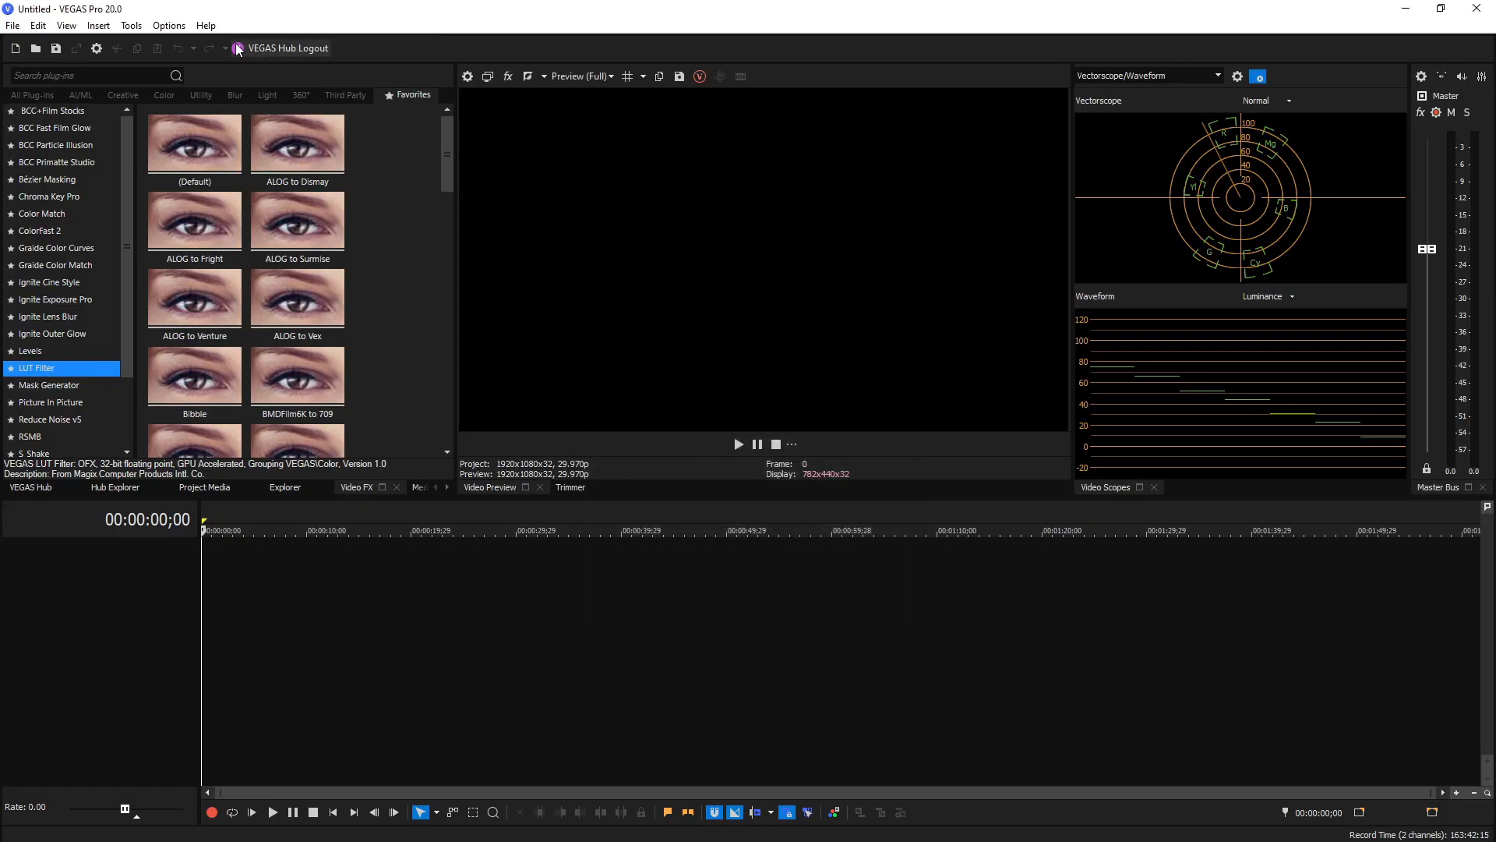
left_click(169, 25)
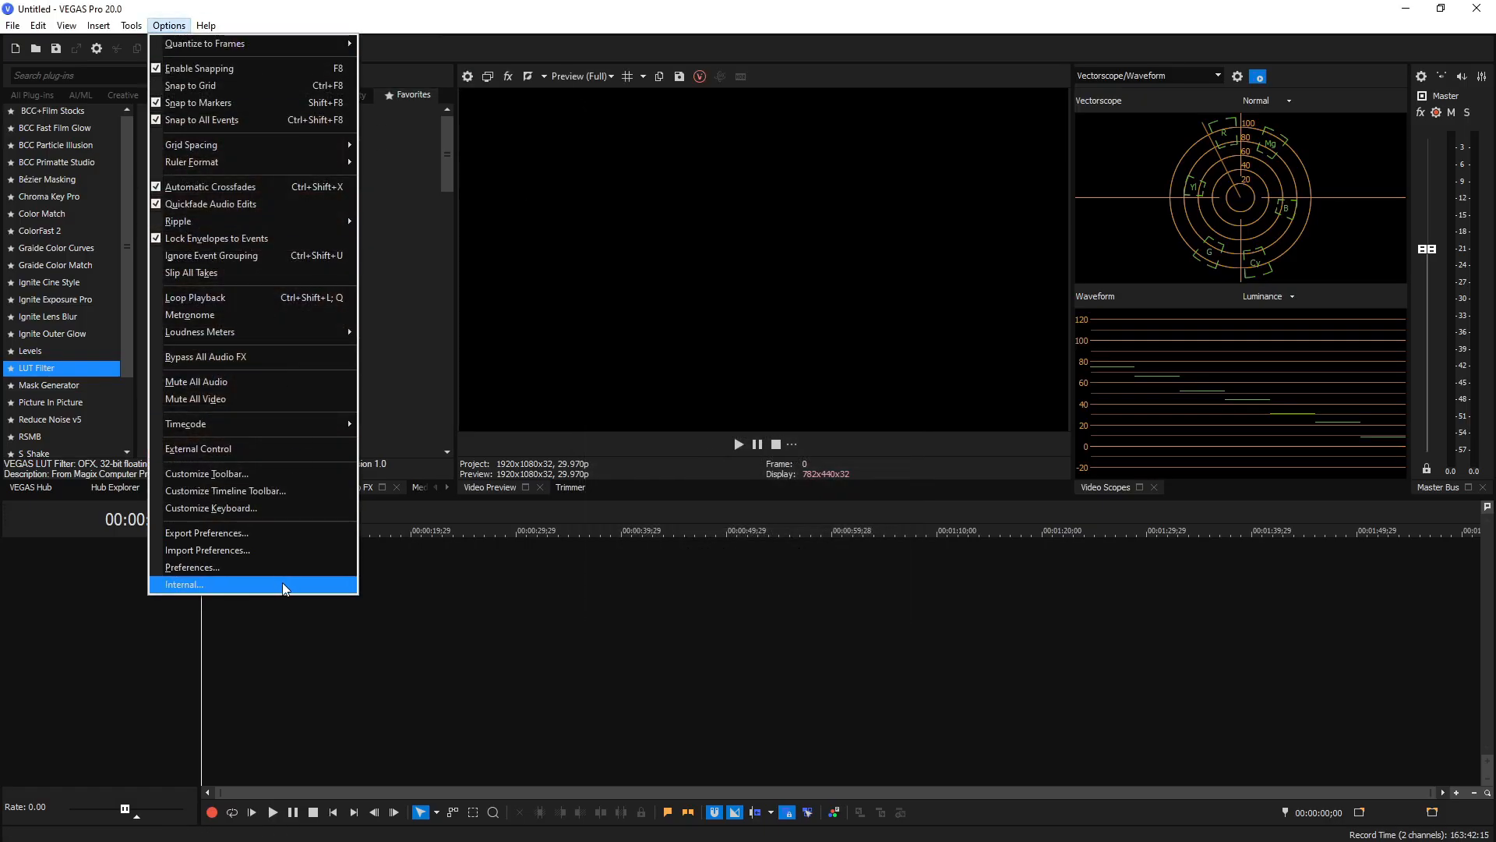
left_click(182, 584)
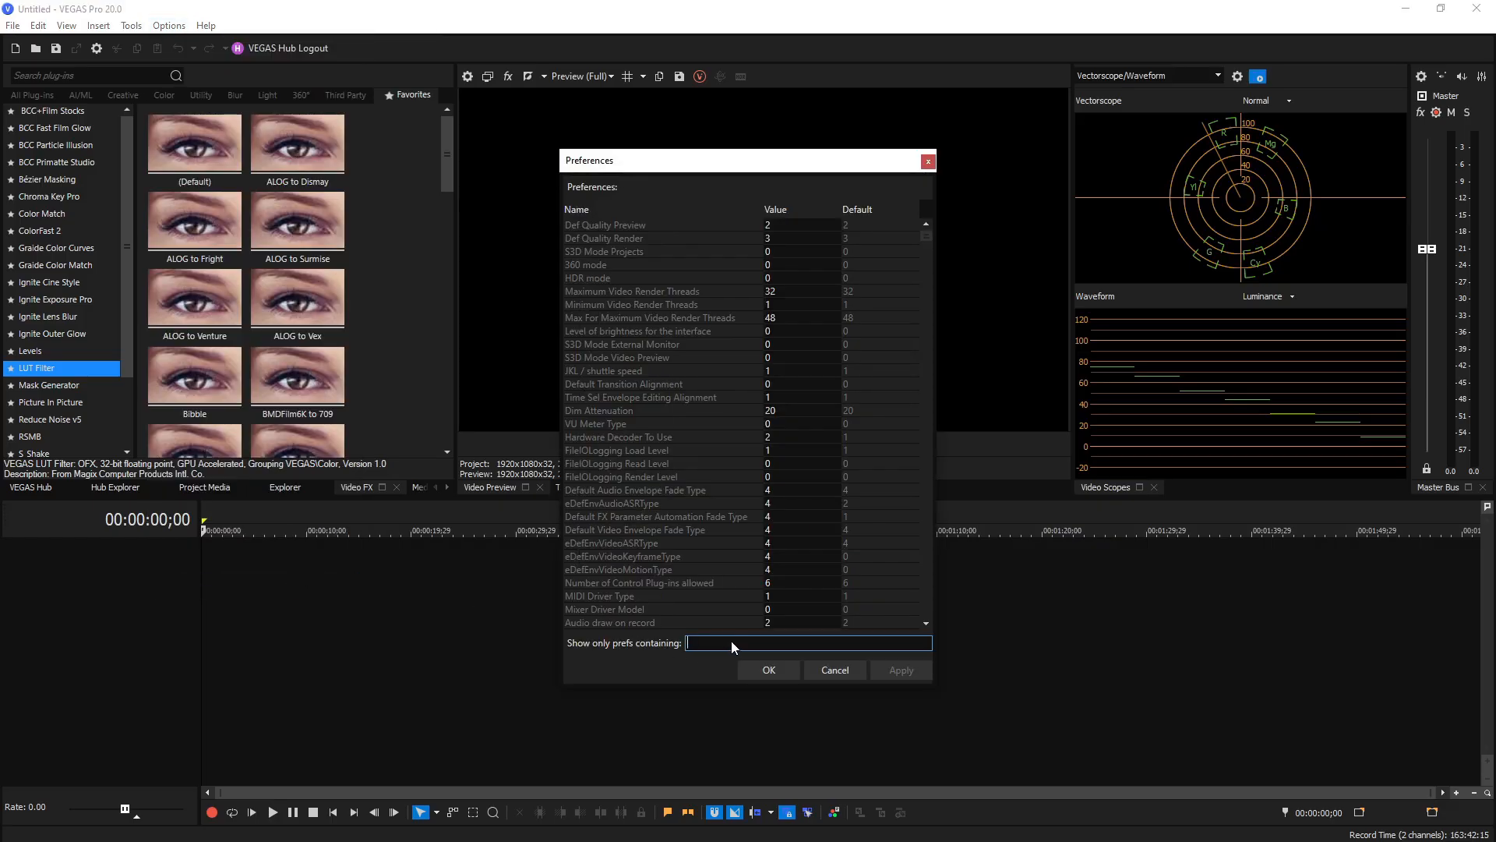
type("opencl")
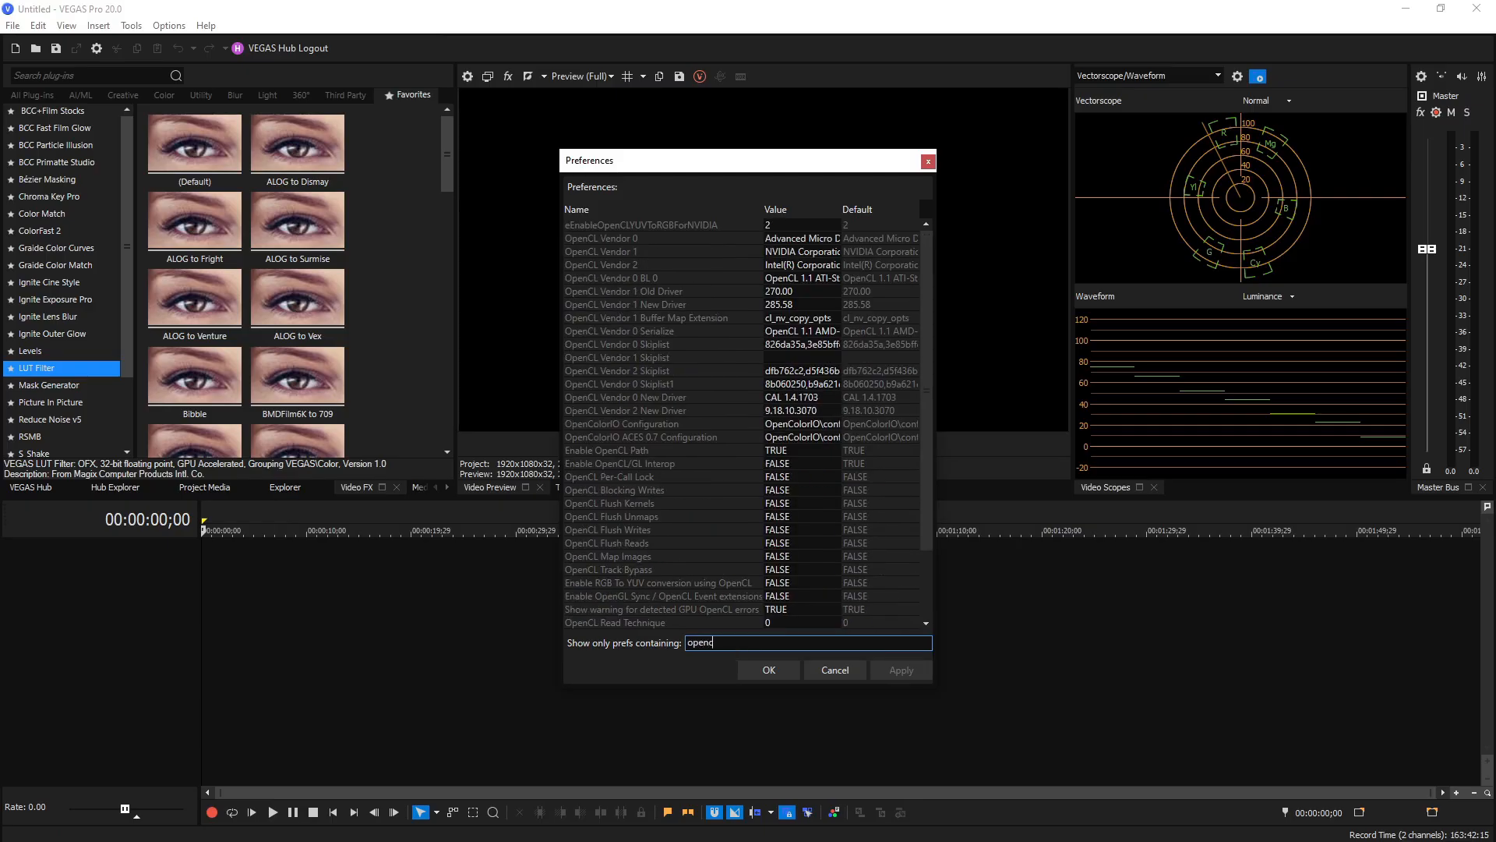
type("/")
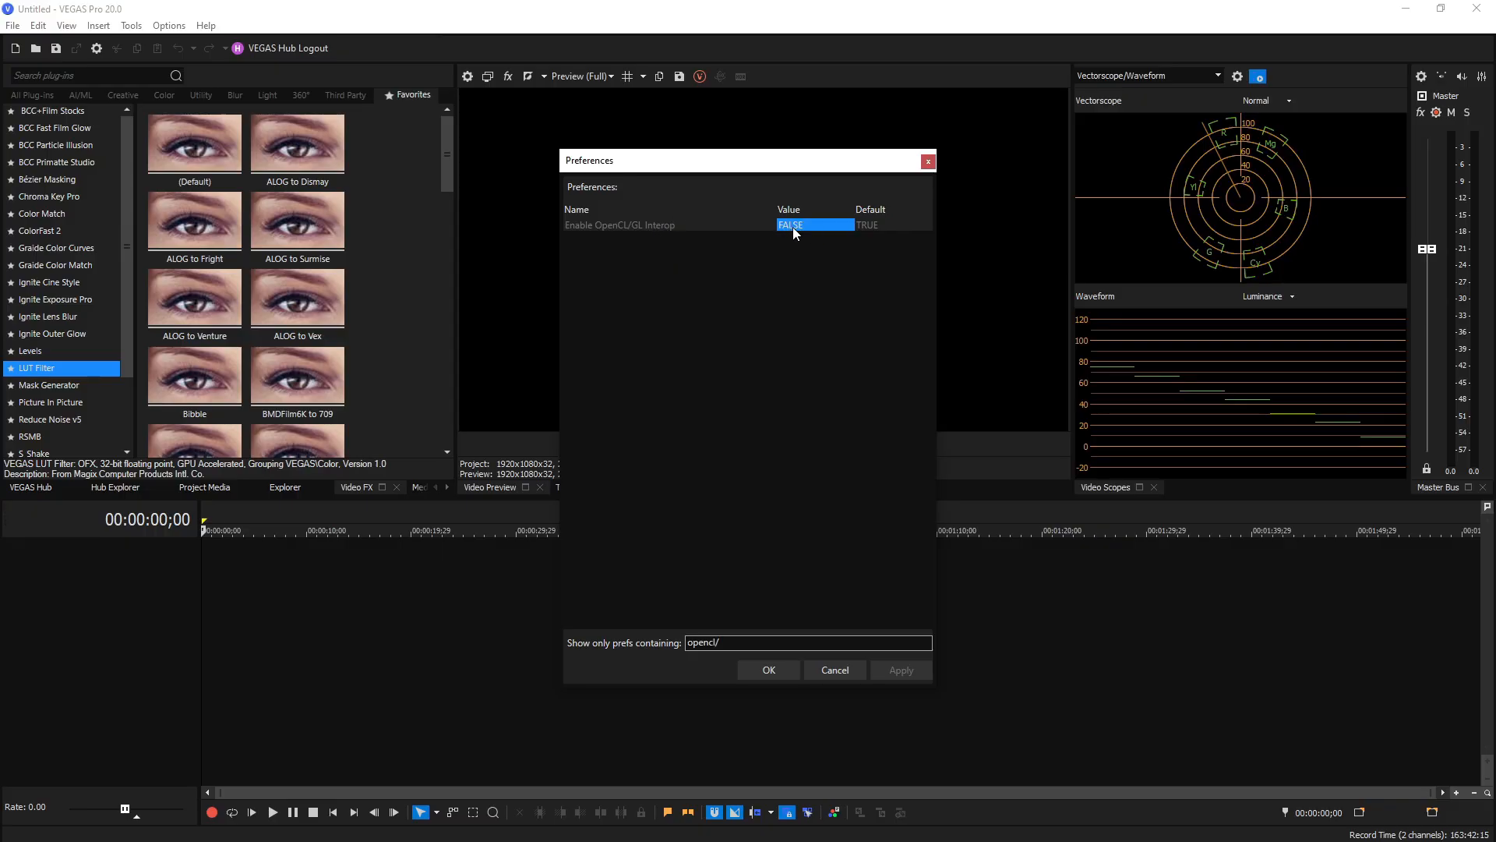
mouse_move(646, 240)
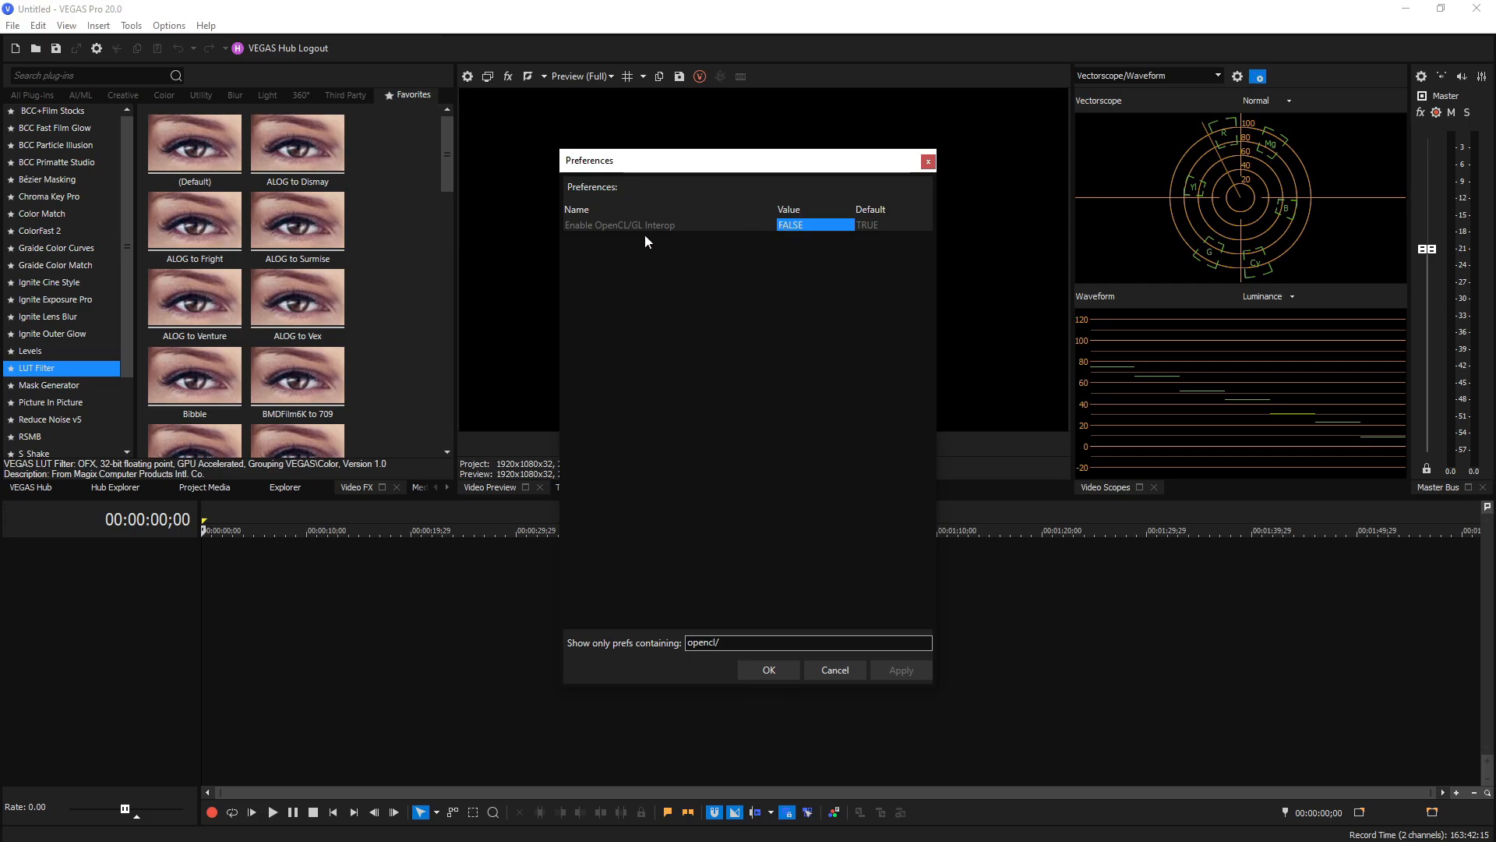
mouse_move(622, 236)
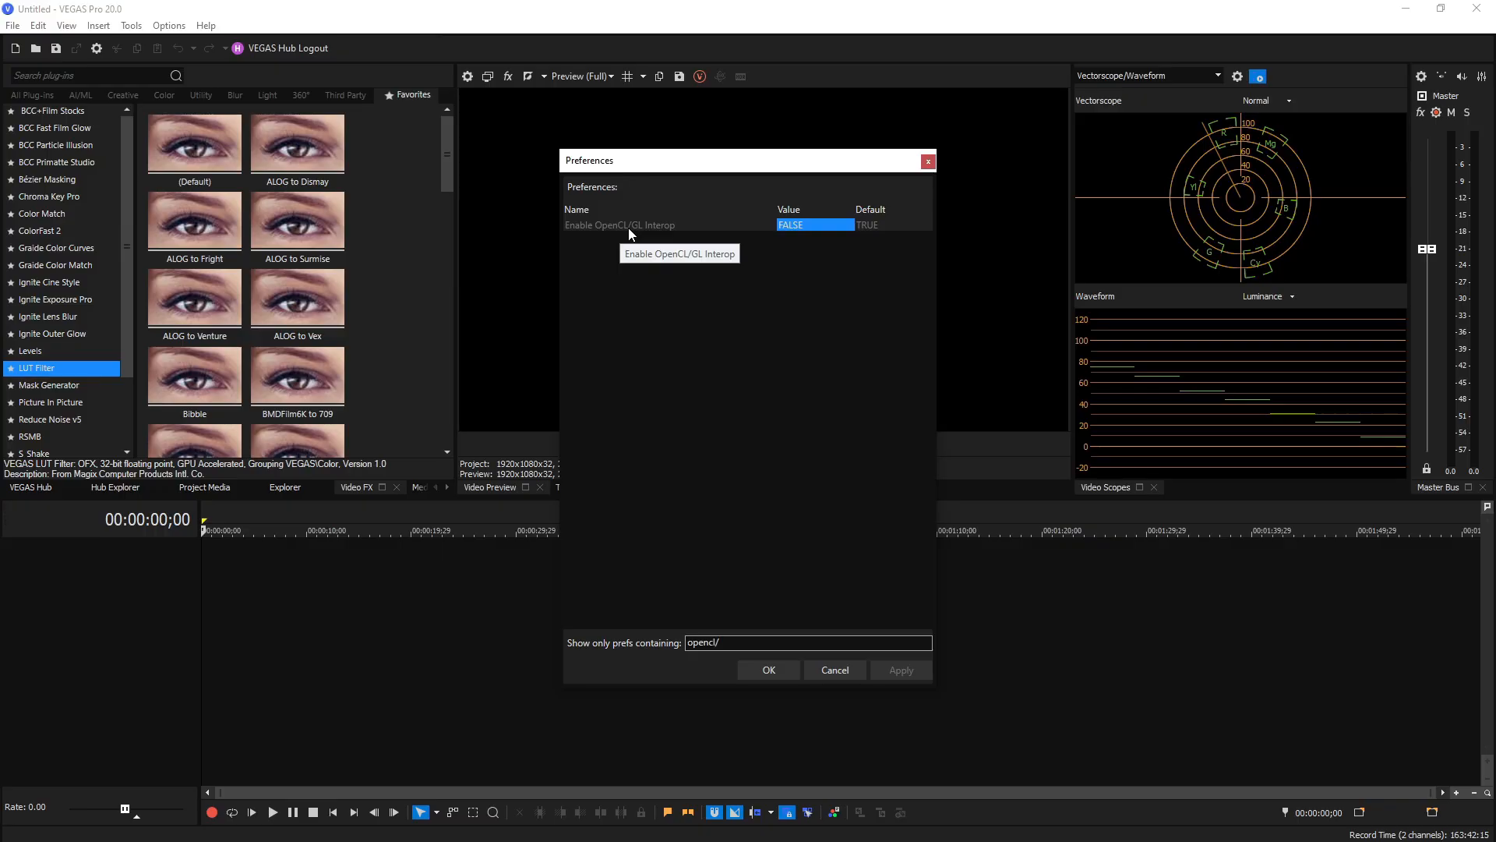
mouse_move(628, 232)
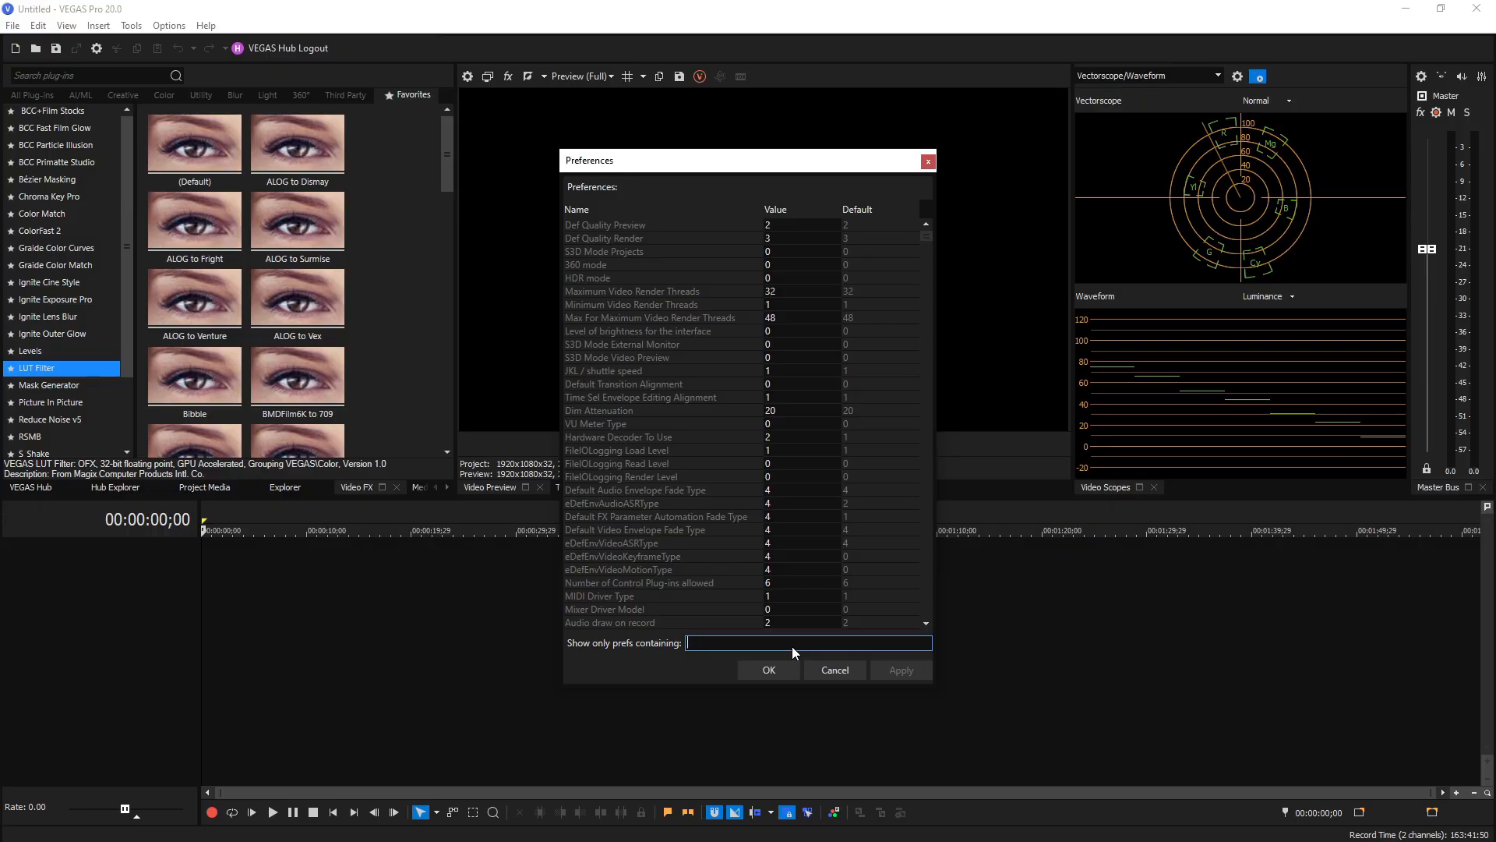
- Filter by 'gpu ac' to confirm both GPU acceleration entries read TRUE, then close Internal preferences
type("gpu a")
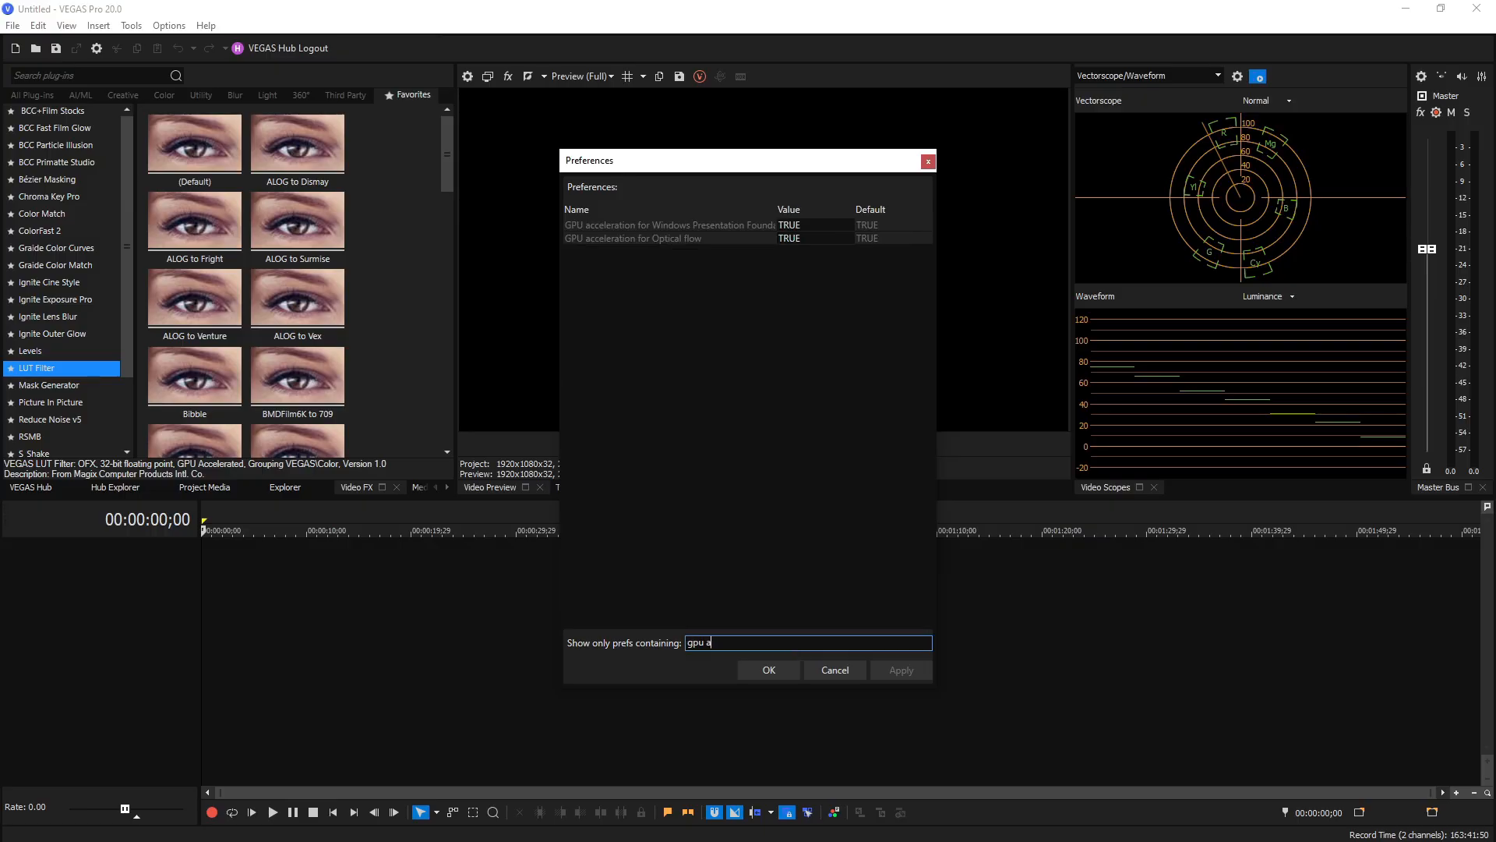
type("c")
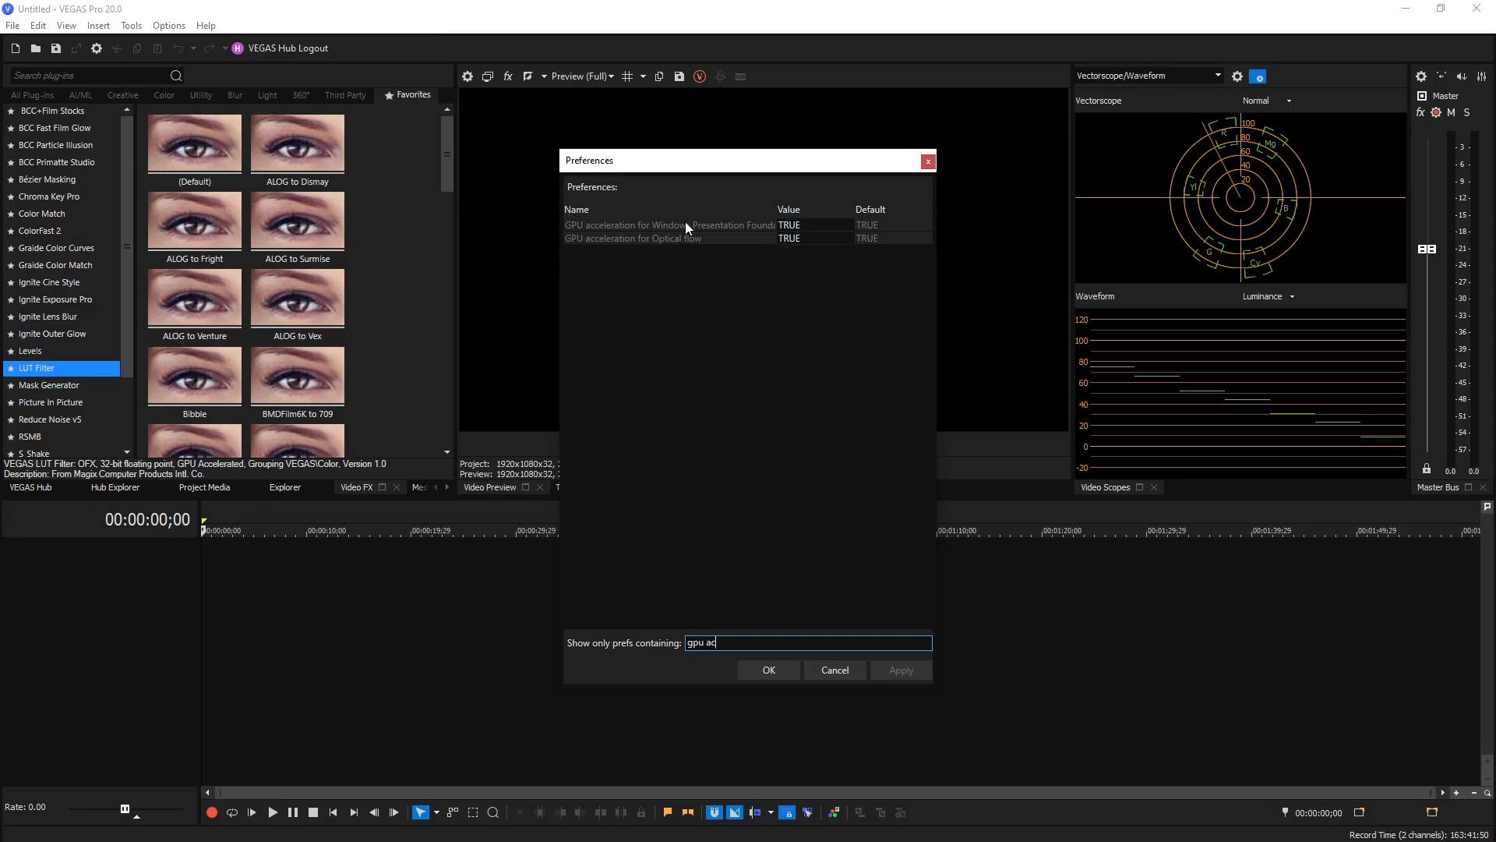
mouse_move(715, 230)
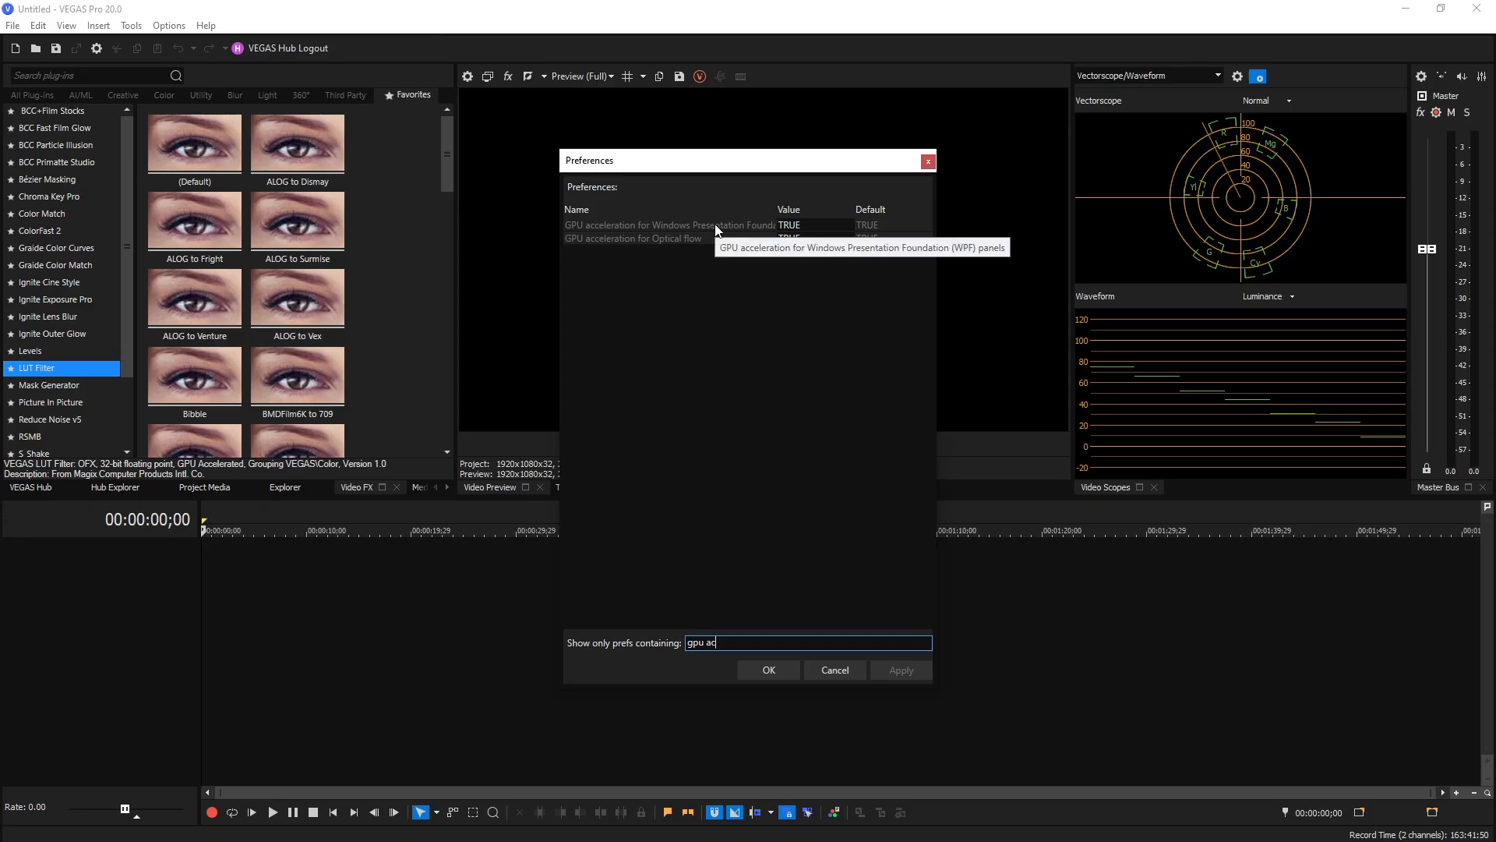
left_click(815, 224)
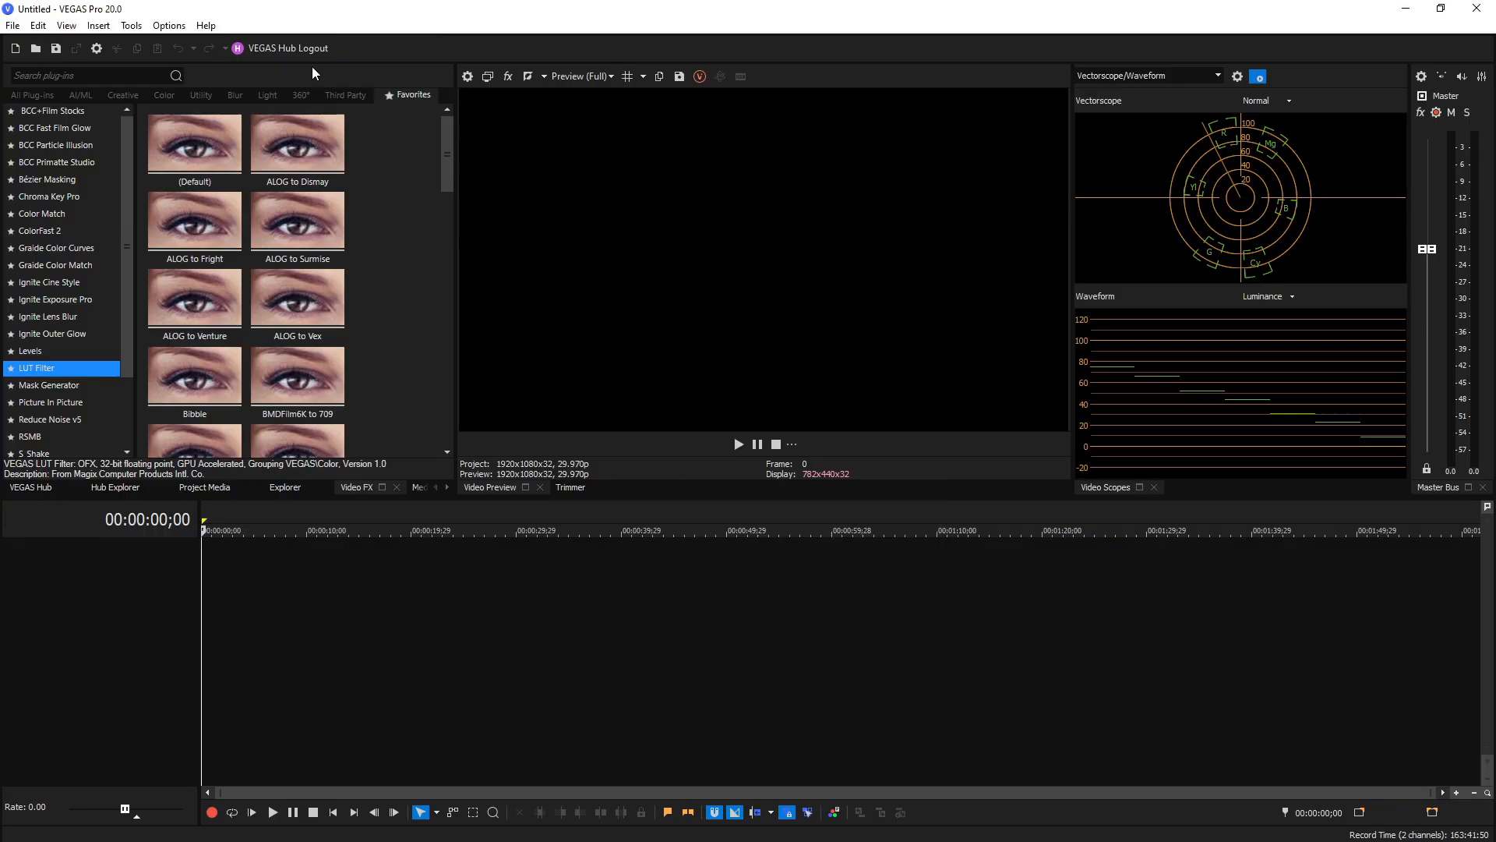
- In the Audio Device preferences, raise playback buffering to 1.00 s and track buffering to 2.00 s, then confirm
left_click(168, 25)
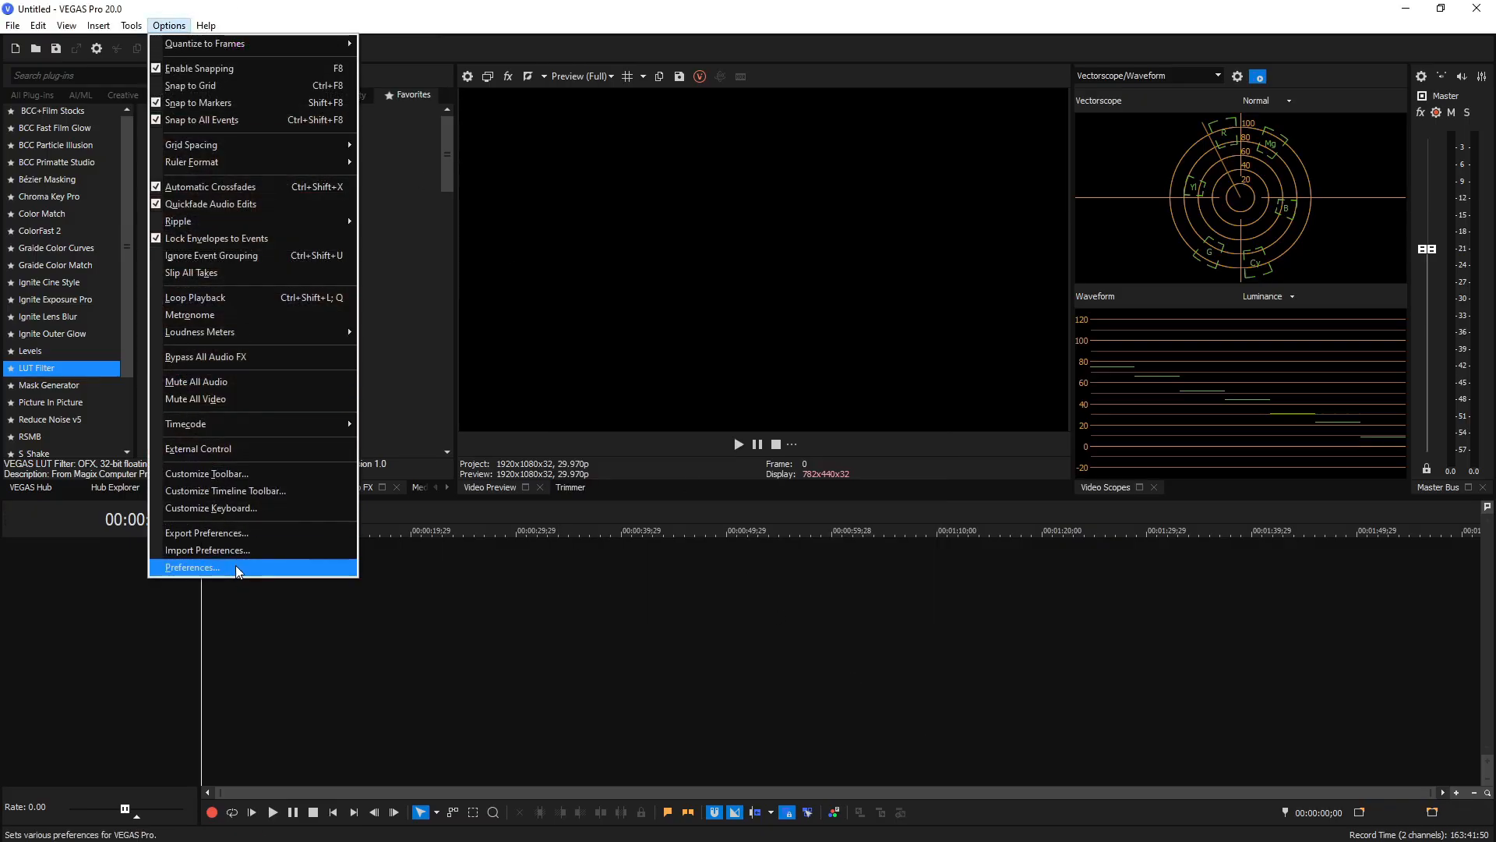
left_click(191, 568)
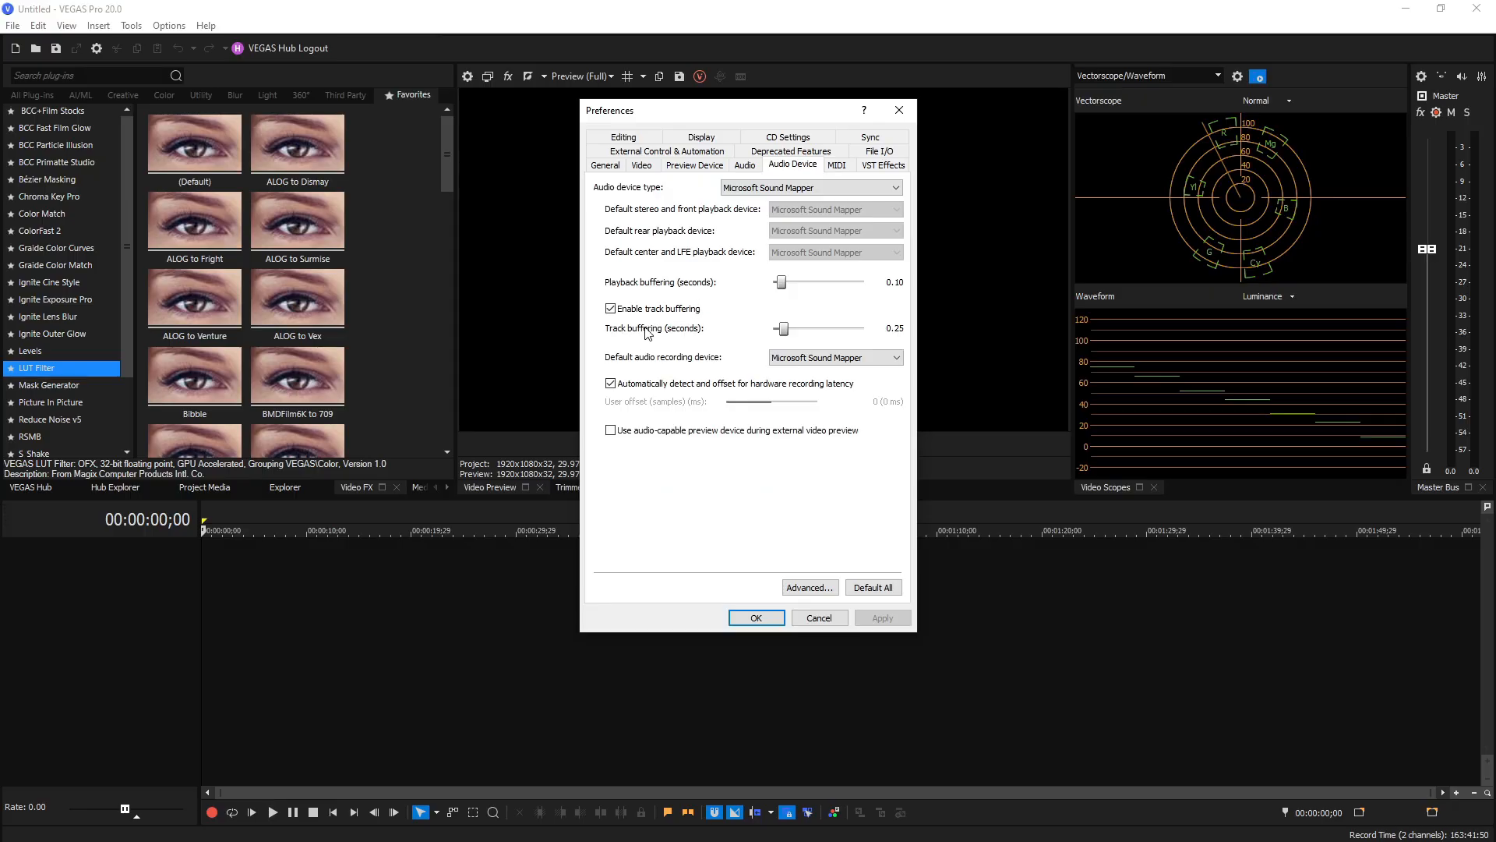
mouse_move(842, 328)
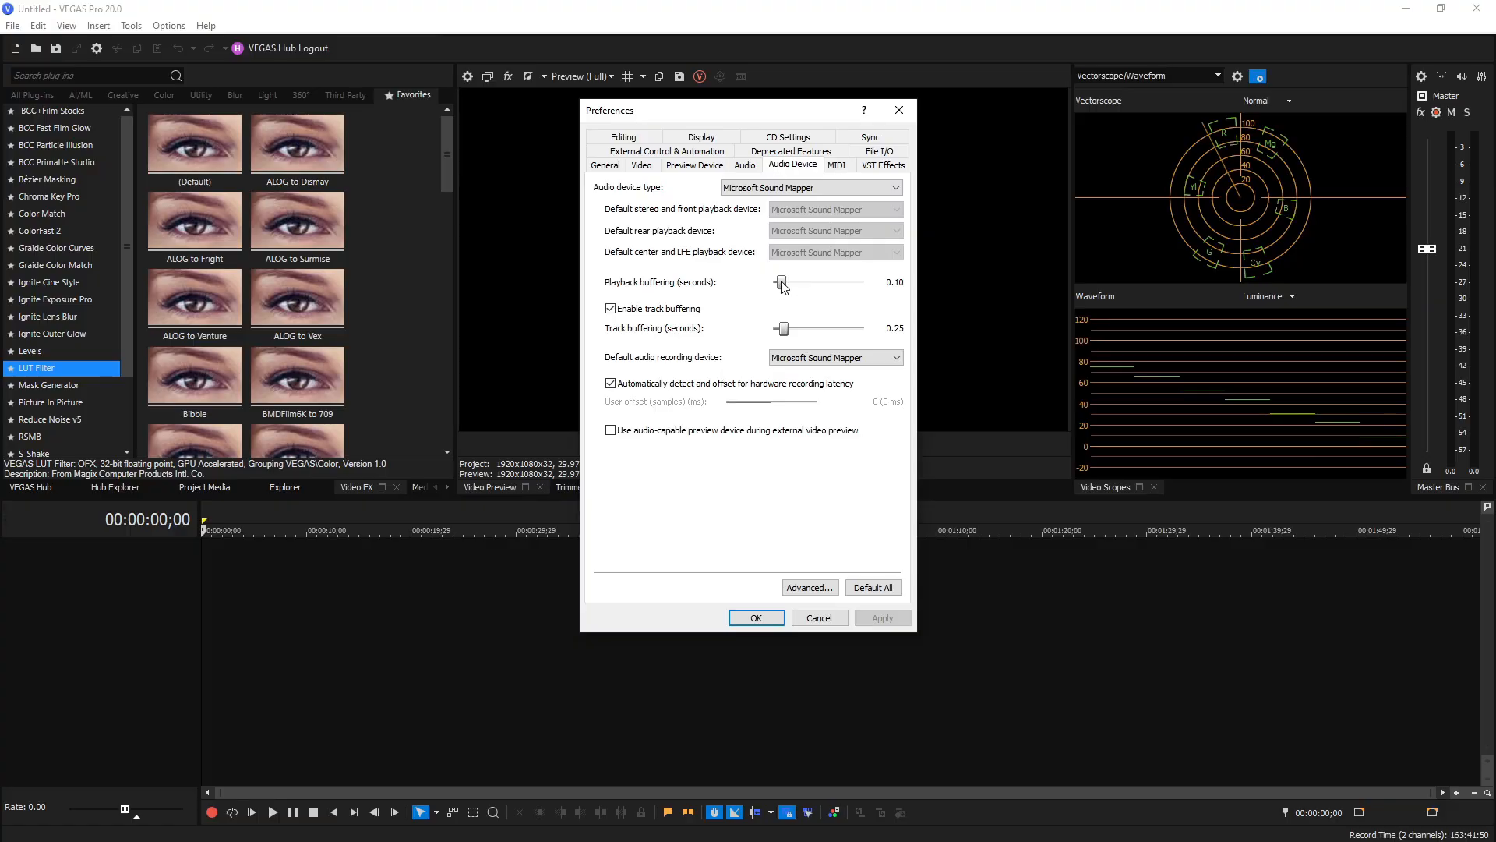
left_click_drag(781, 282, 862, 282)
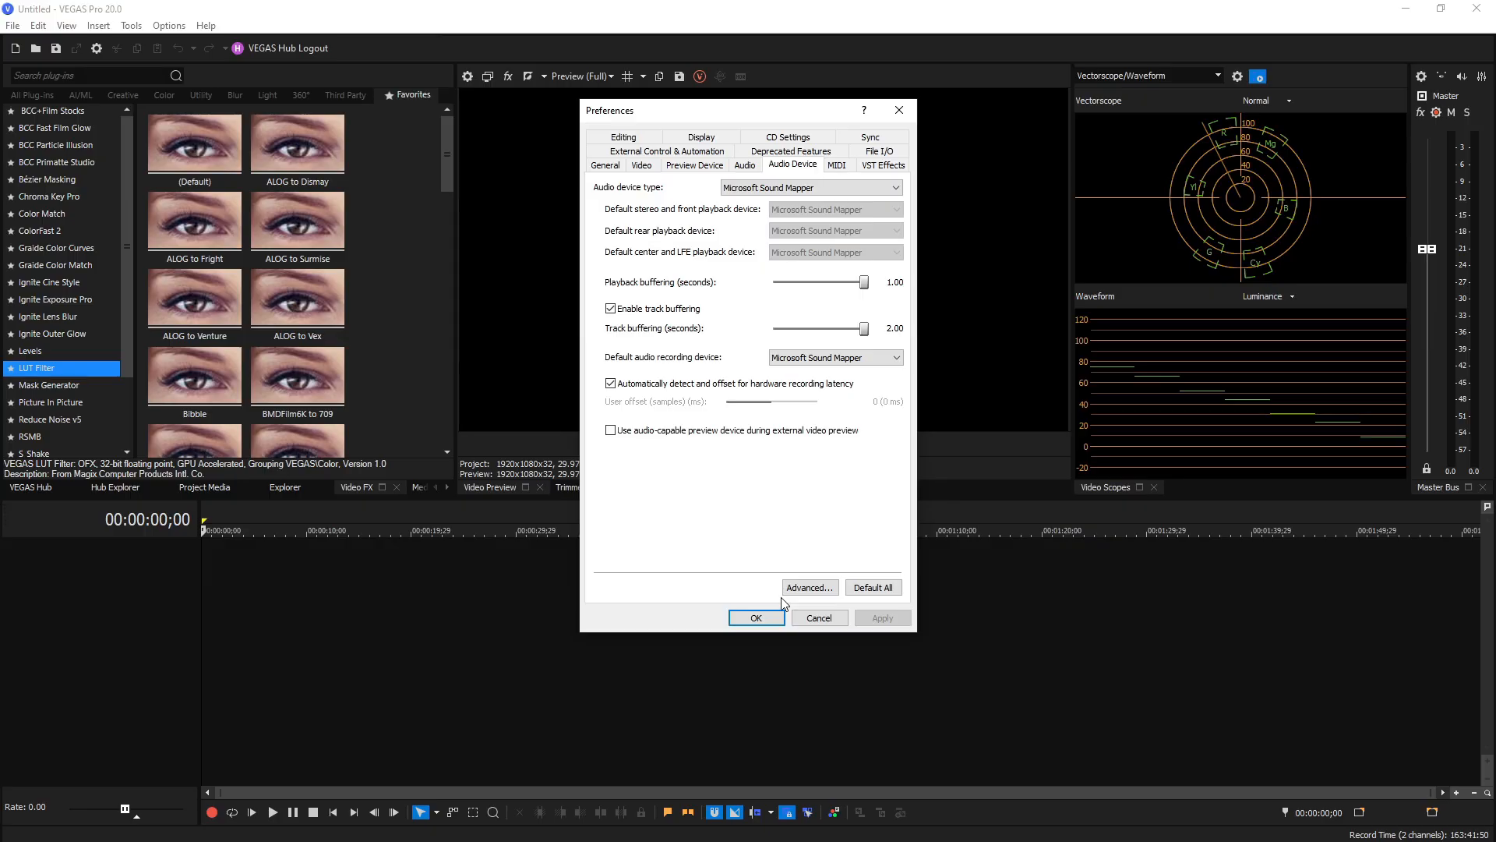
mouse_move(921, 167)
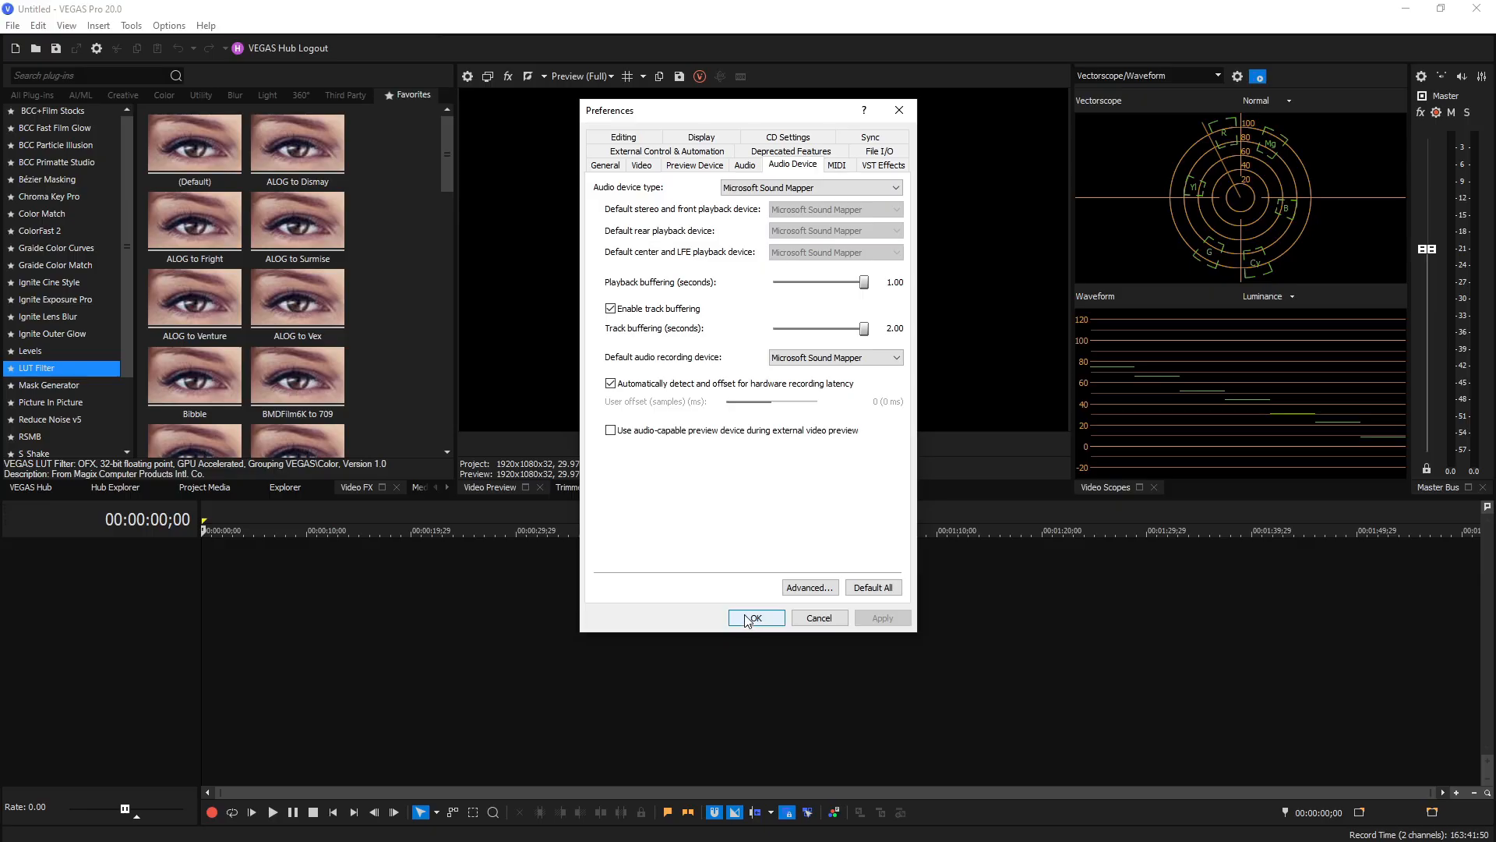
left_click(754, 617)
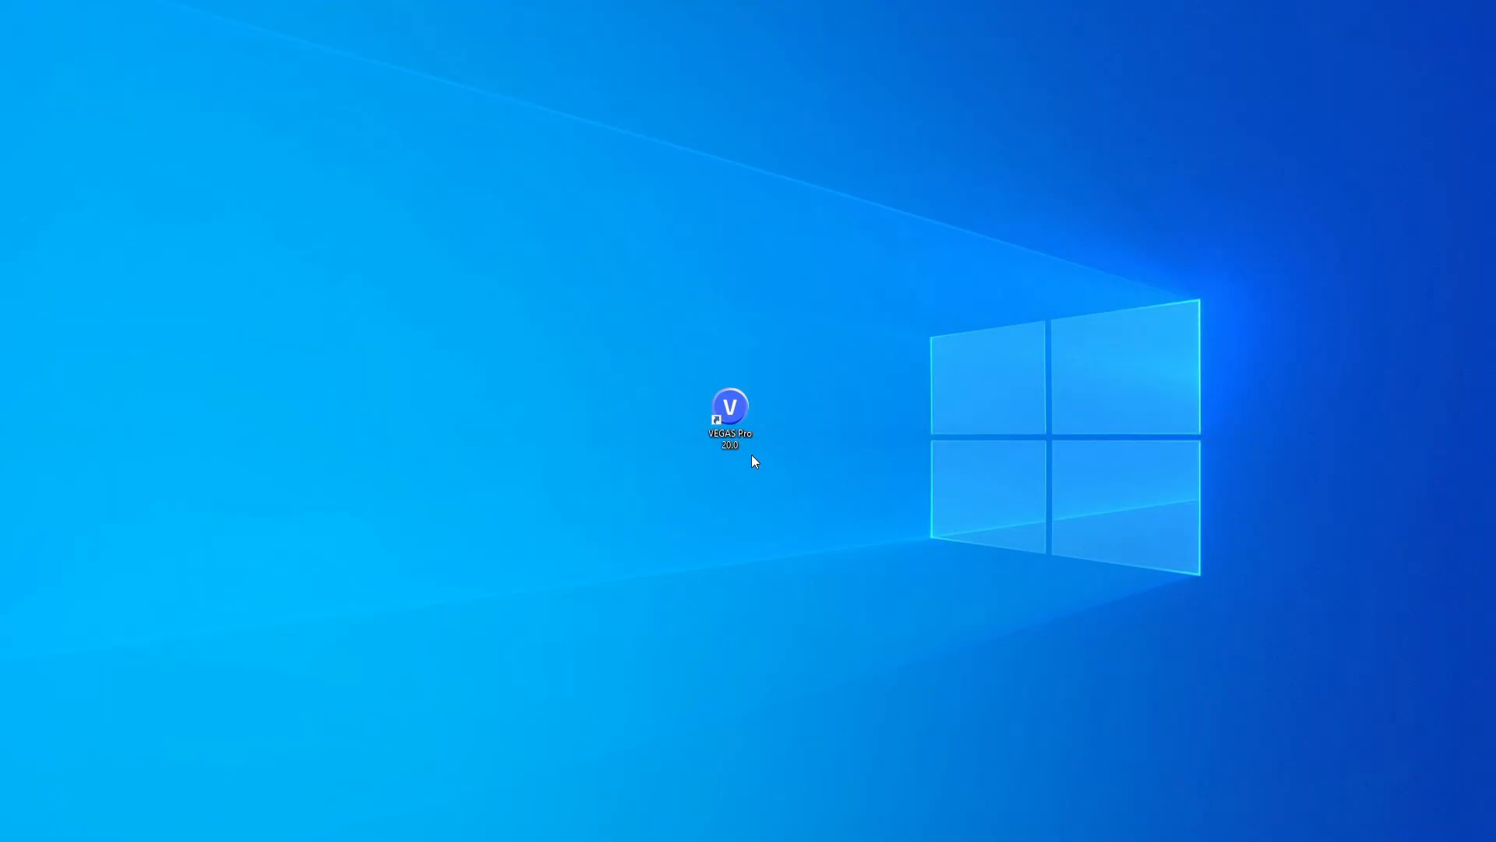
- Launch VEGAS Pro 20.0 via Ctrl+Shift with 'Delete all cached application data' ticked and confirm the preferences reset
left_click(729, 408)
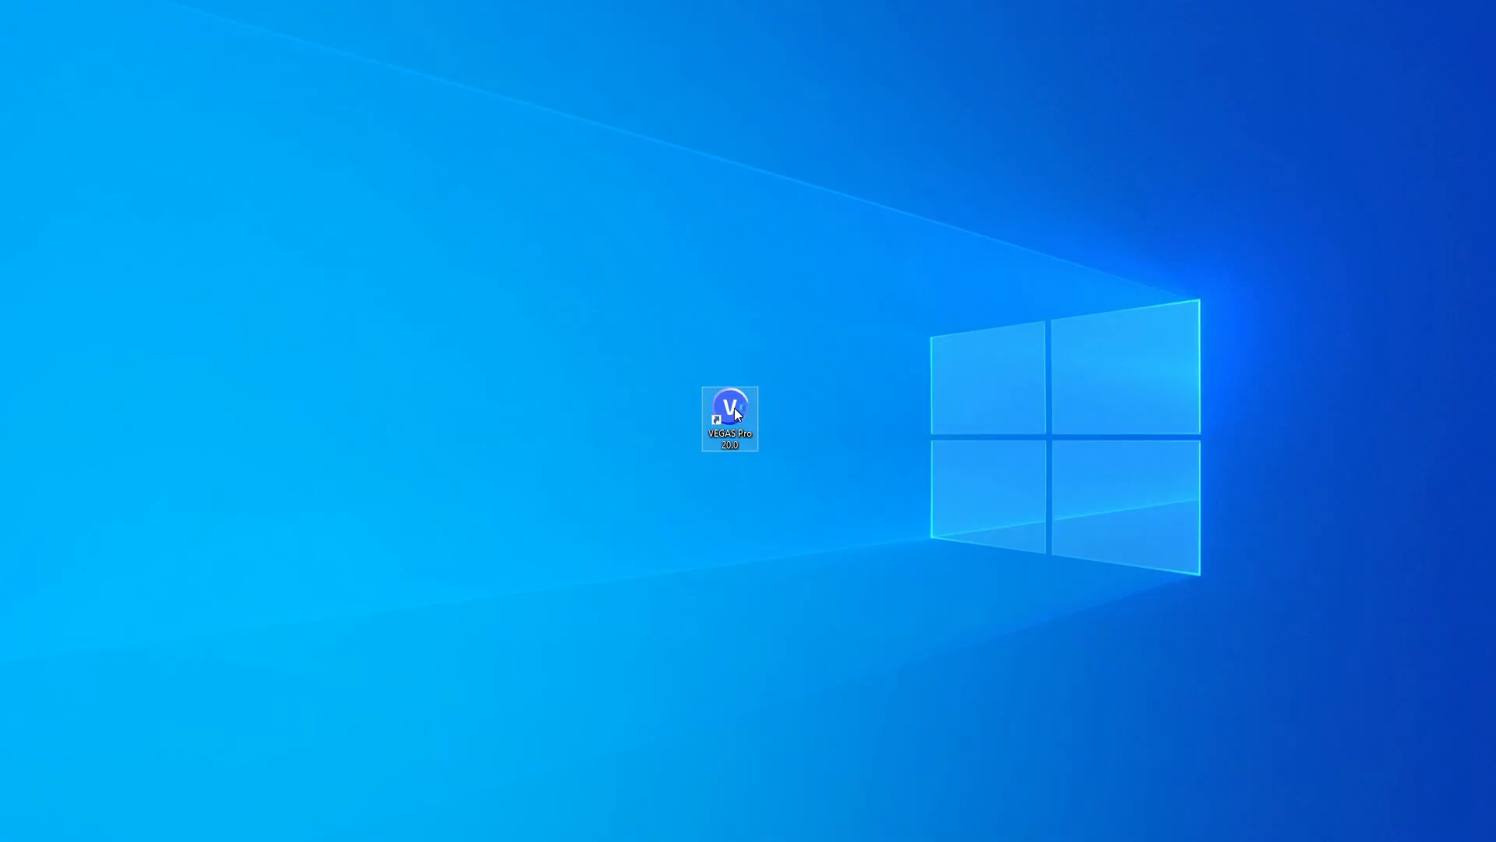
double_click(729, 418)
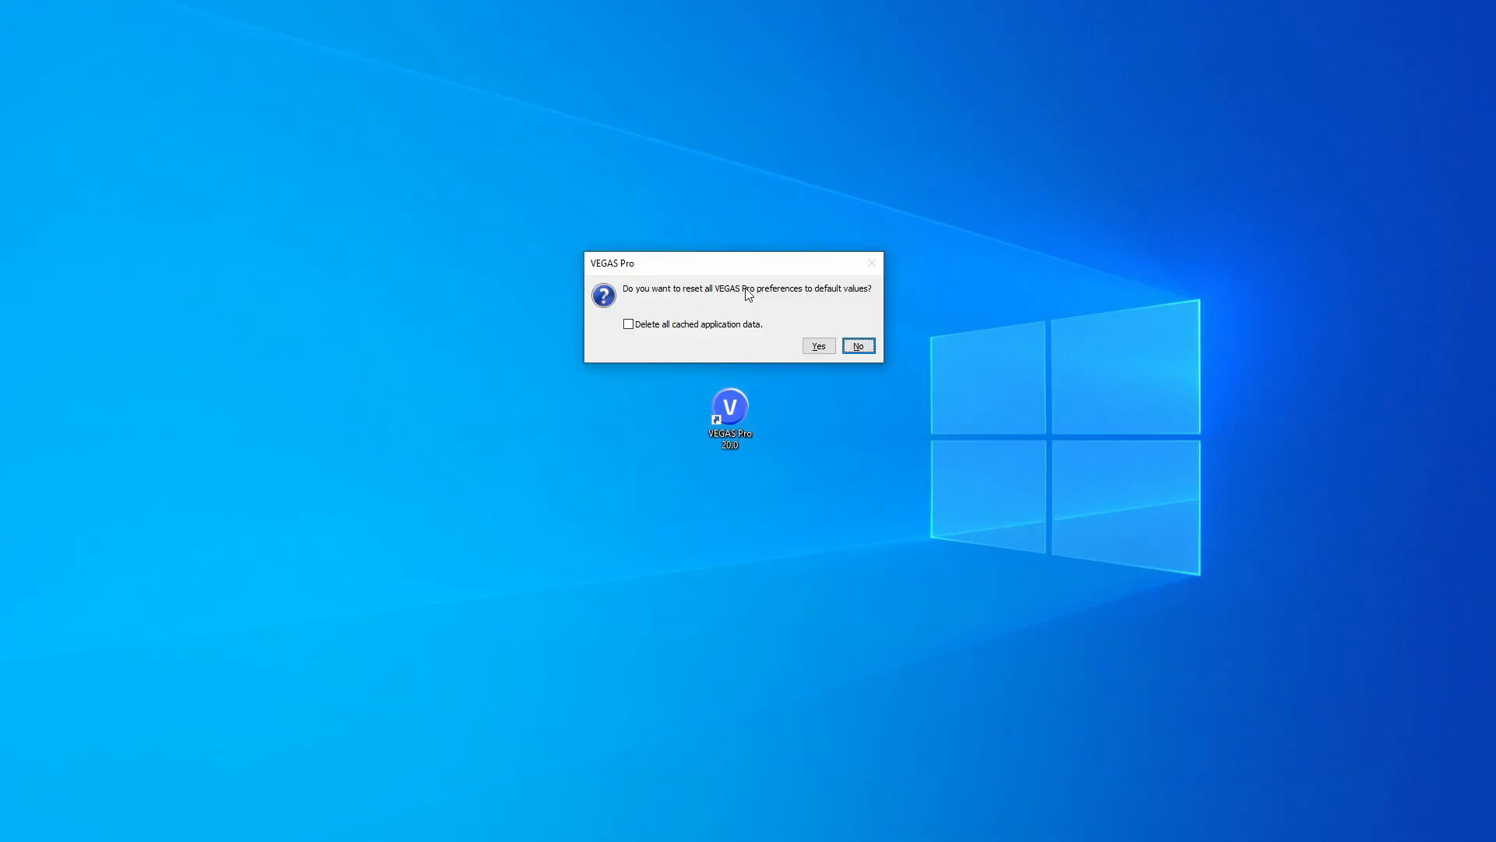
mouse_move(656, 304)
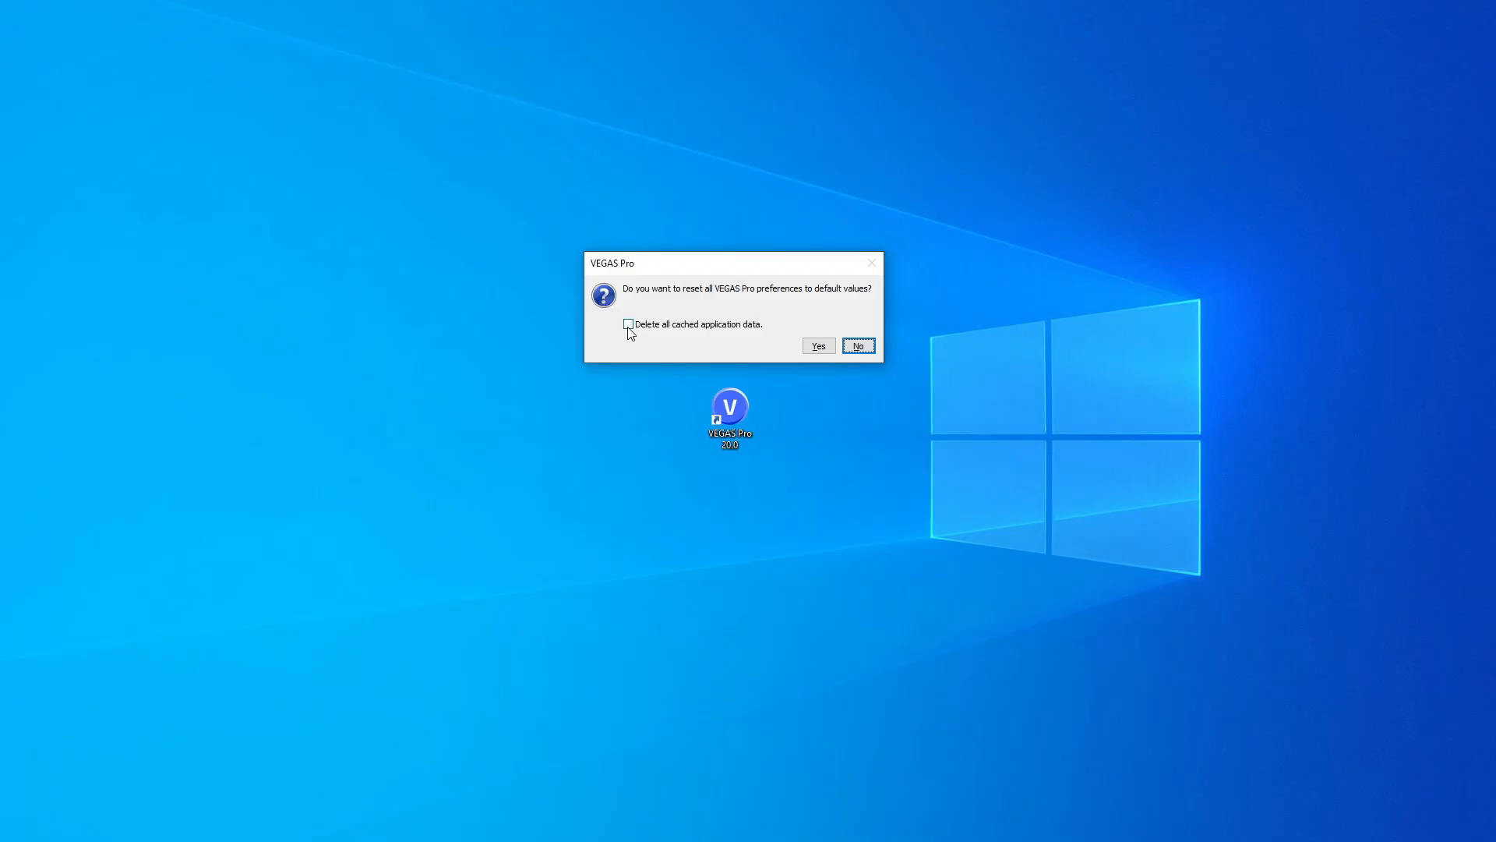
left_click(629, 324)
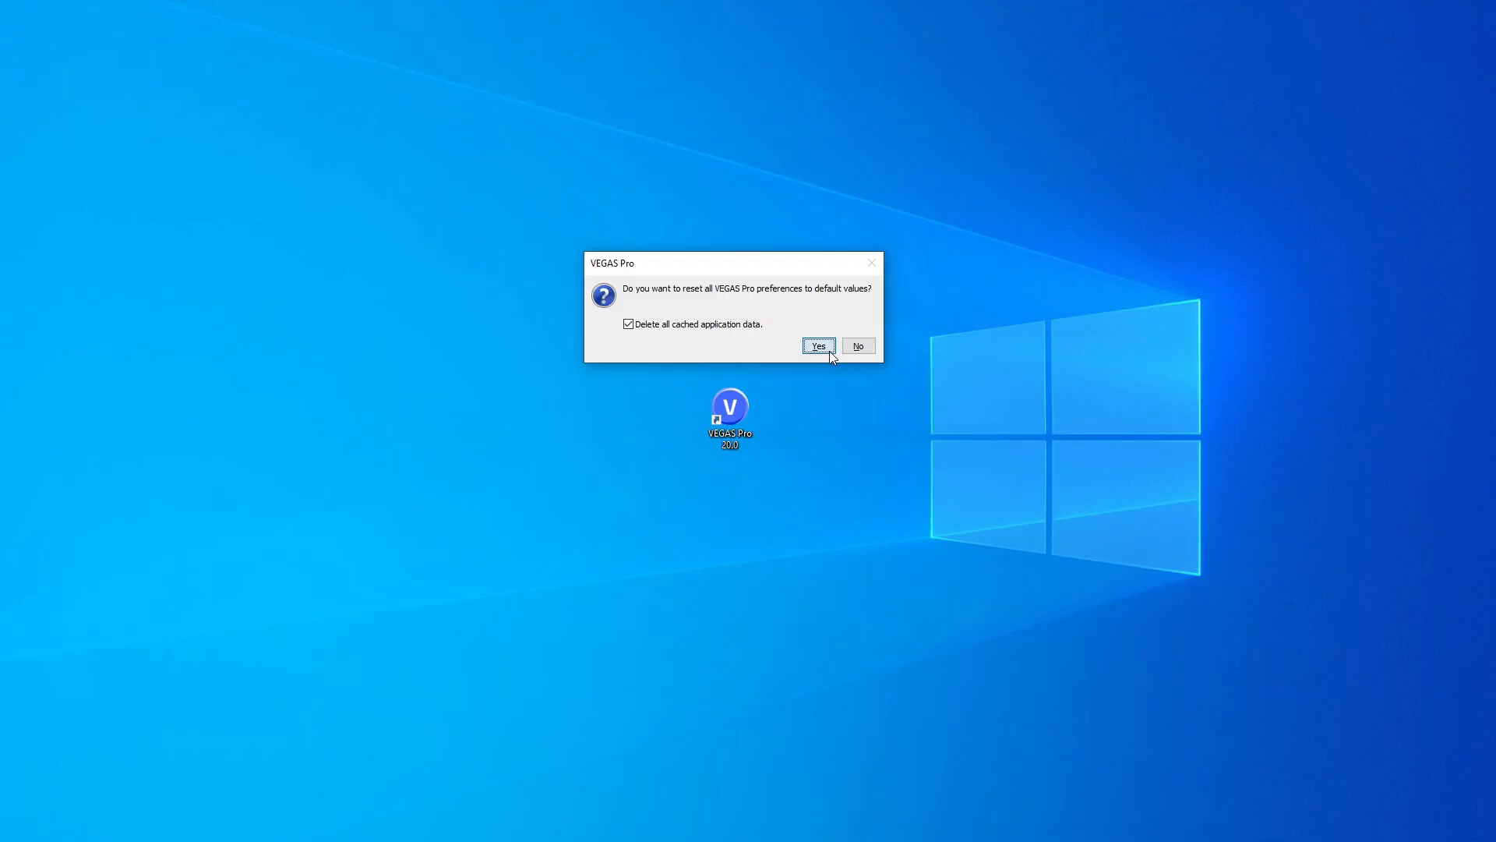
left_click(817, 346)
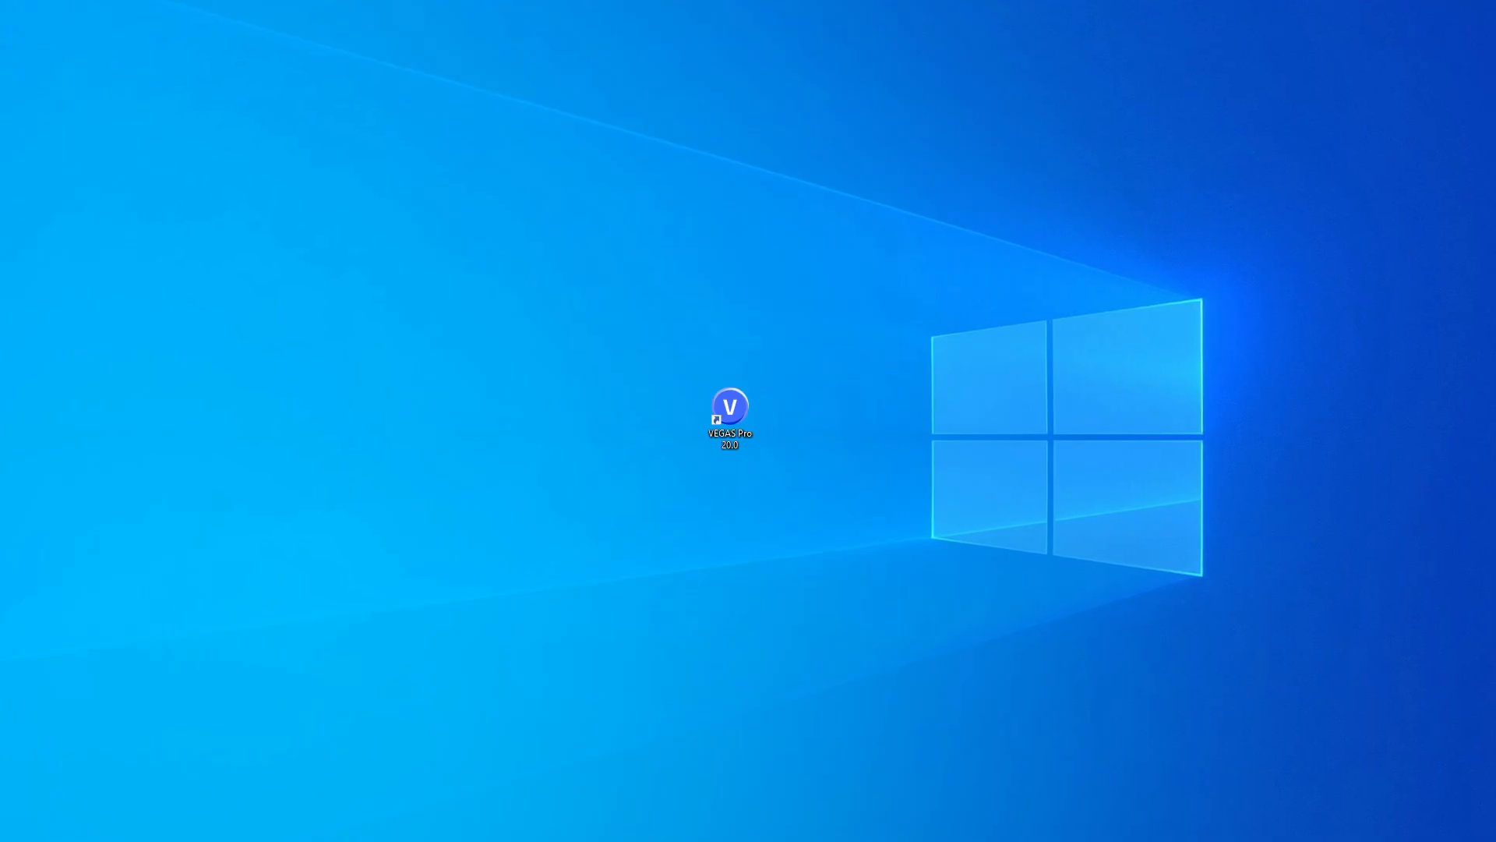